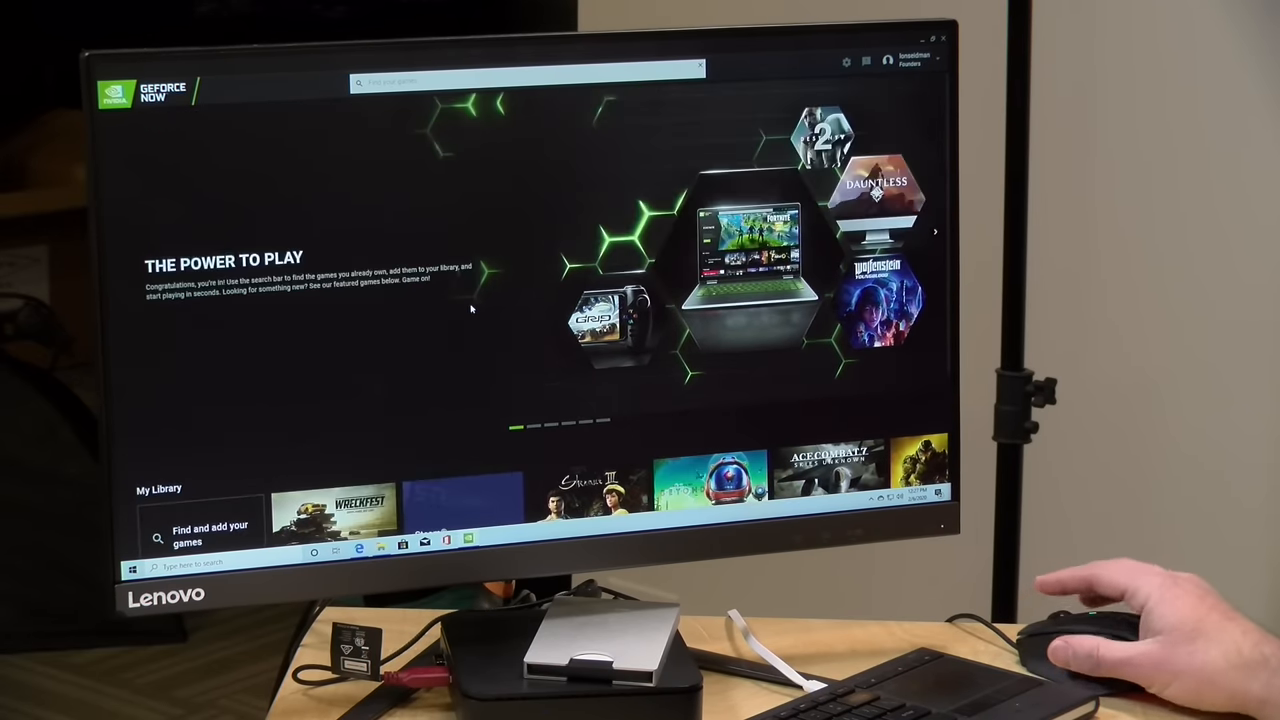
mouse_move(483, 300)
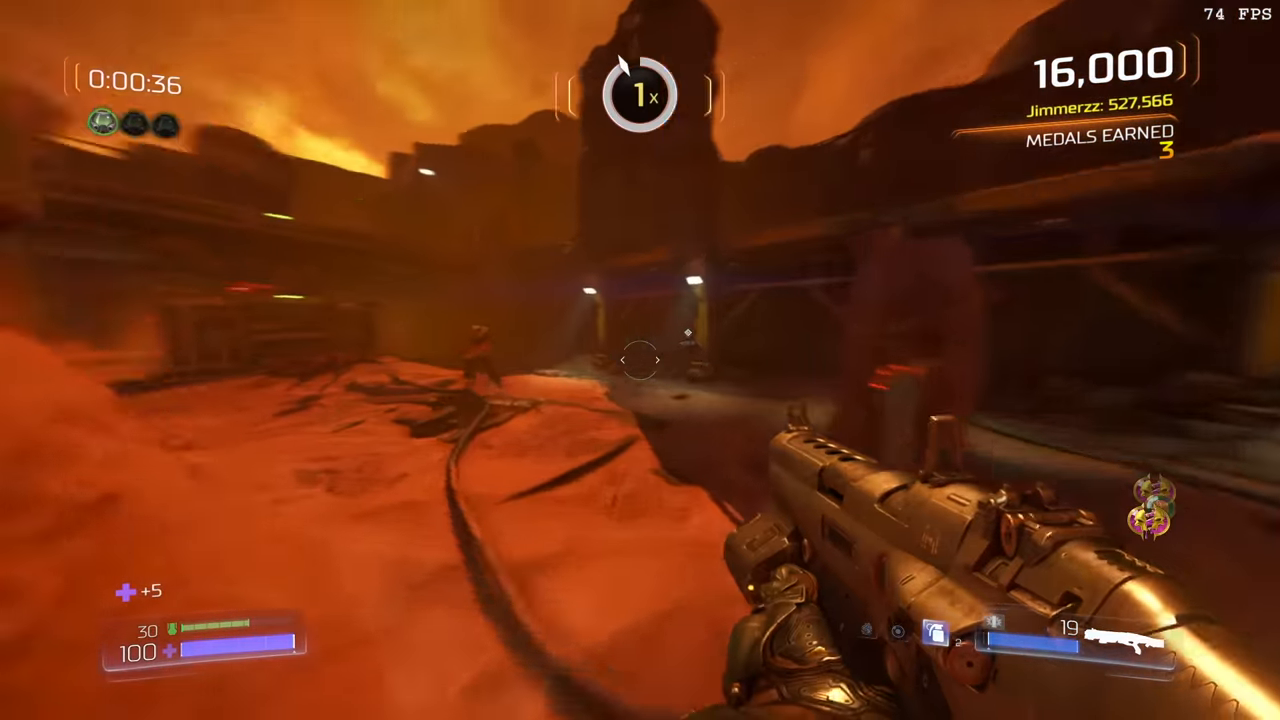
Step: Finish the Doom match and return to GeForce NOW's streaming quality settings
click(640, 360)
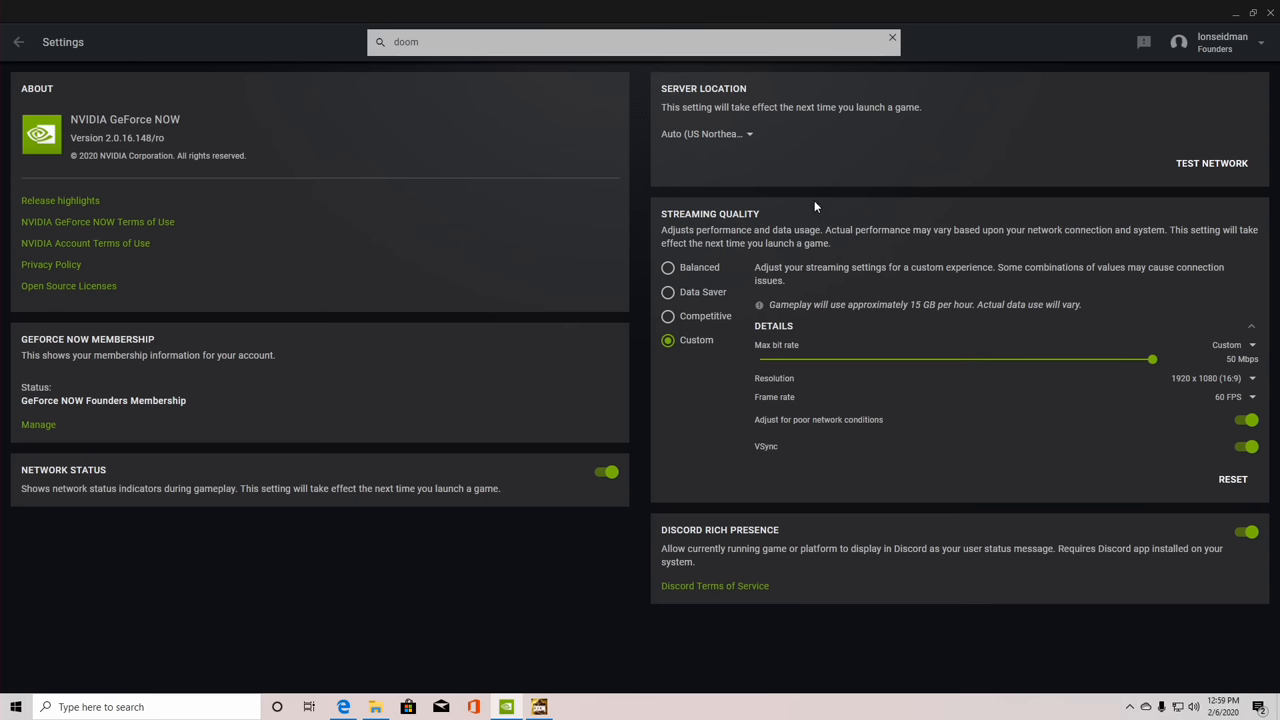
mouse_move(758, 213)
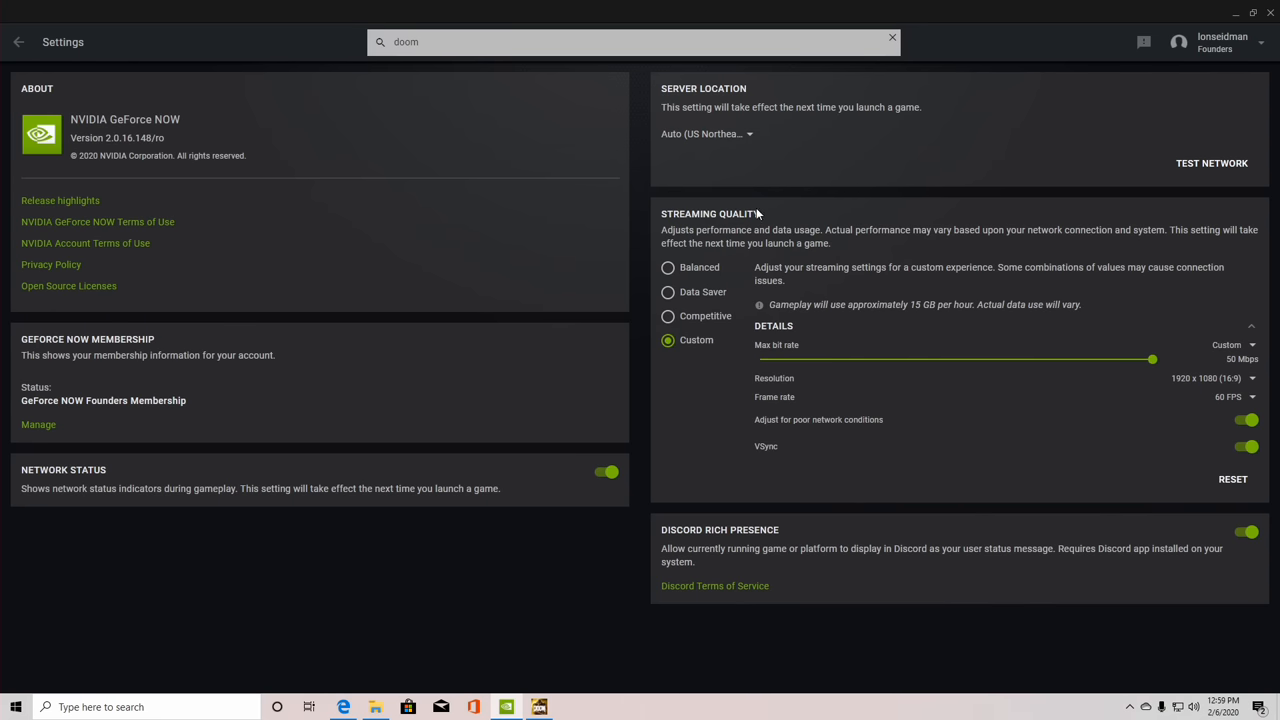
mouse_move(784, 267)
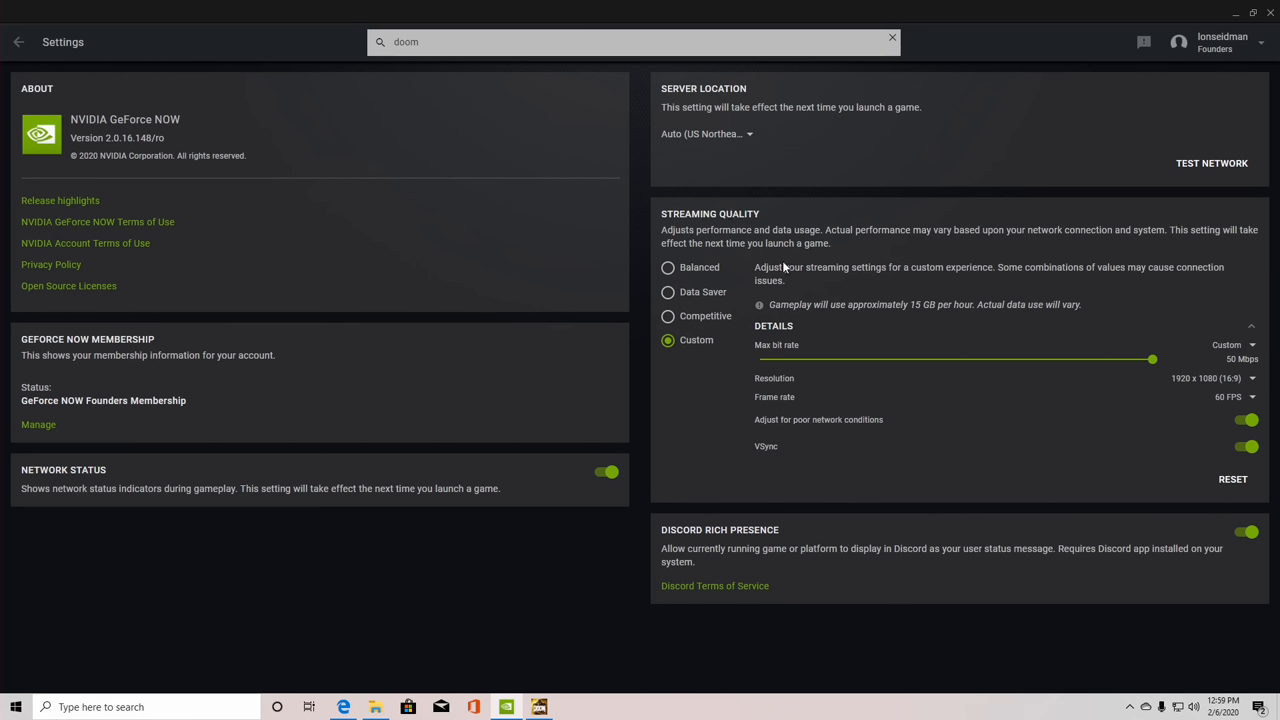
mouse_move(797, 326)
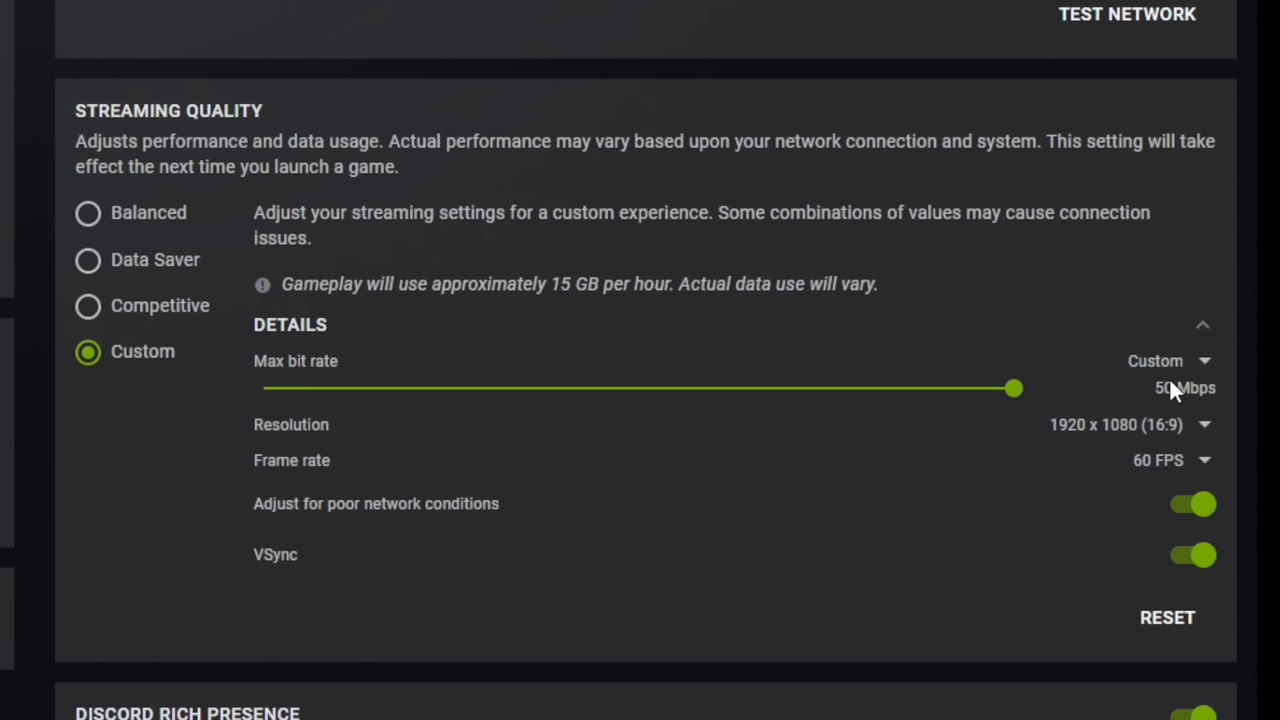
mouse_move(1185, 395)
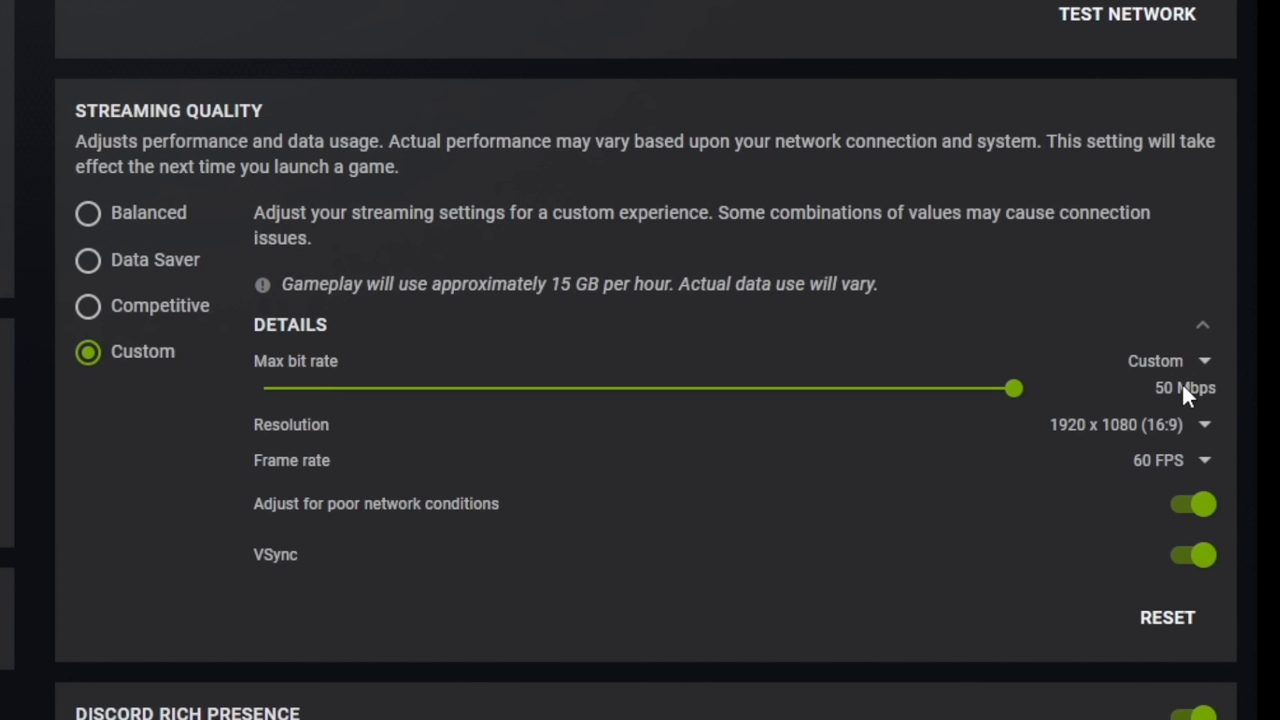
mouse_move(1120, 437)
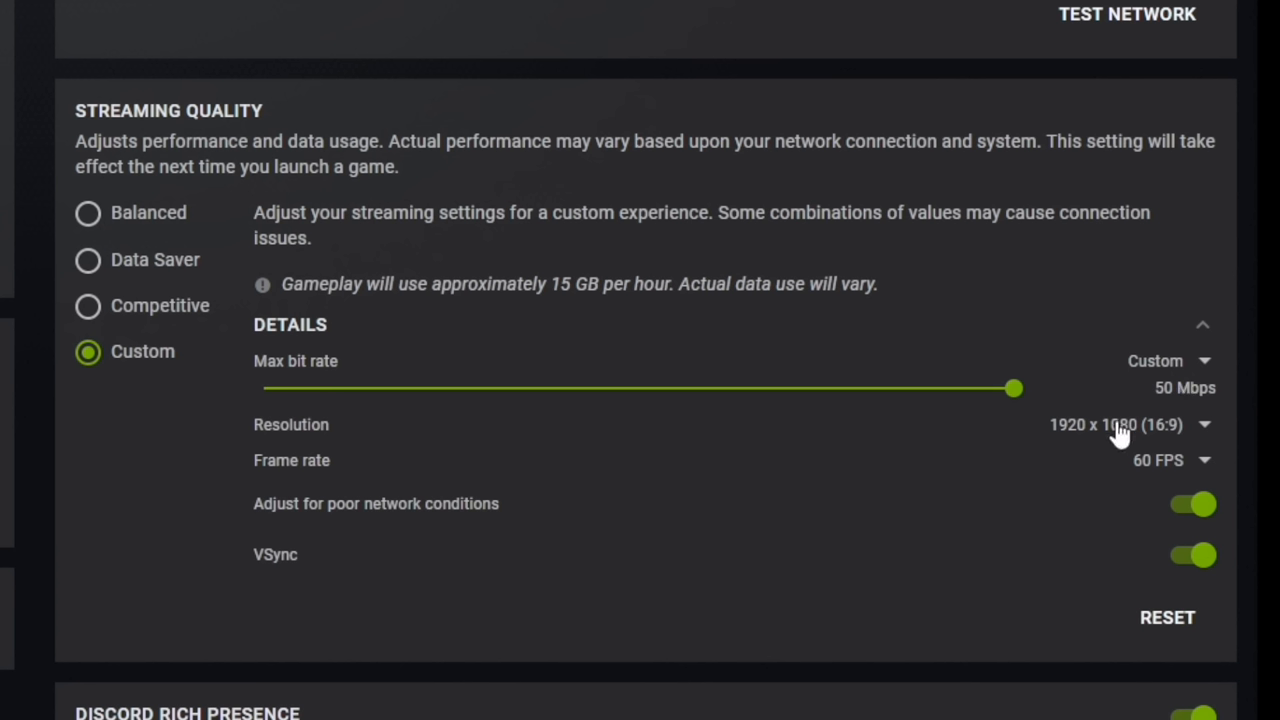
mouse_move(1180, 470)
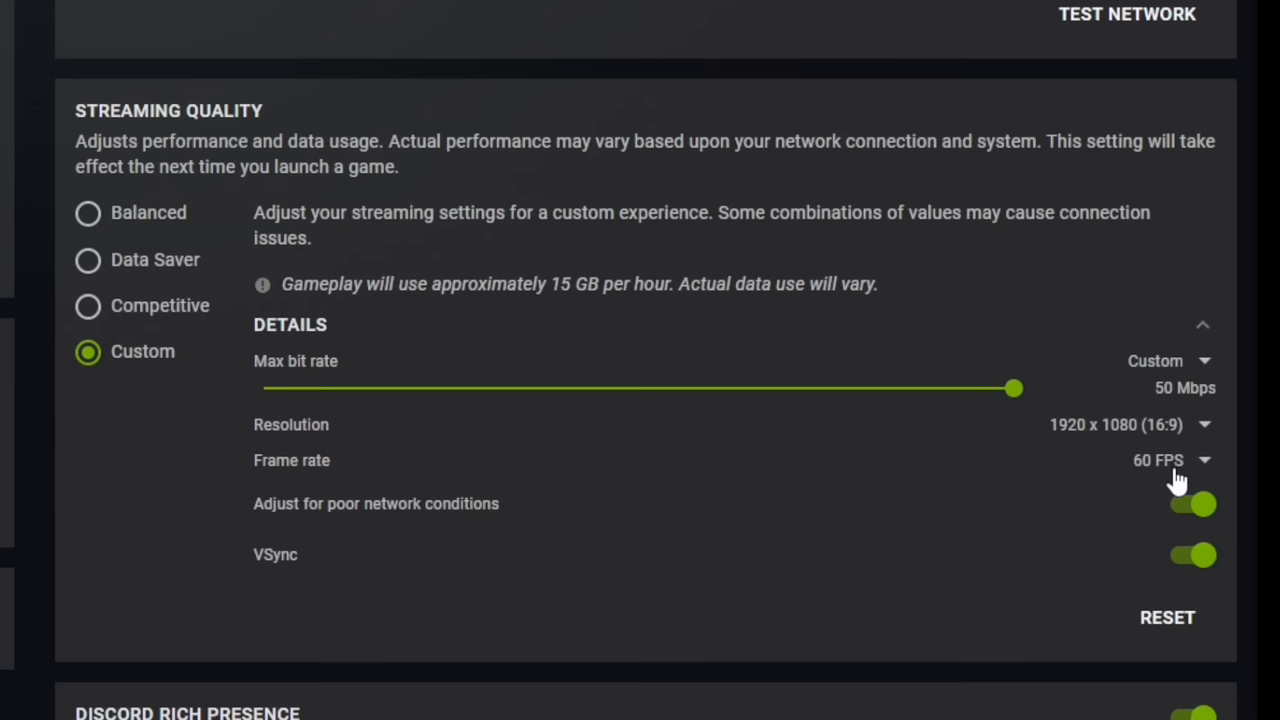
mouse_move(1008, 387)
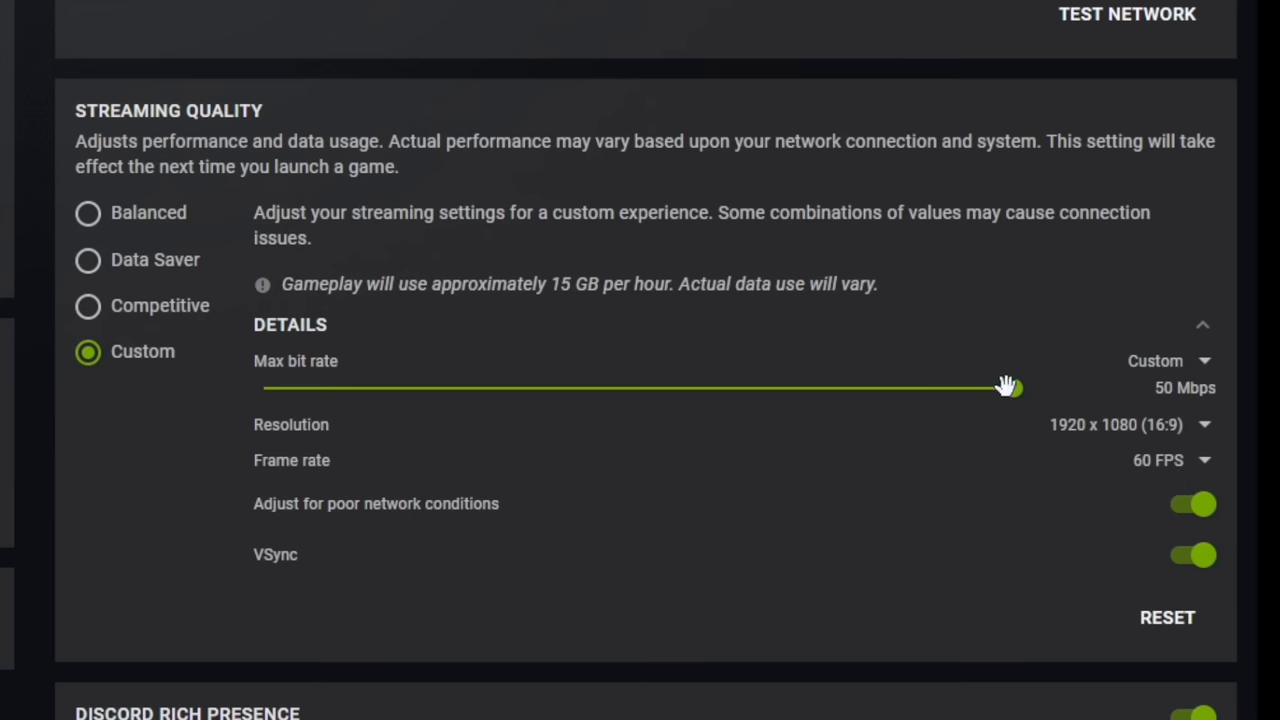
Step: Test the Max bit rate slider between about 26 Mbps and 50 Mbps
drag(1012, 388, 697, 388)
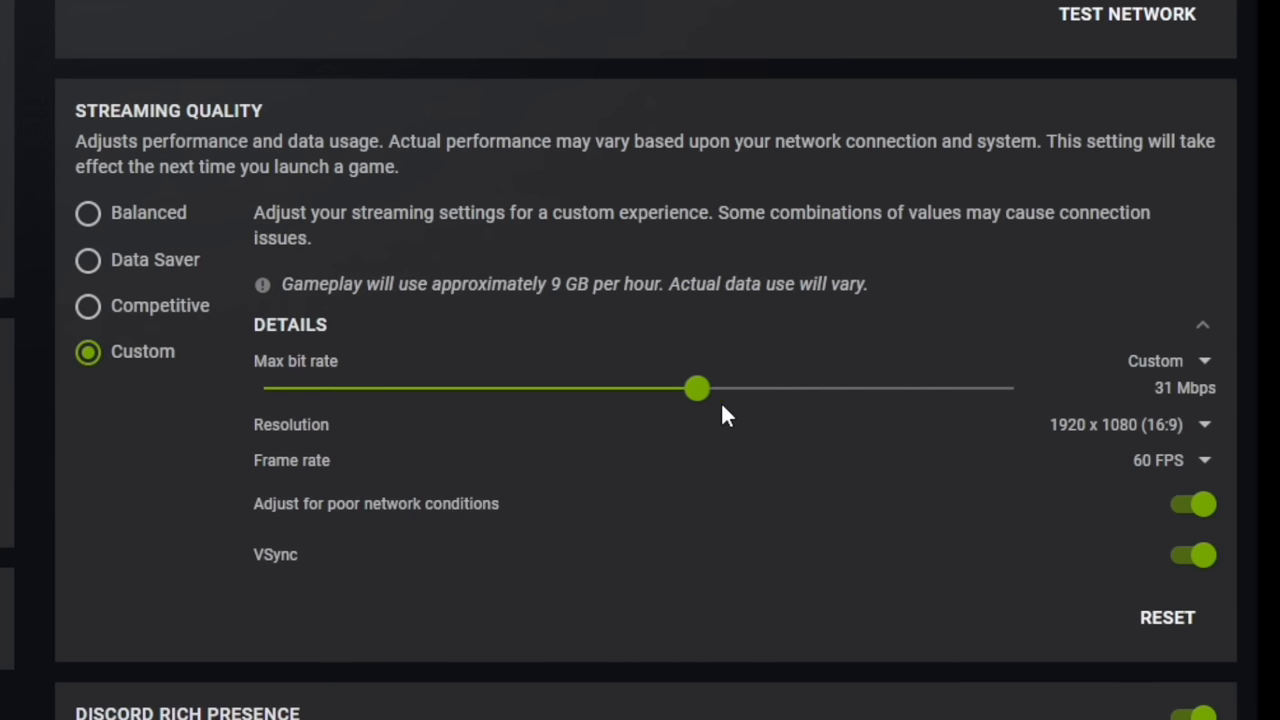
drag(697, 388, 728, 388)
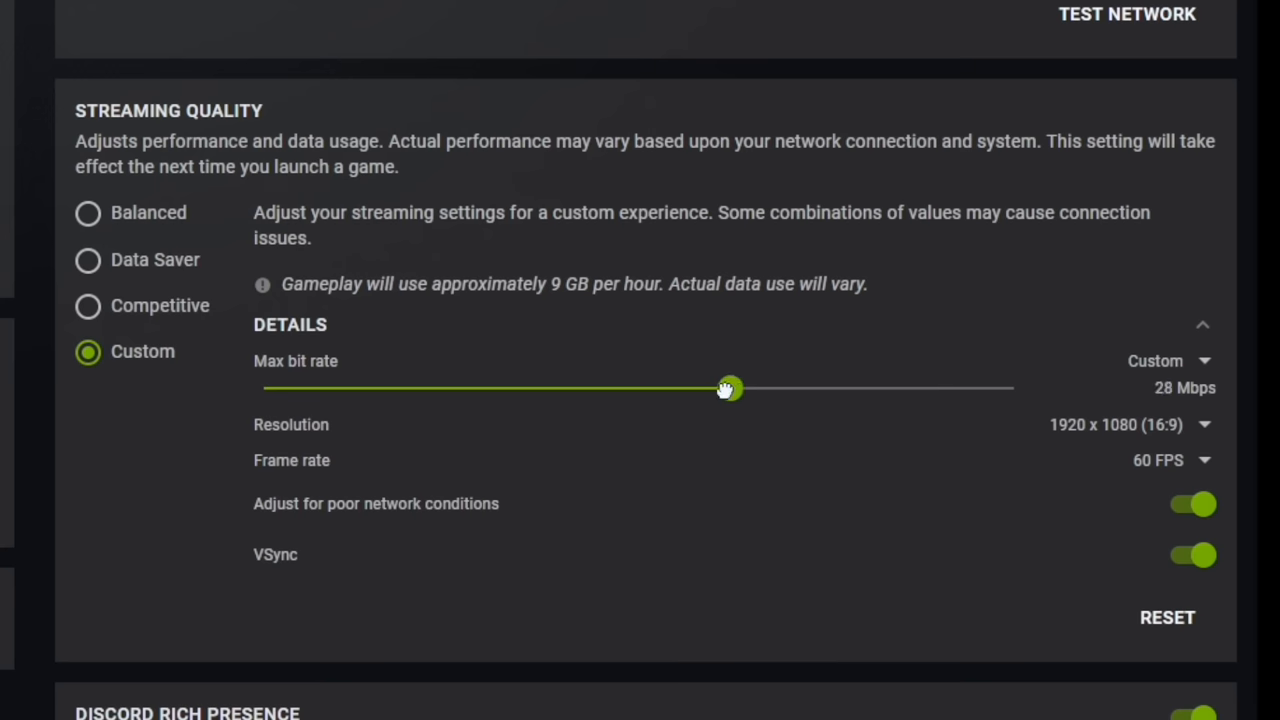
drag(728, 388, 630, 388)
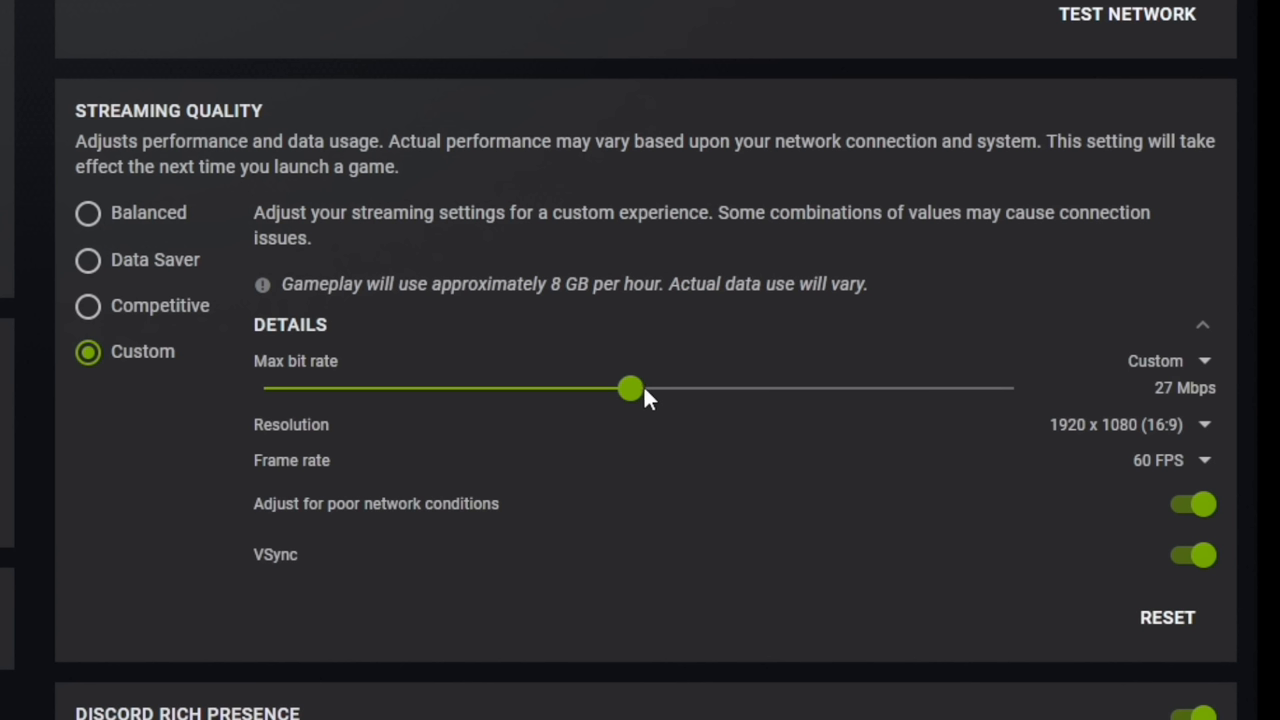
mouse_move(630, 388)
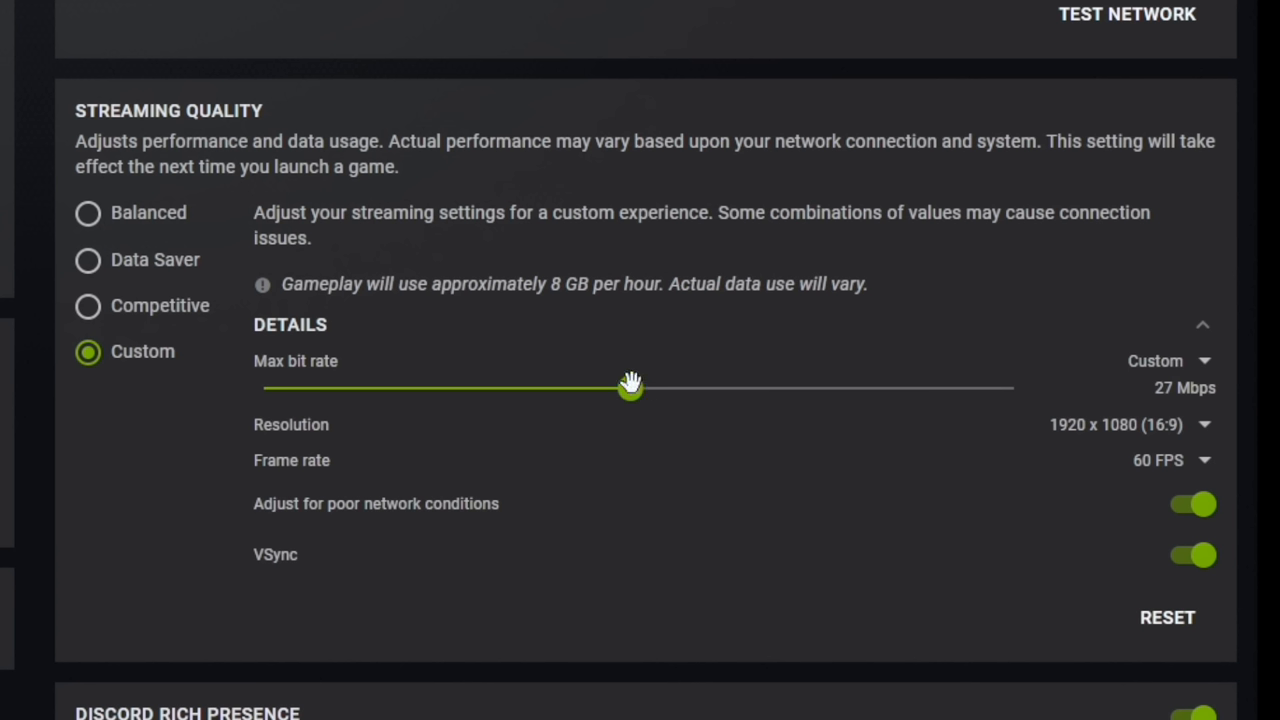
mouse_move(625, 378)
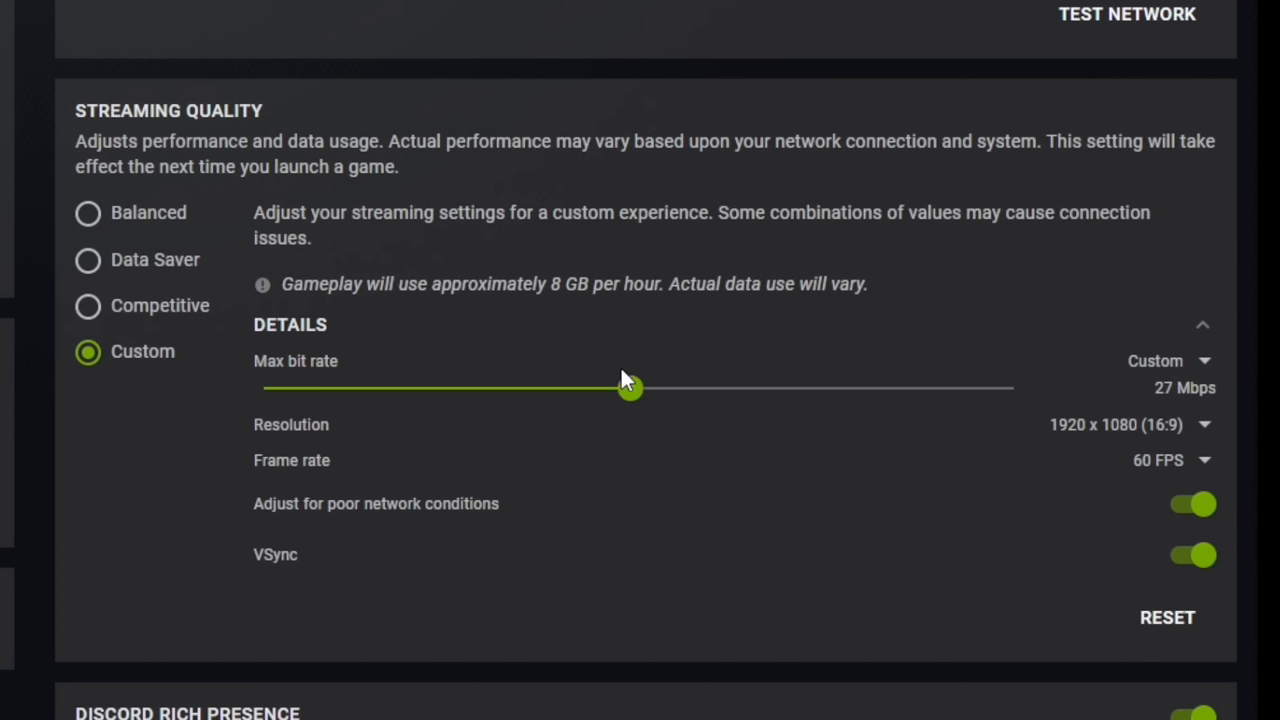
drag(630, 388, 1013, 388)
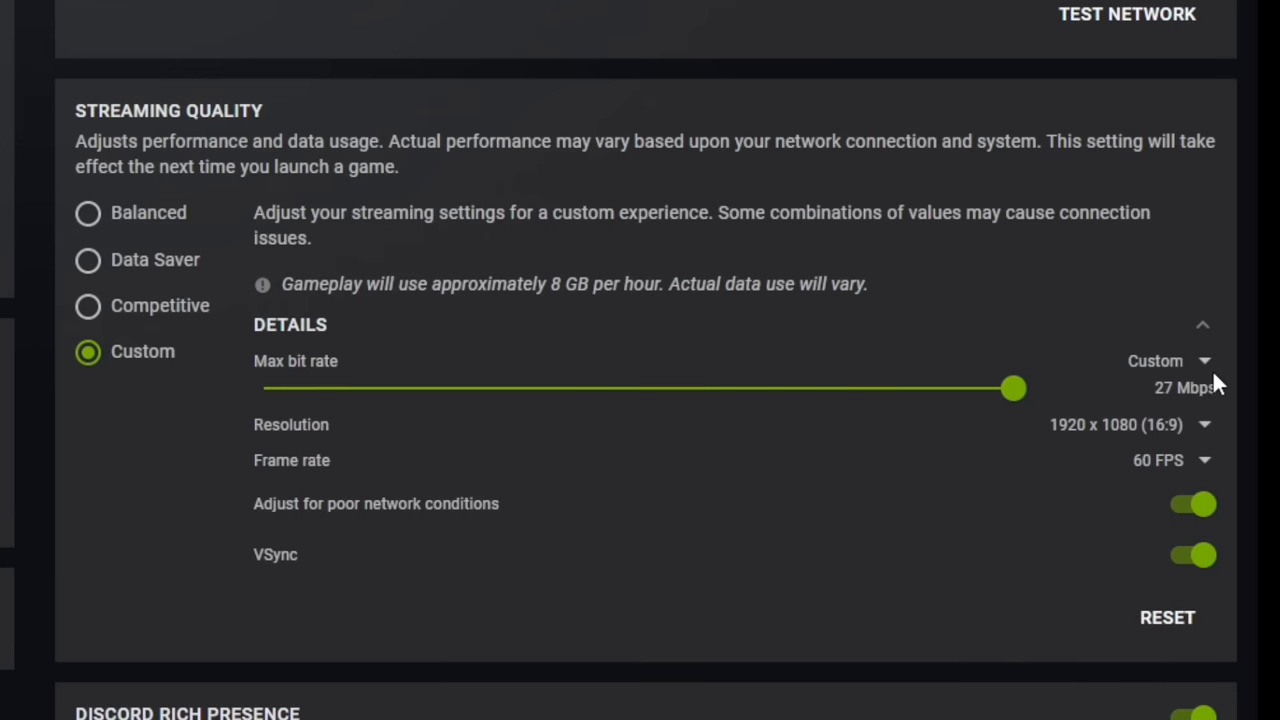
drag(1013, 388, 1013, 388)
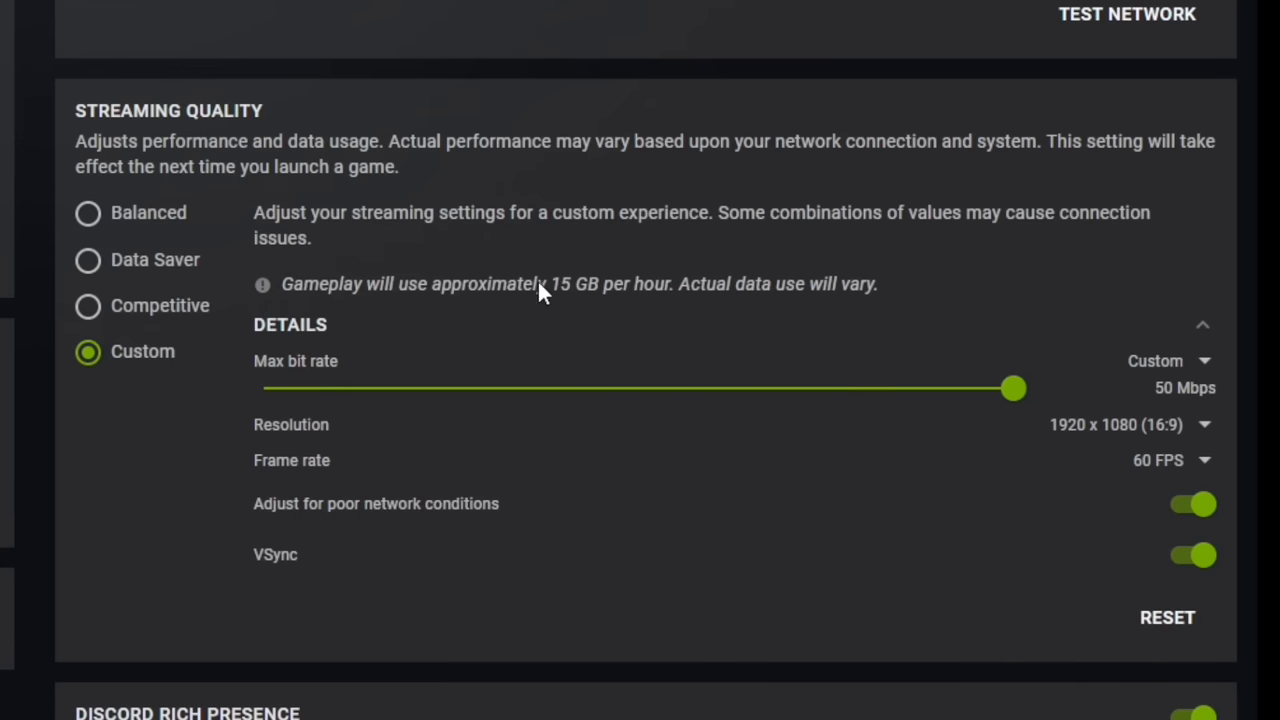
mouse_move(560, 302)
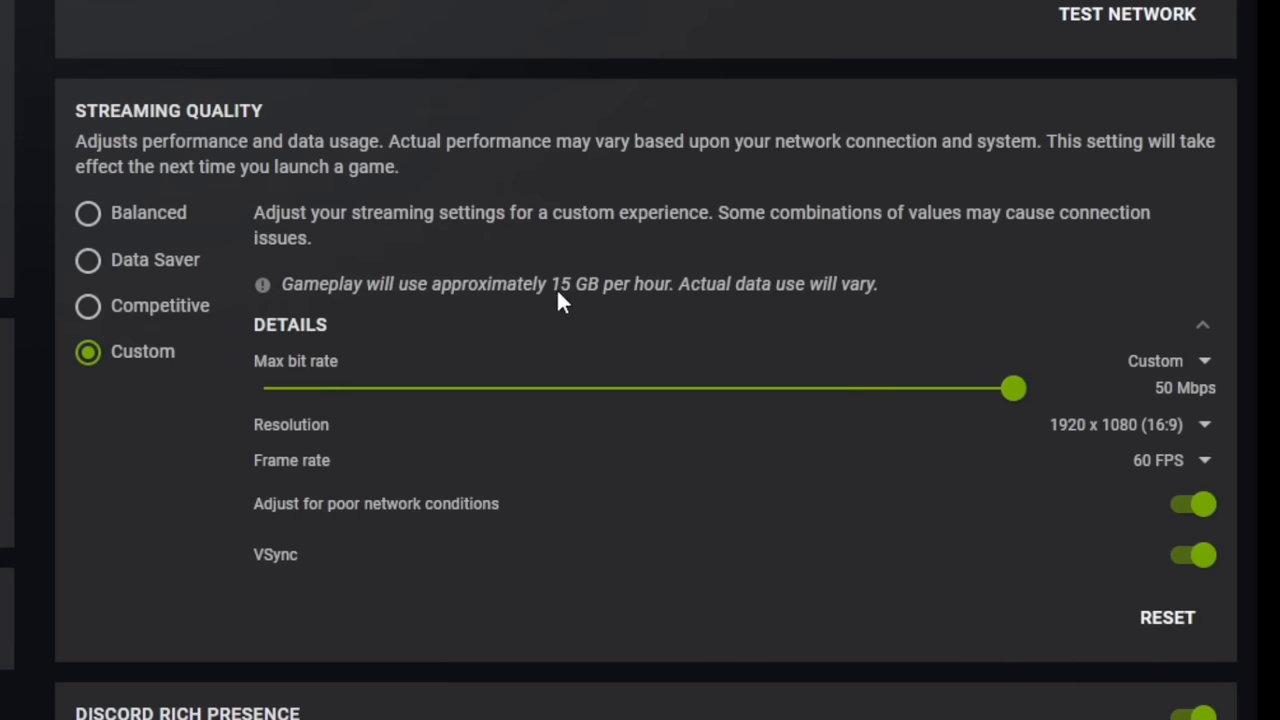
mouse_move(615, 393)
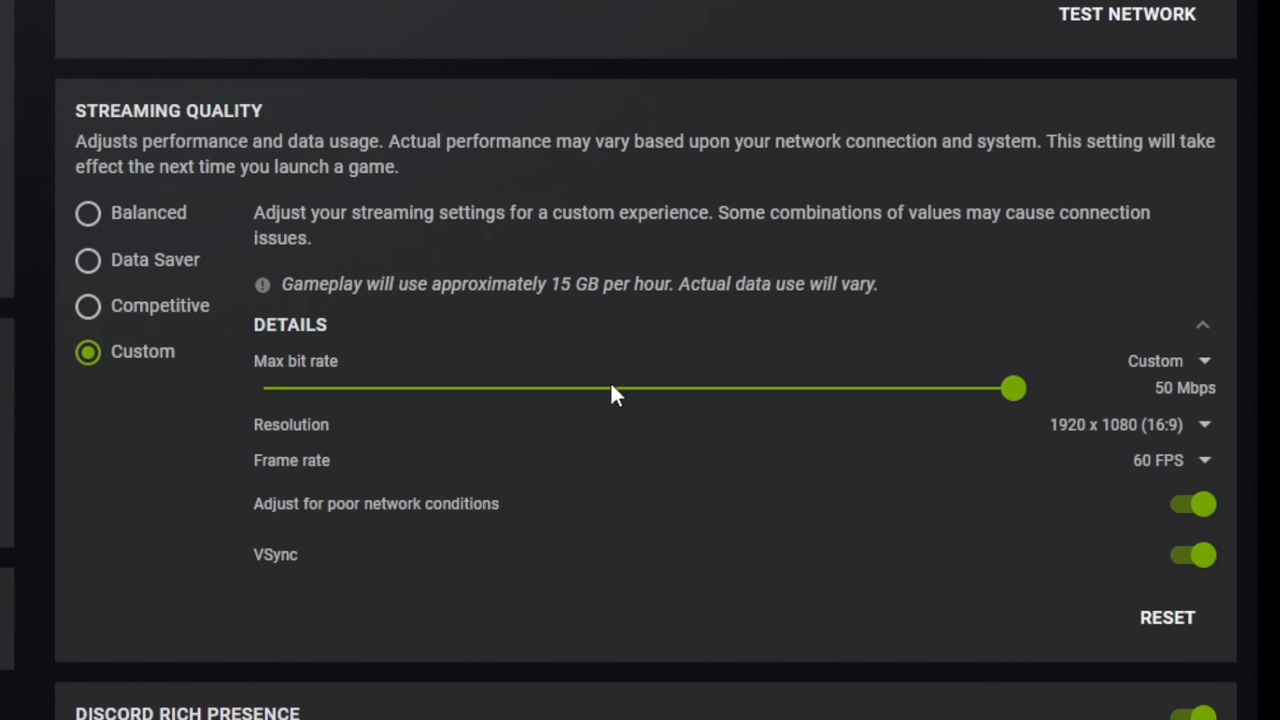
mouse_move(630, 383)
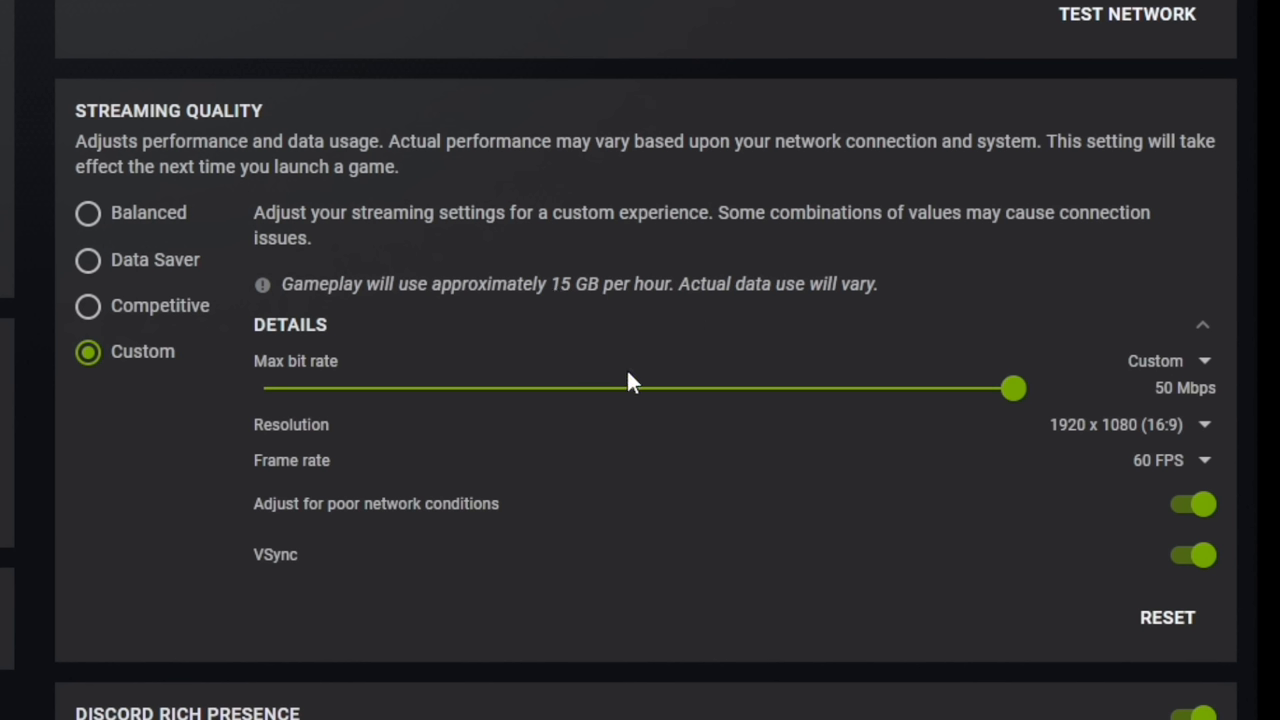
mouse_move(620, 398)
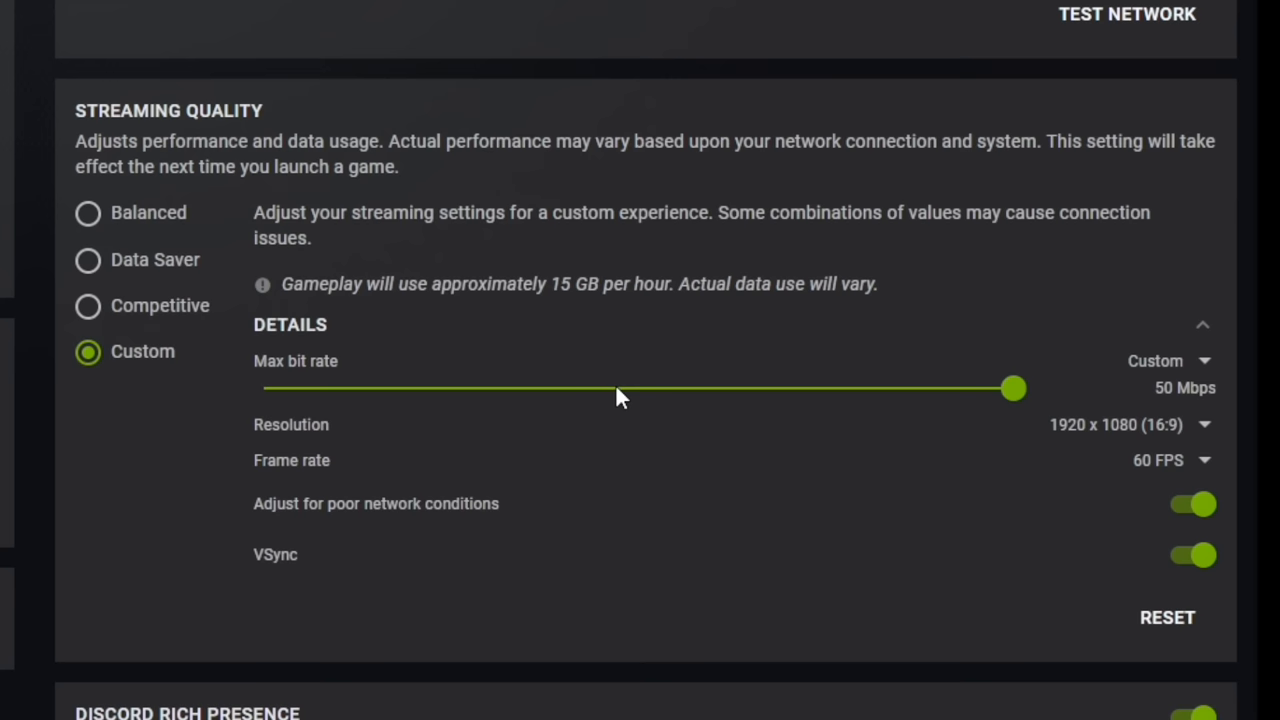
drag(1013, 388, 480, 388)
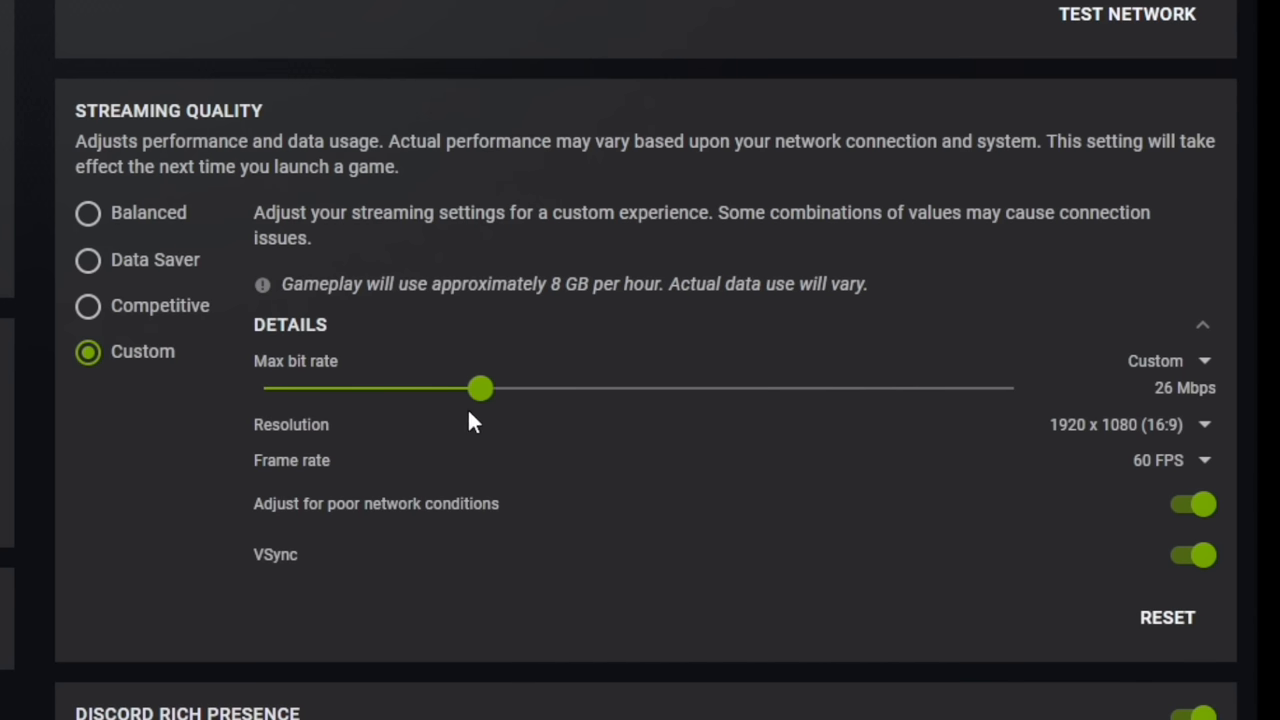
drag(480, 388, 1013, 388)
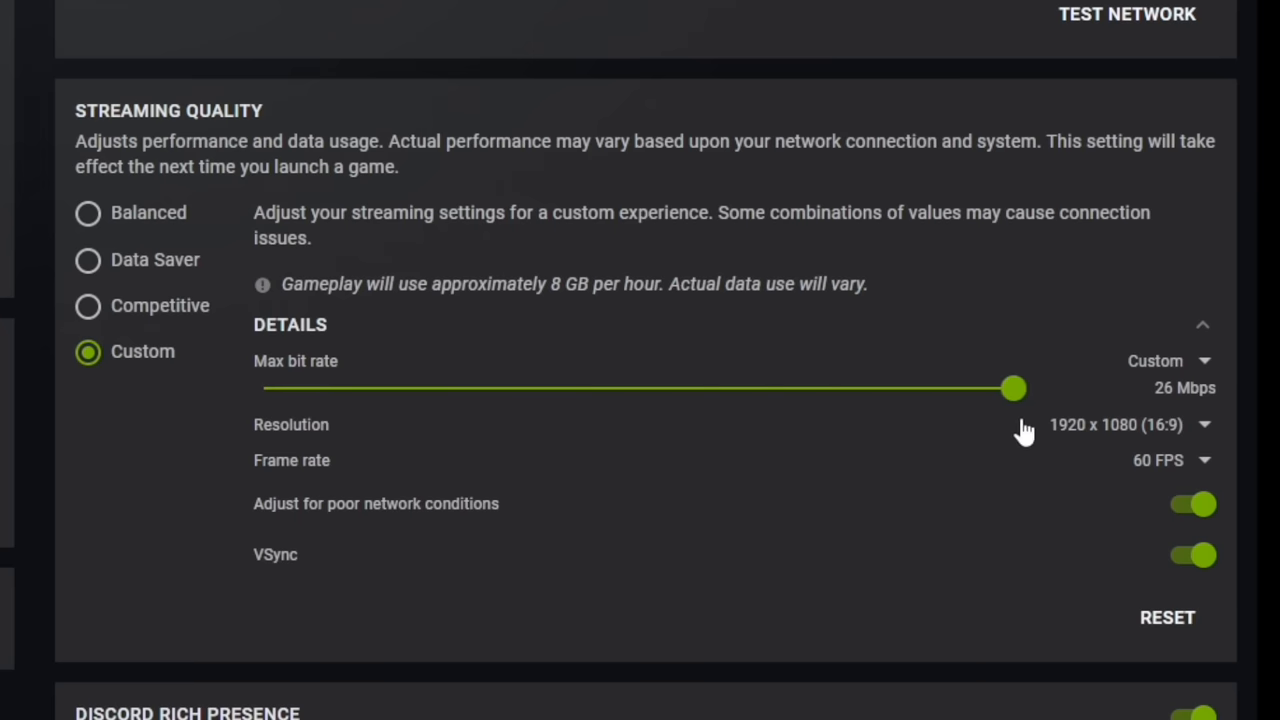
drag(1013, 388, 1013, 388)
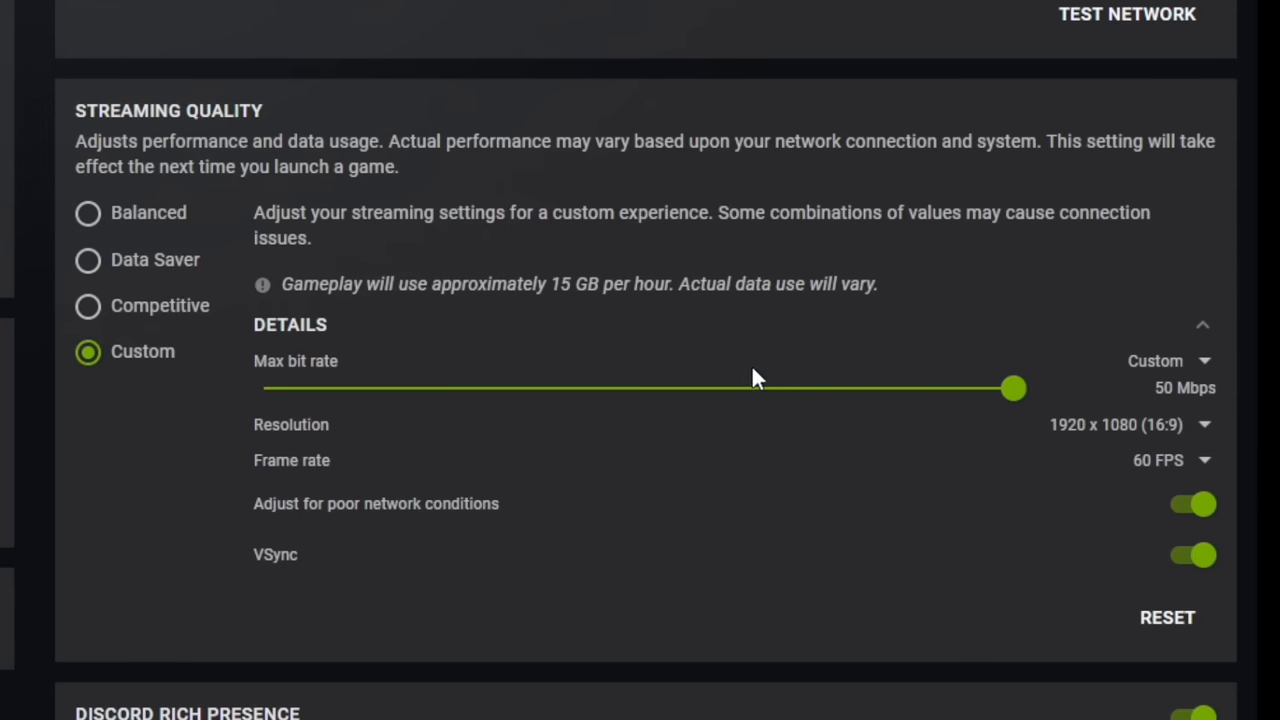
mouse_move(702, 393)
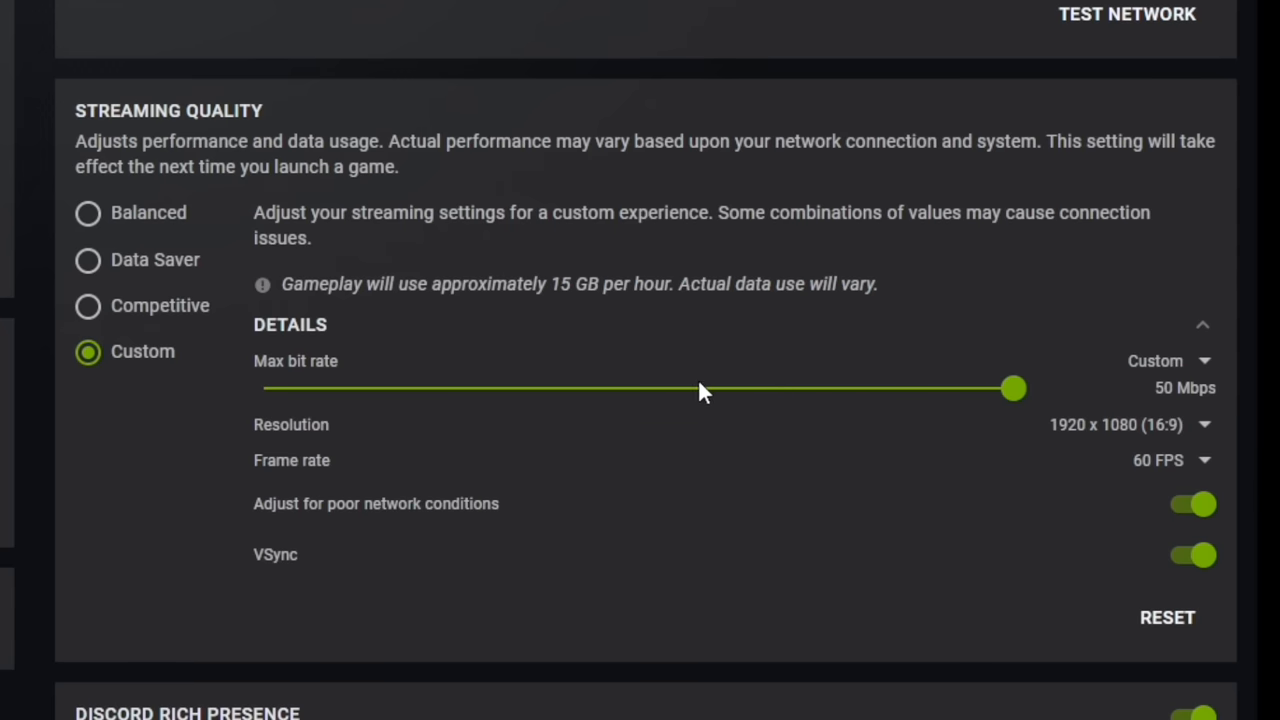
Step: Settle the Max bit rate at 50 Mbps and the frame rate at 60 FPS
drag(1013, 388, 614, 388)
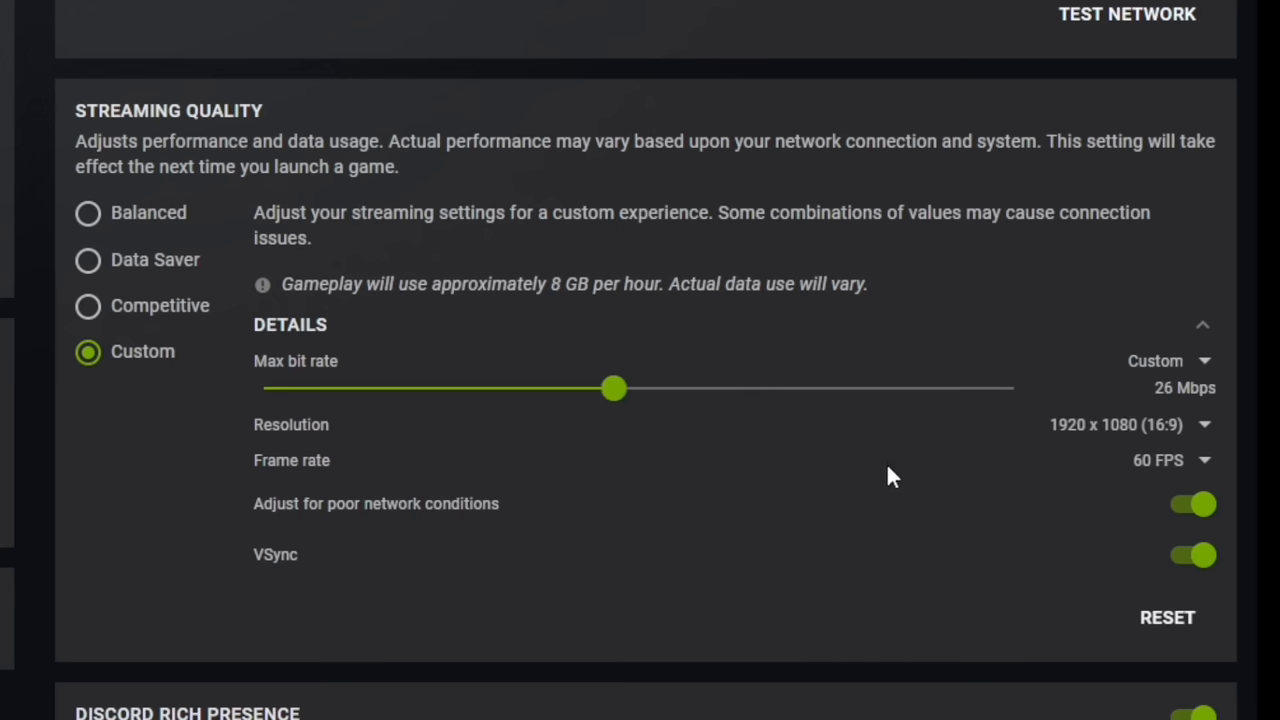
click(1170, 460)
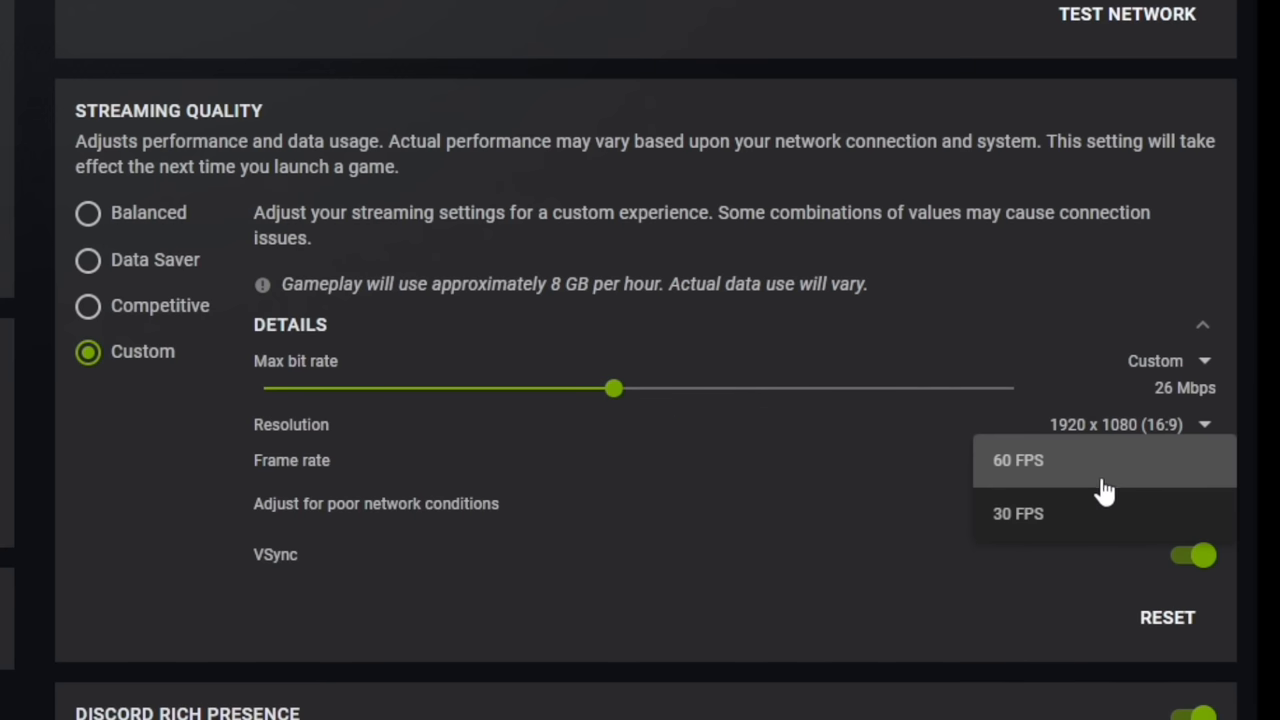
click(1018, 513)
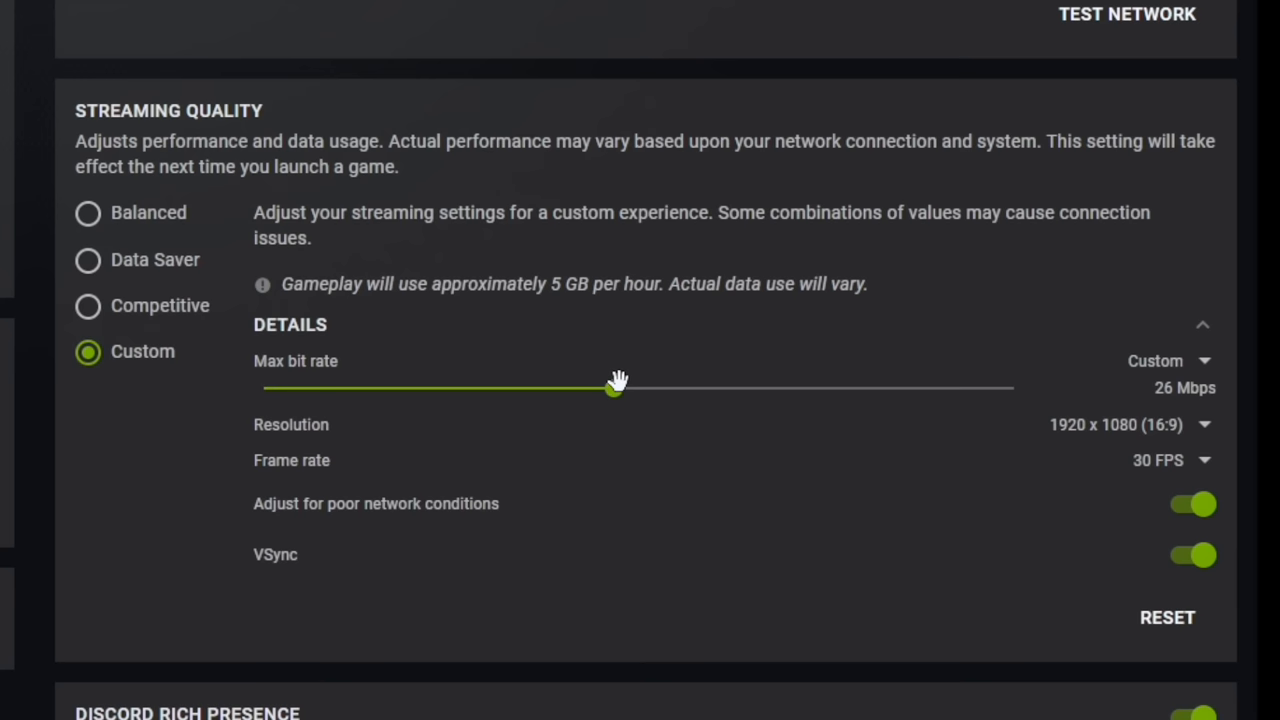
drag(615, 389, 647, 389)
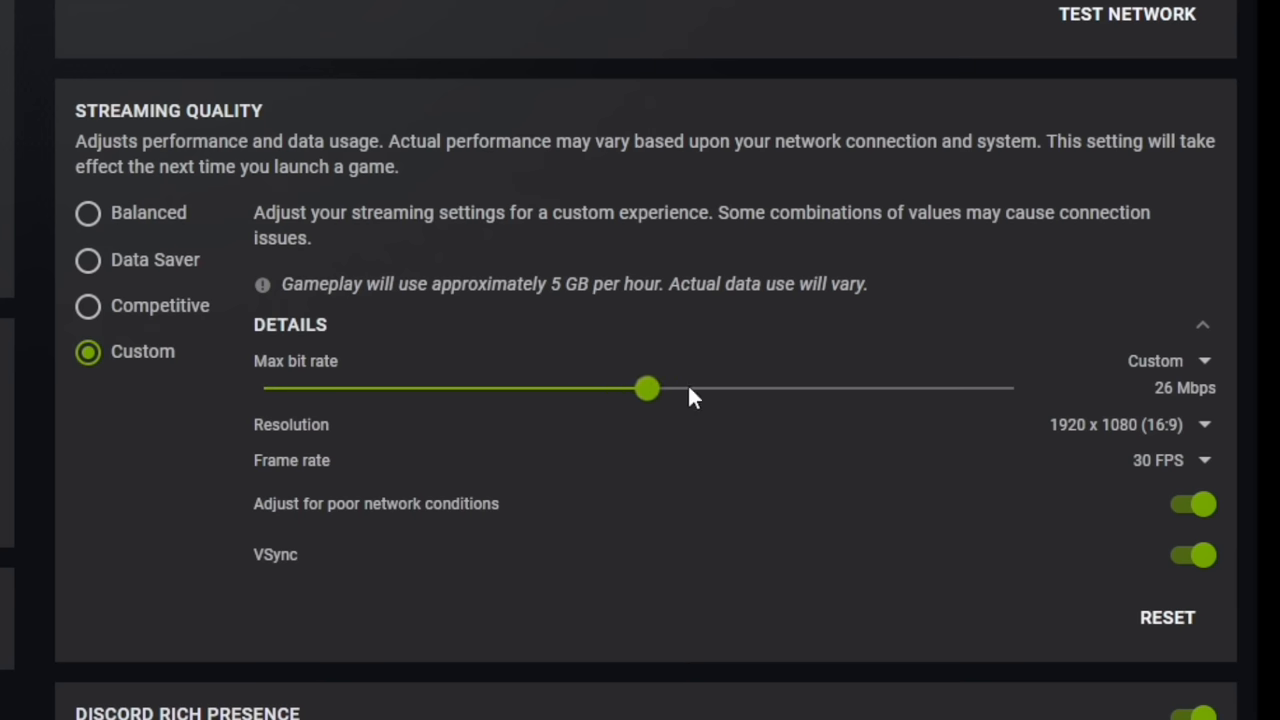
drag(647, 388, 1013, 388)
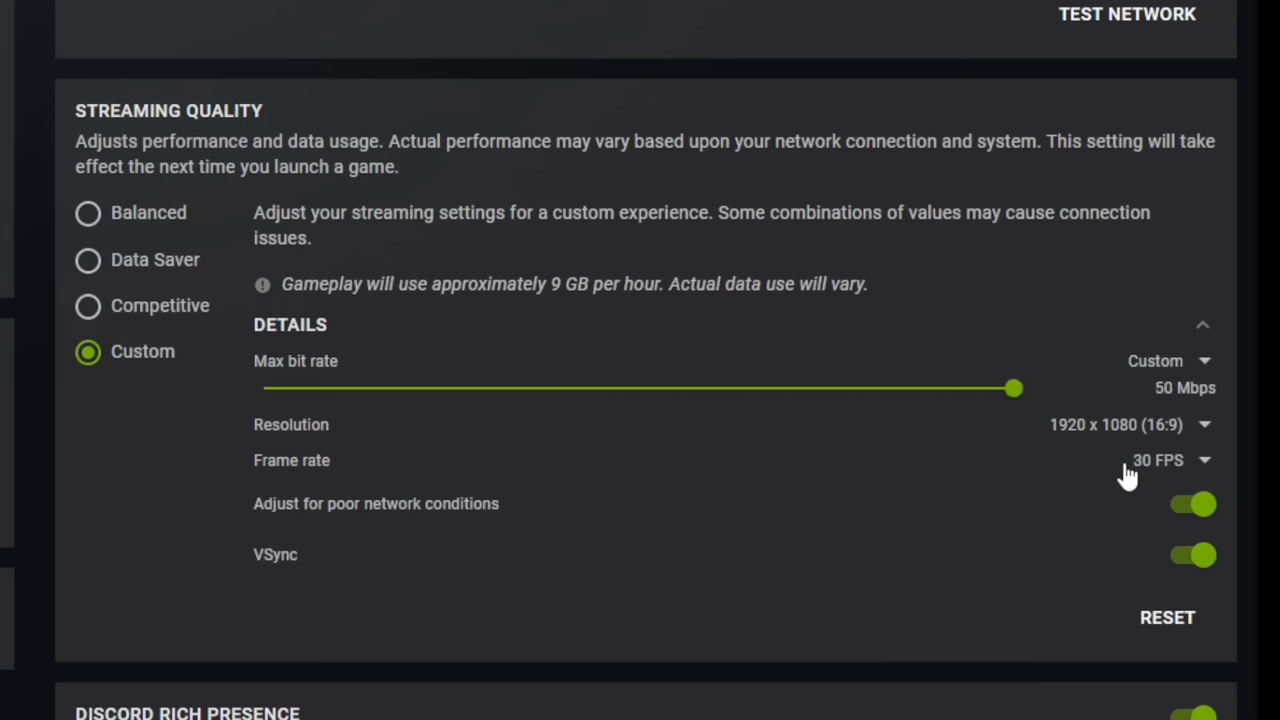
click(1170, 460)
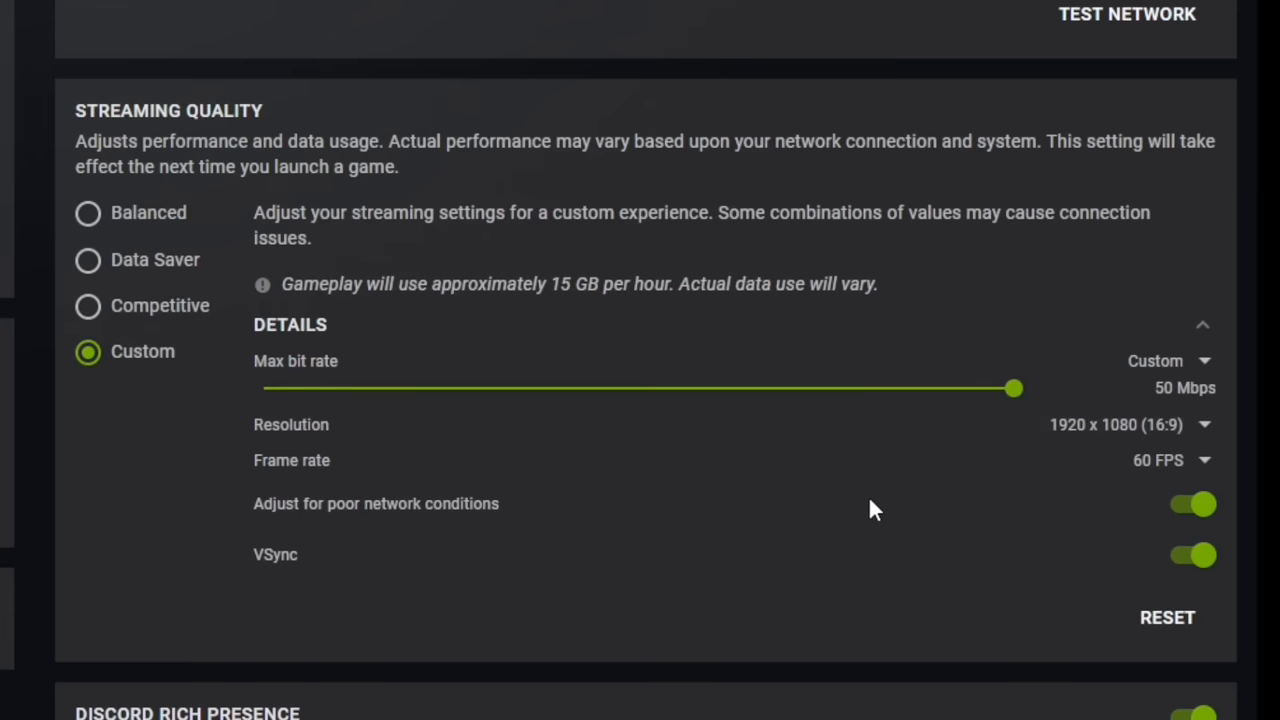
mouse_move(318, 422)
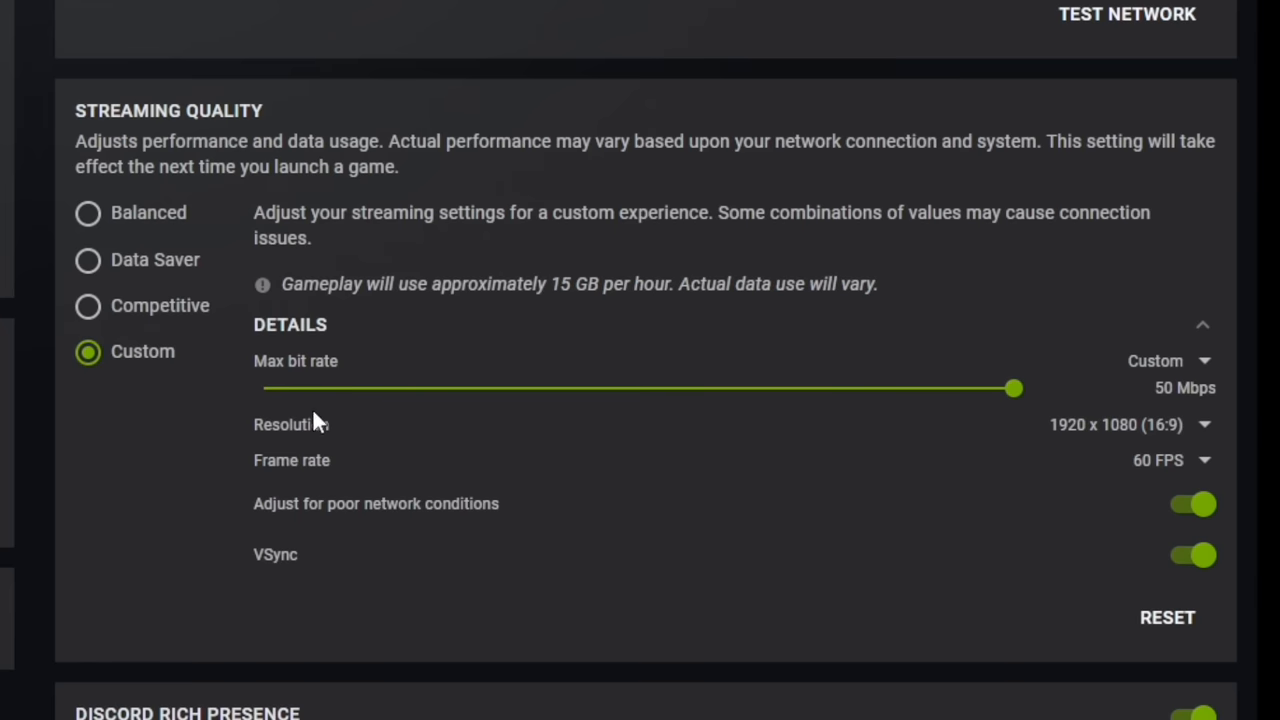
mouse_move(180, 325)
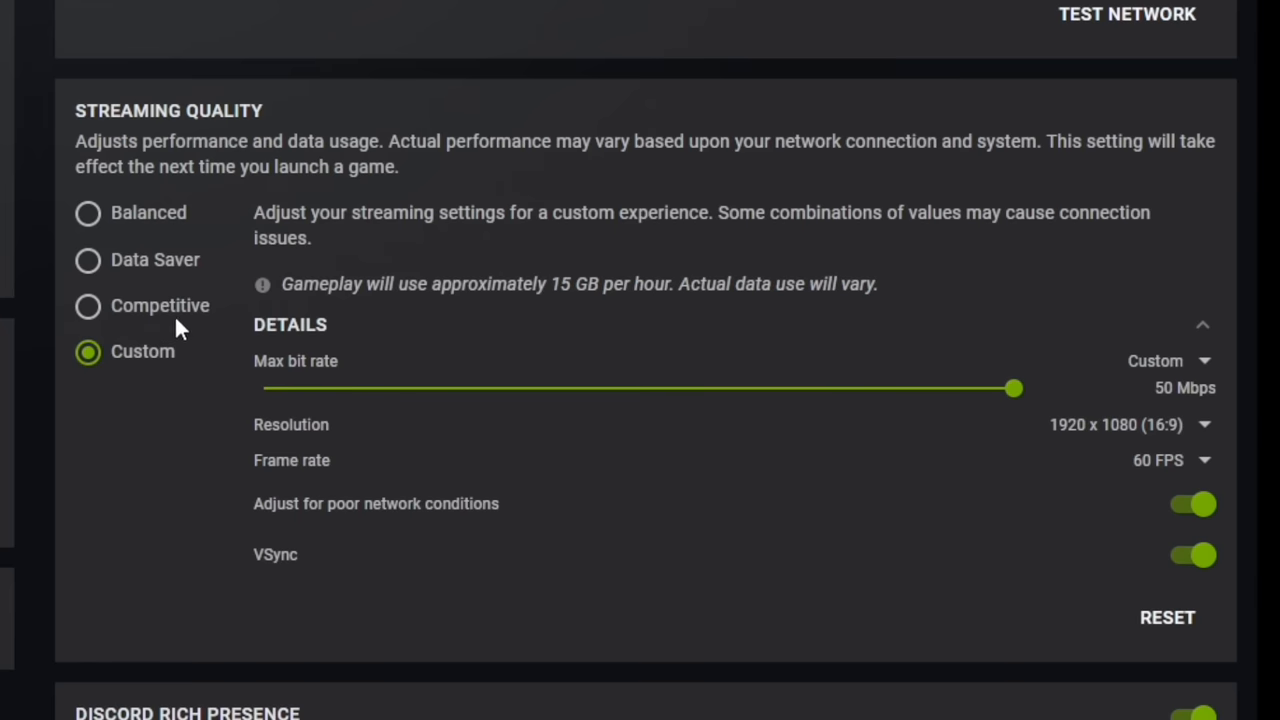
click(87, 305)
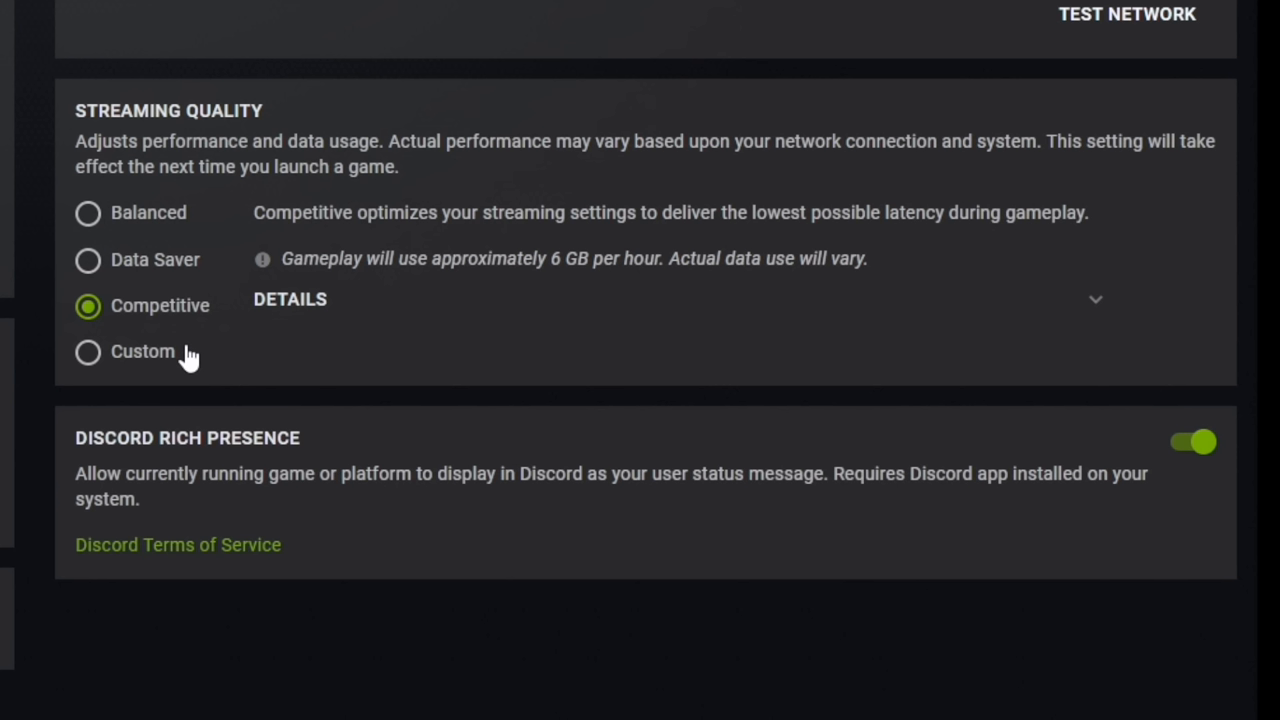
mouse_move(150, 310)
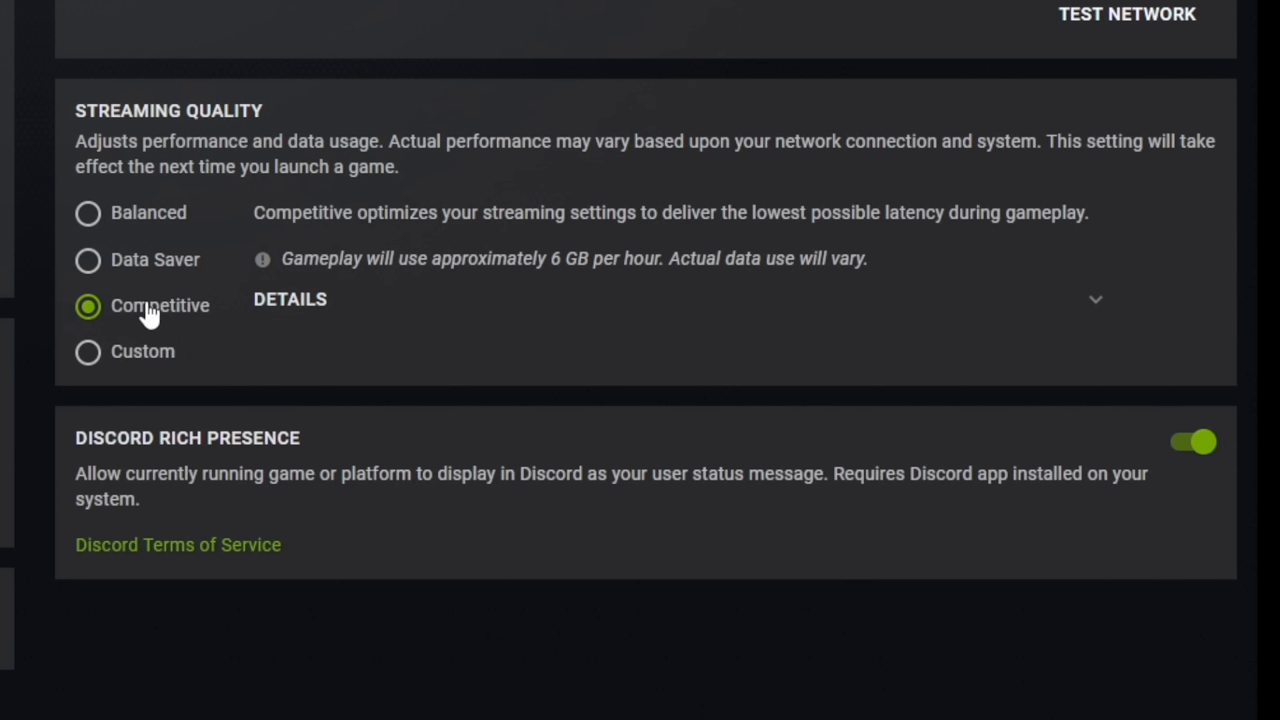
mouse_move(227, 342)
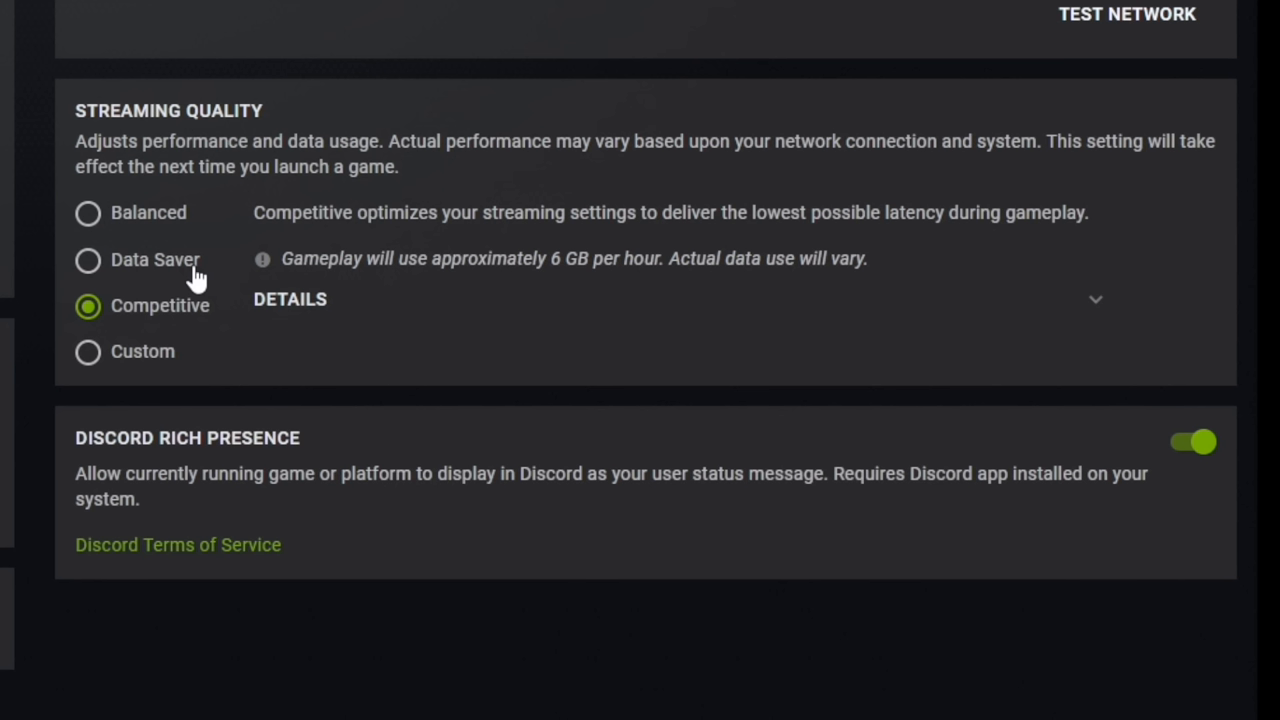
mouse_move(170, 273)
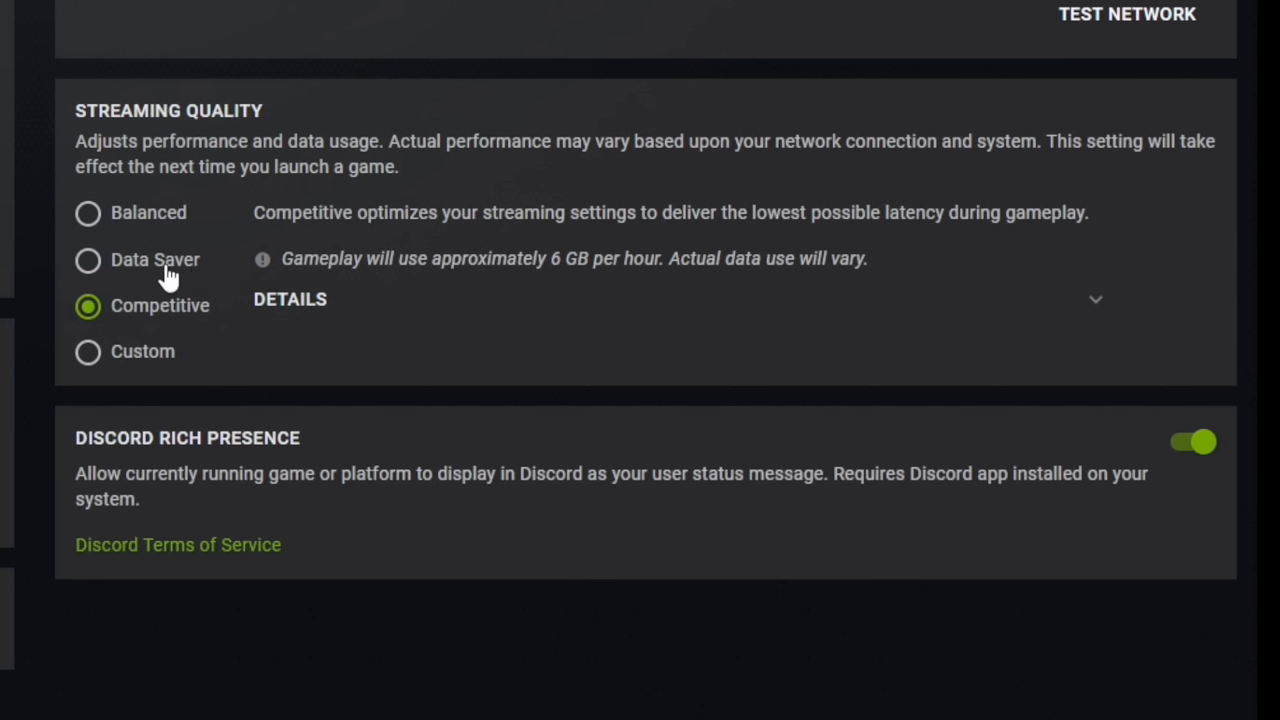
mouse_move(210, 305)
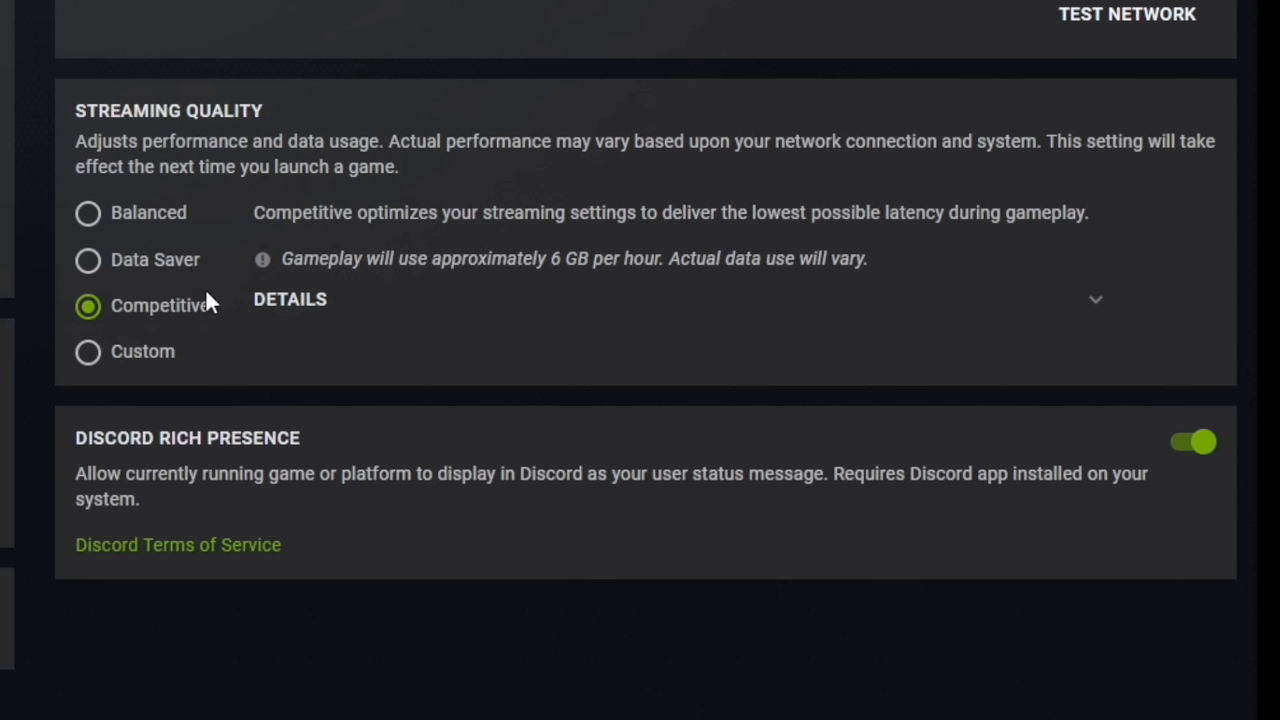
click(88, 259)
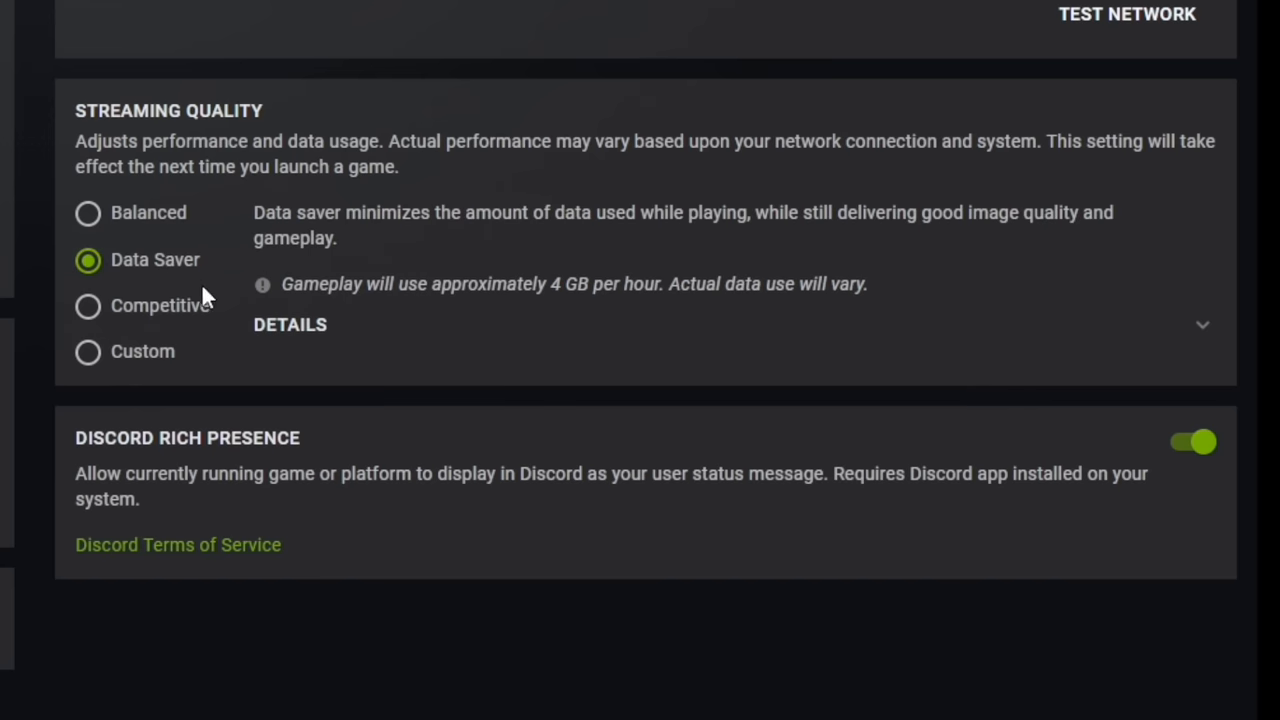
mouse_move(583, 289)
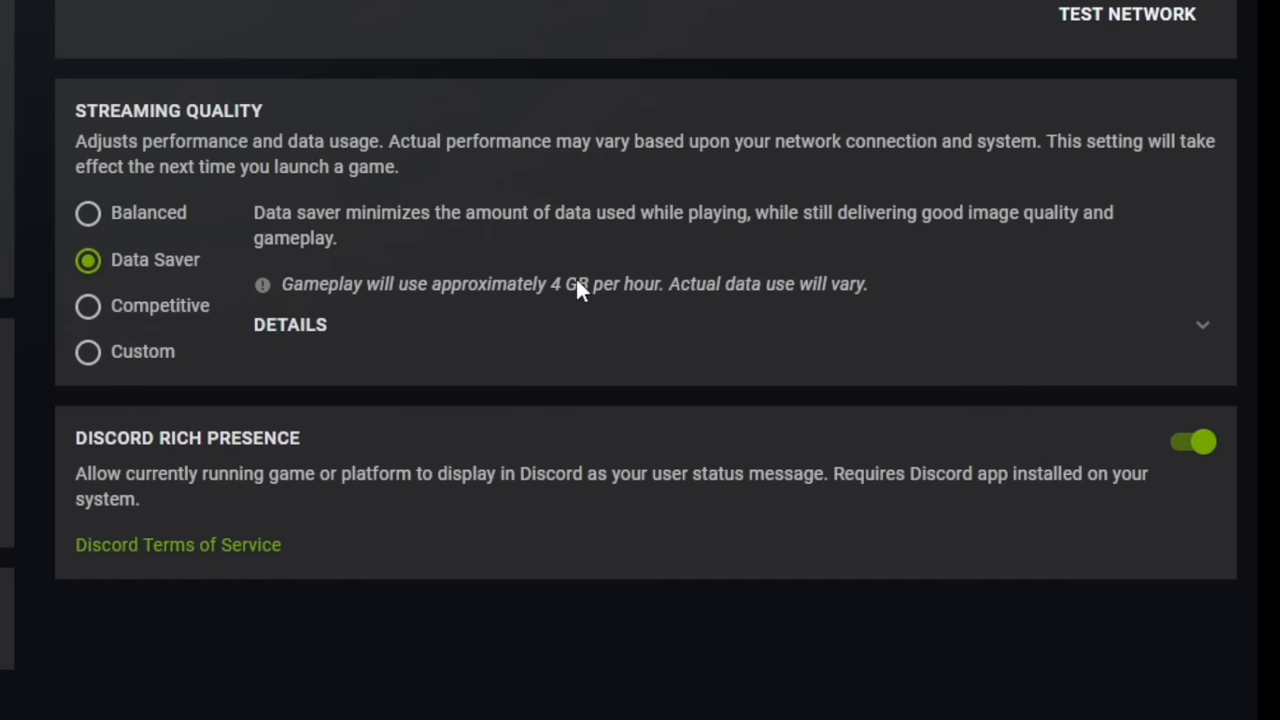
click(290, 324)
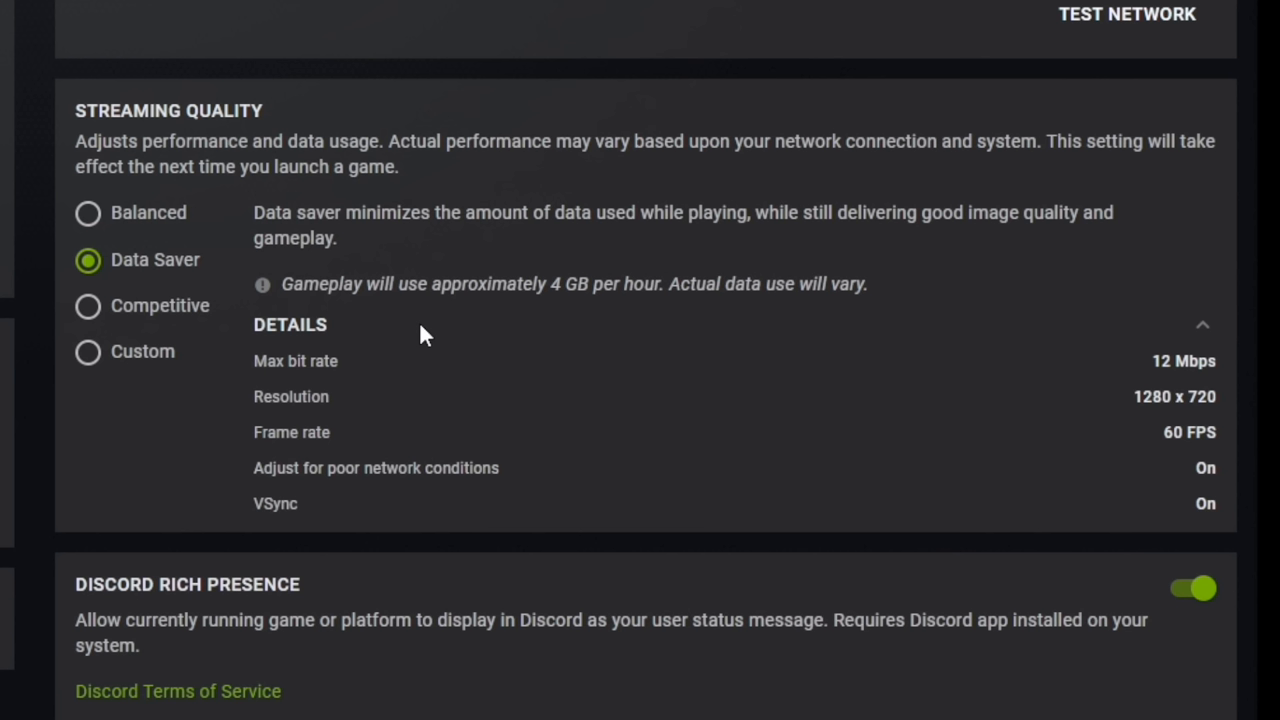
mouse_move(1160, 365)
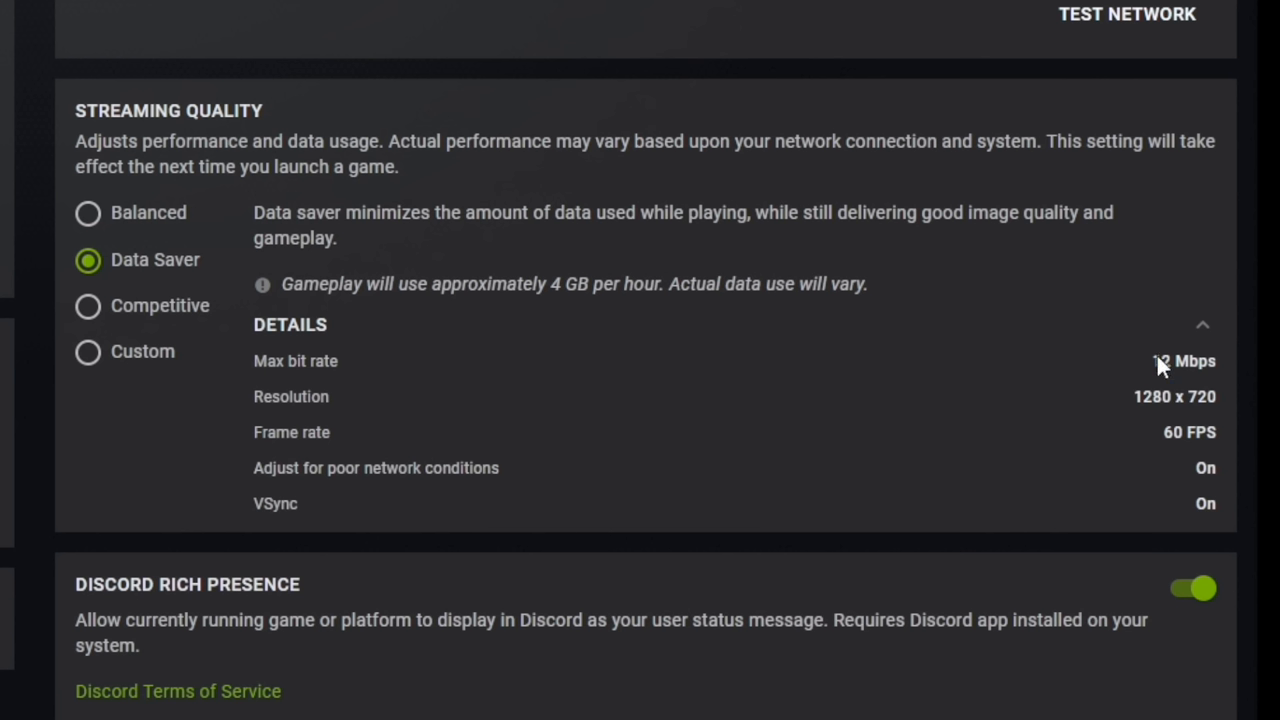
mouse_move(1180, 460)
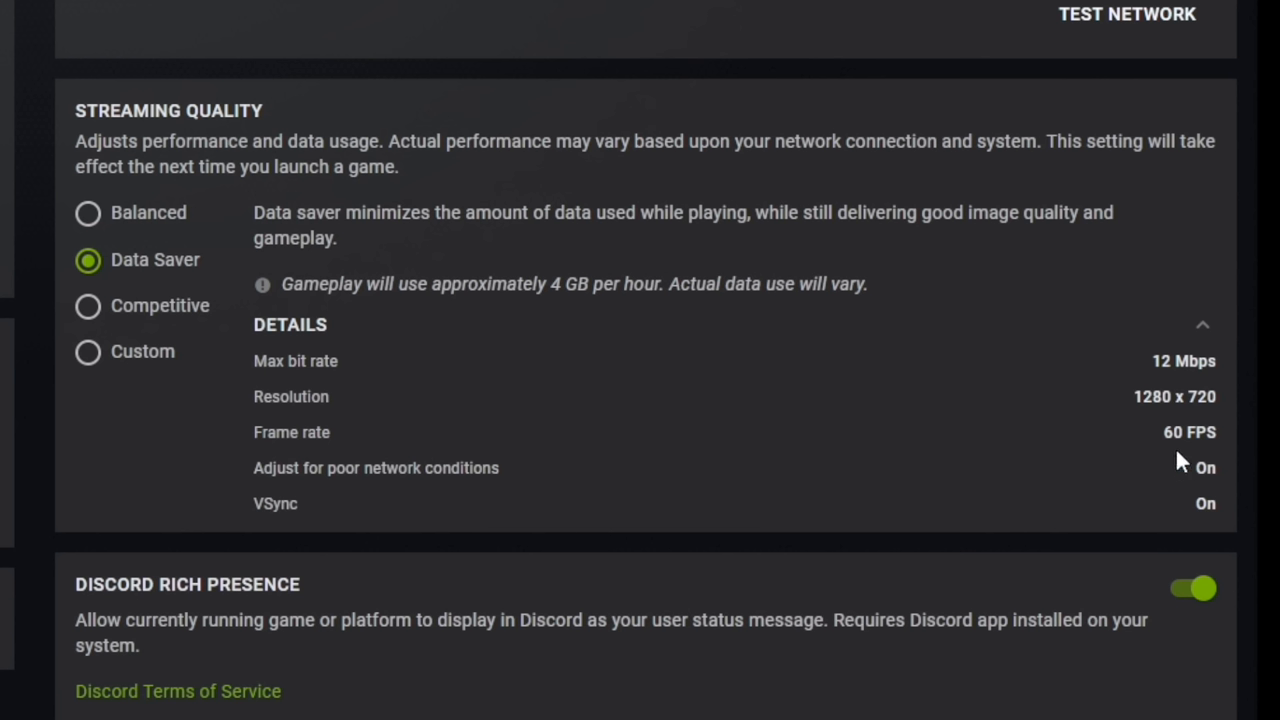
click(88, 212)
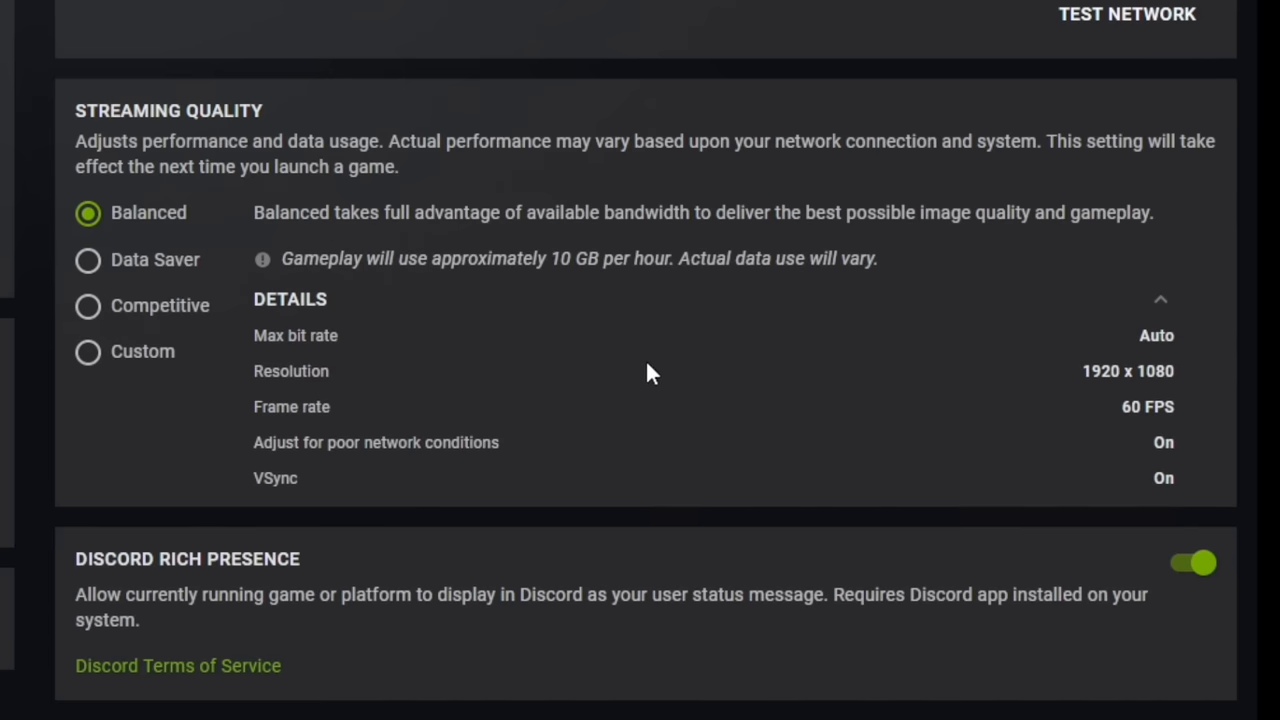
mouse_move(478, 313)
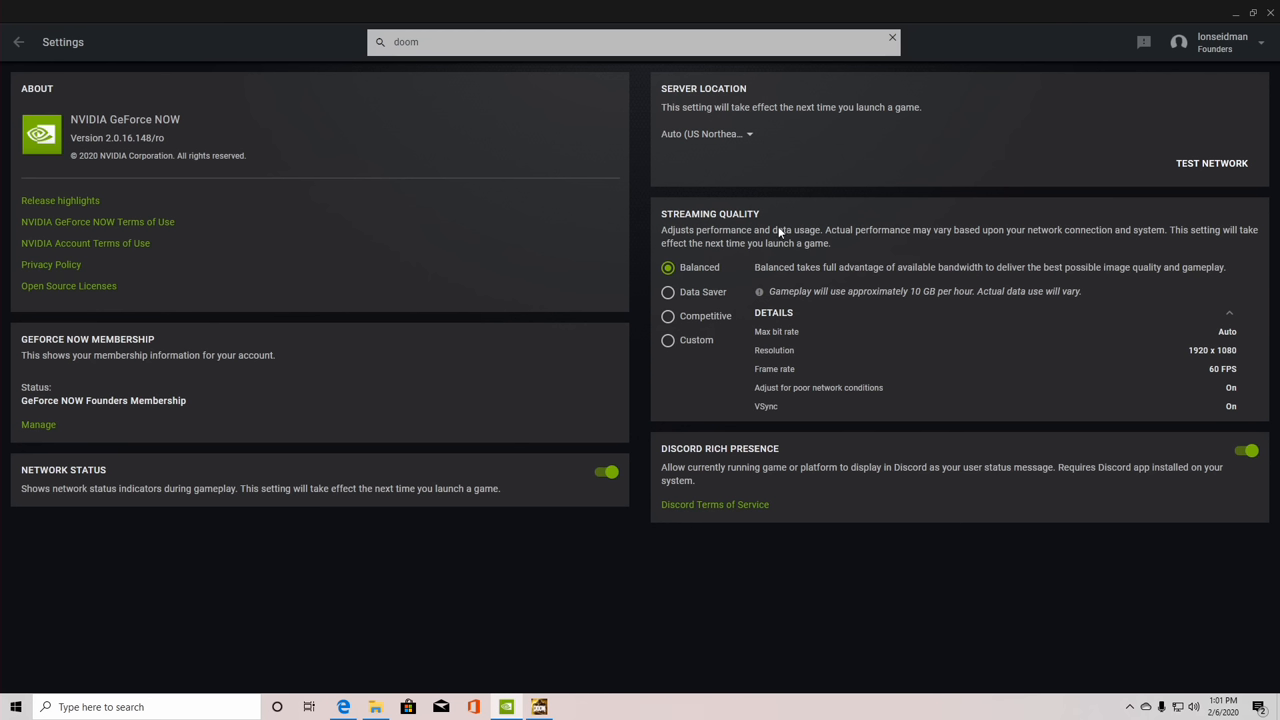
mouse_move(737, 306)
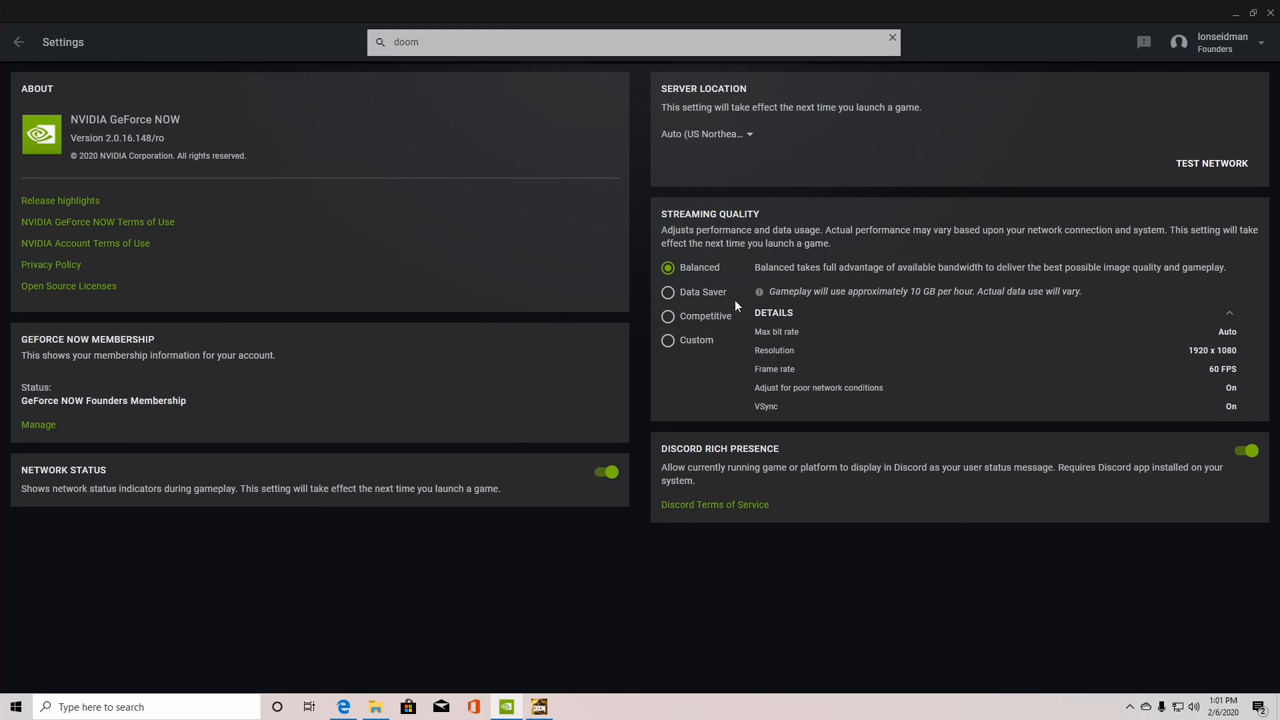
mouse_move(700, 340)
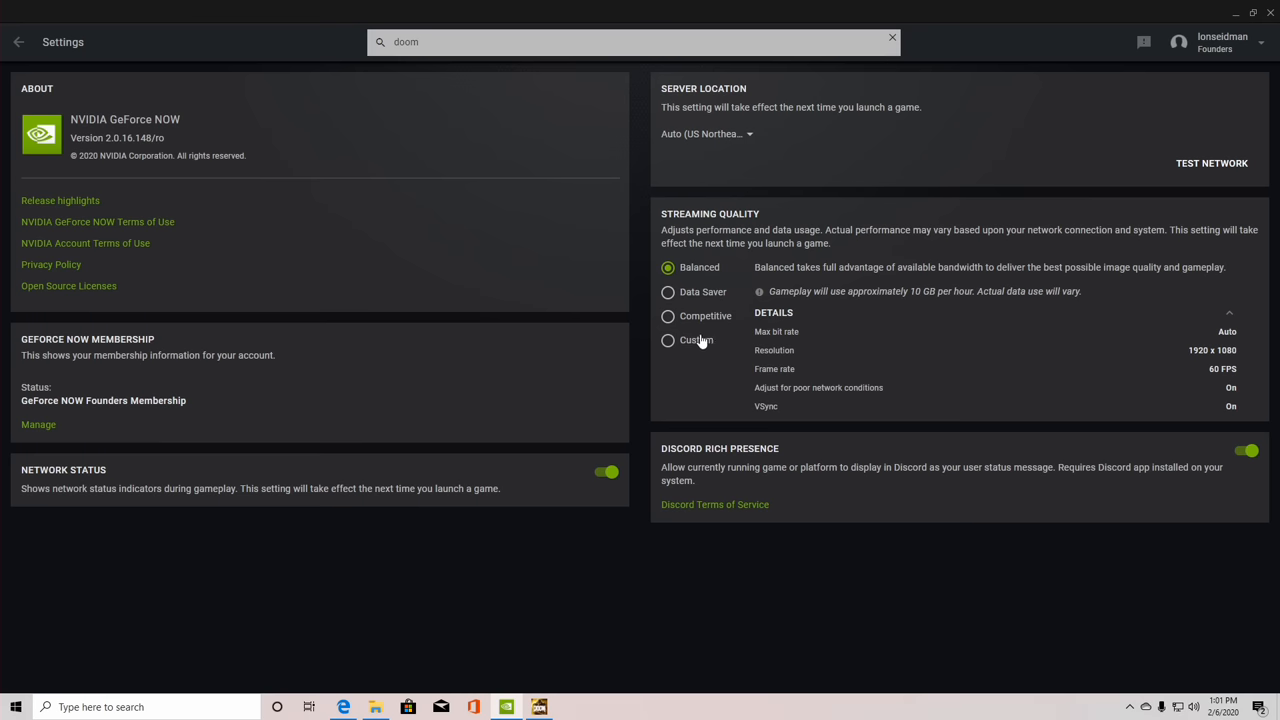
click(668, 340)
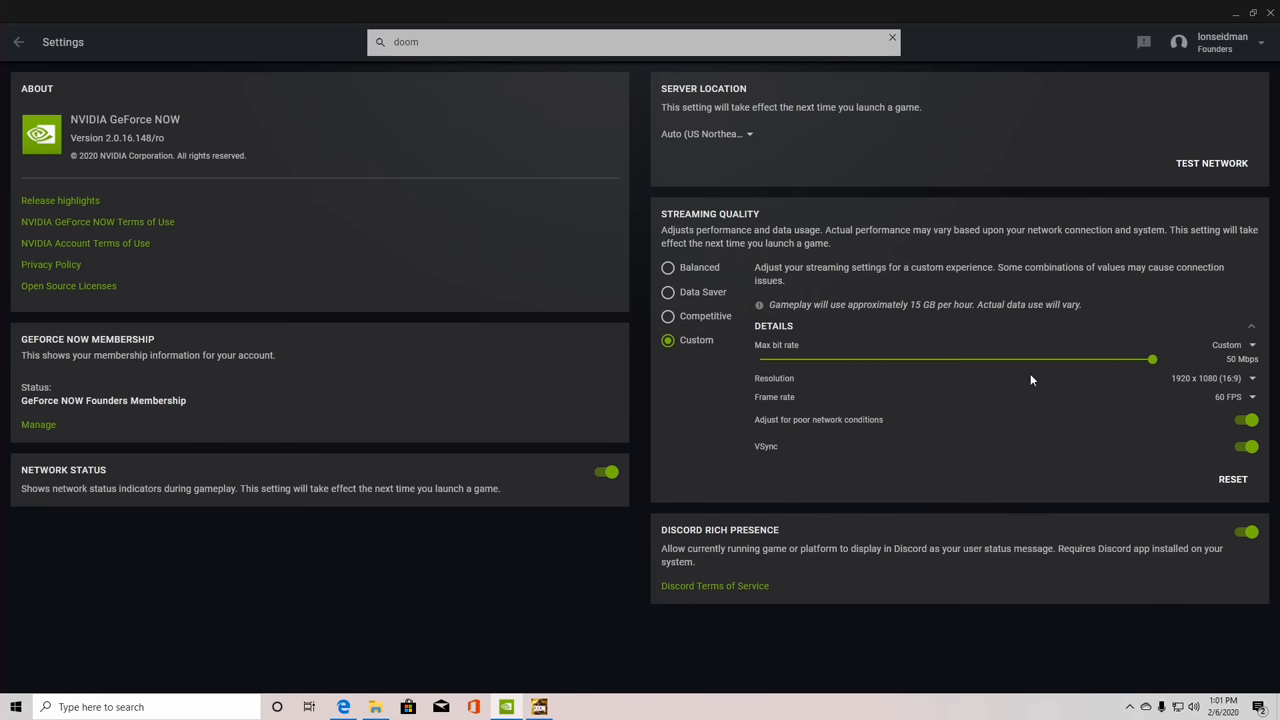
mouse_move(1141, 367)
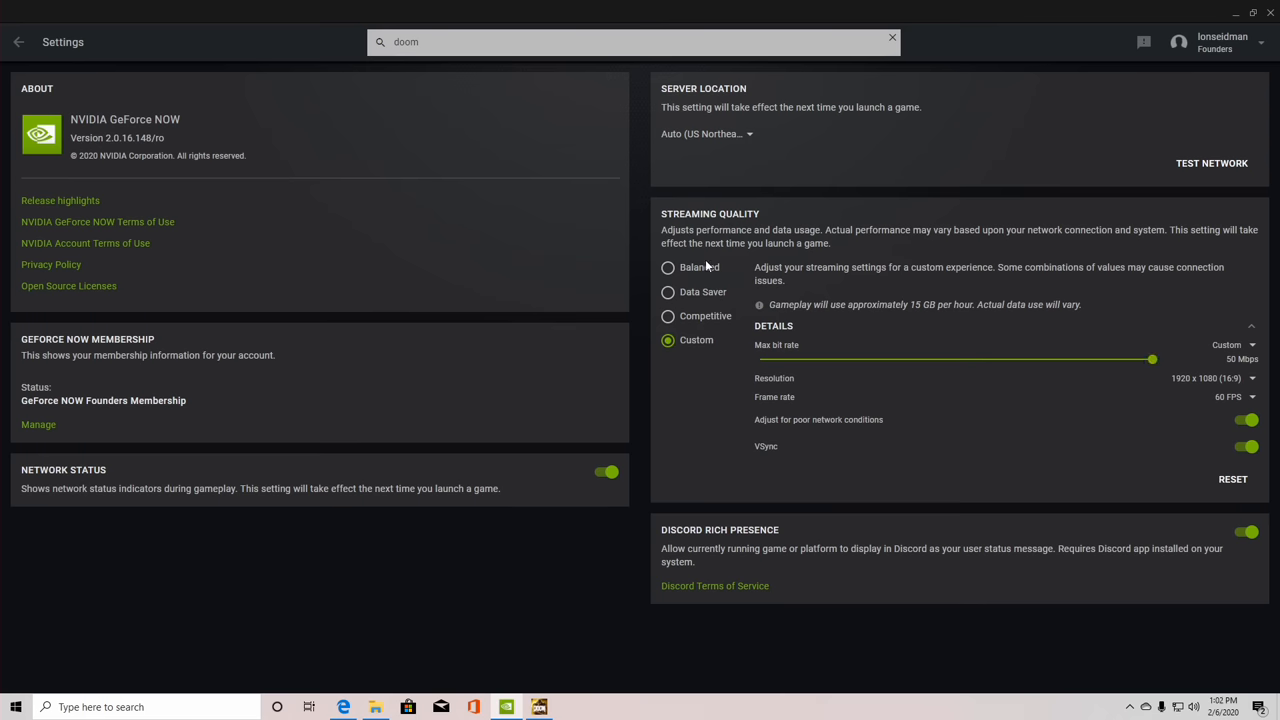
click(668, 267)
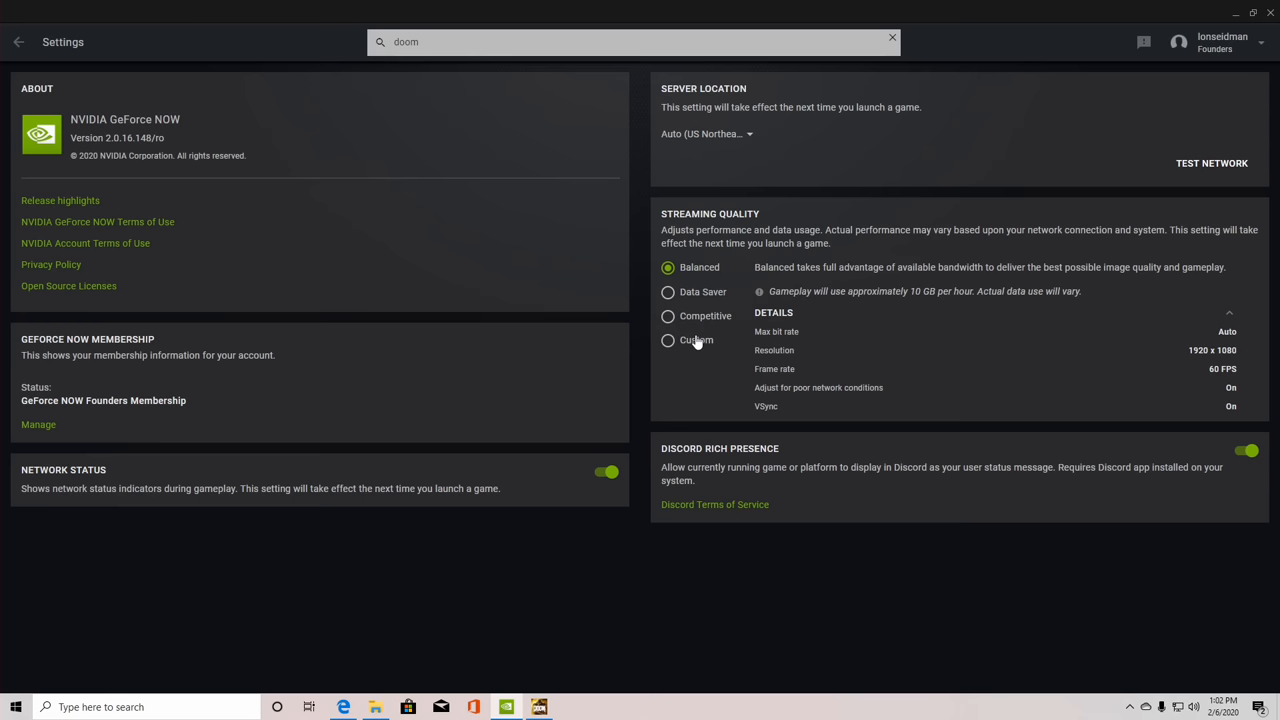
click(668, 340)
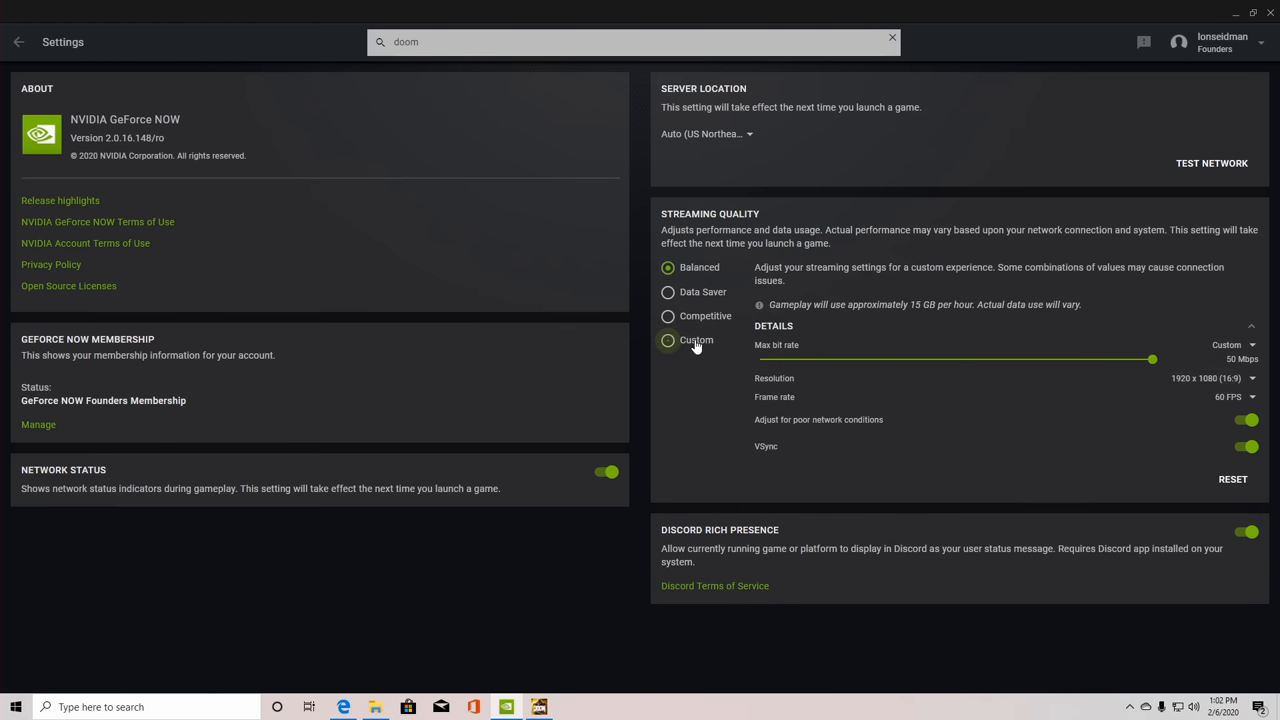
click(668, 340)
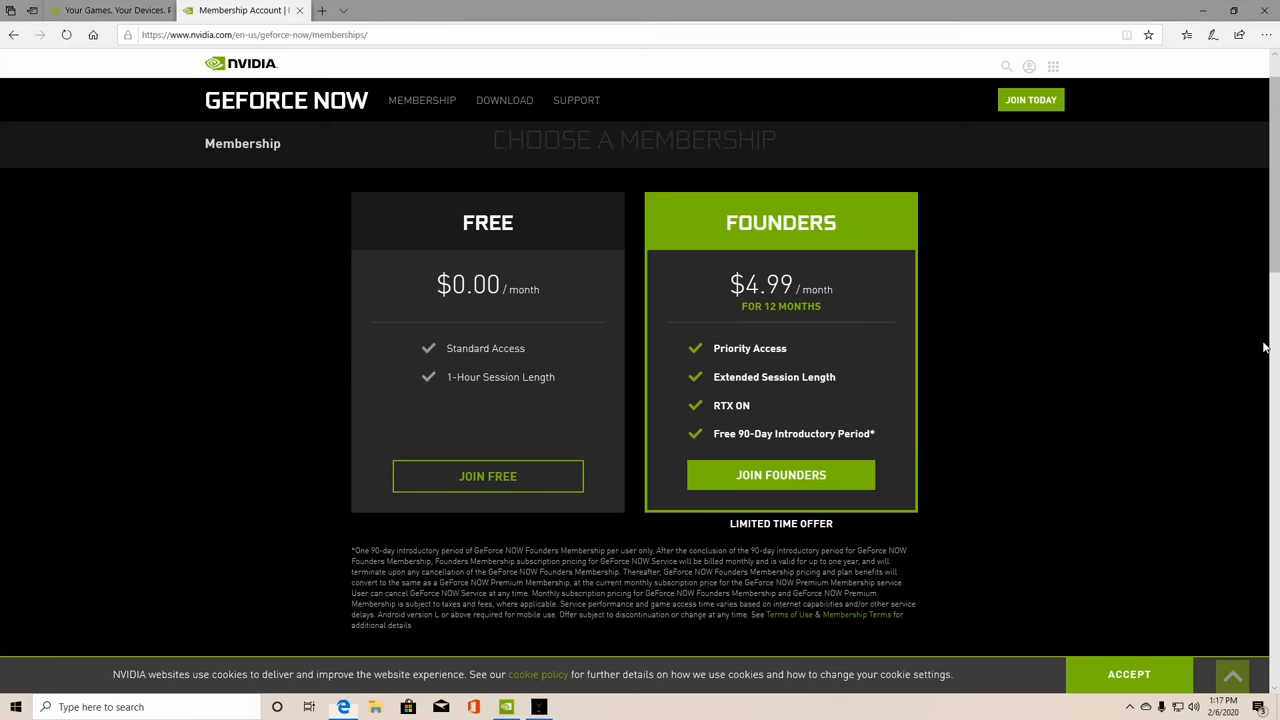
mouse_move(870, 324)
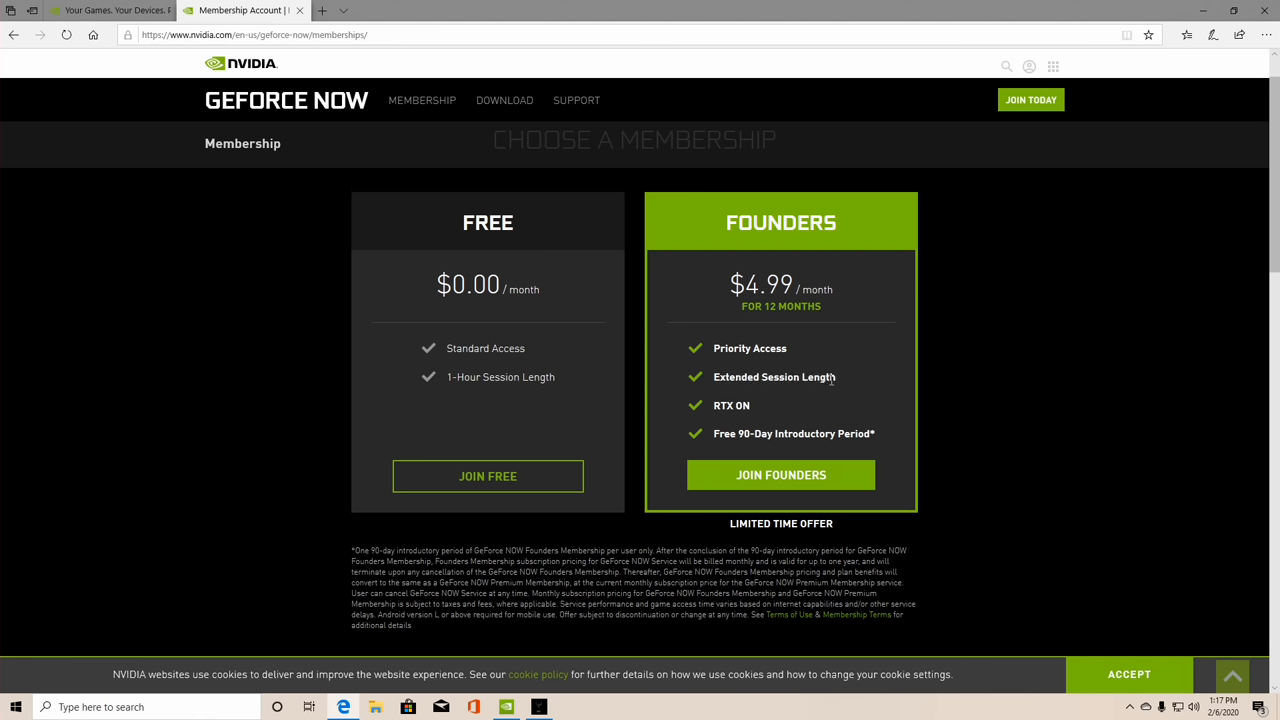
mouse_move(730, 360)
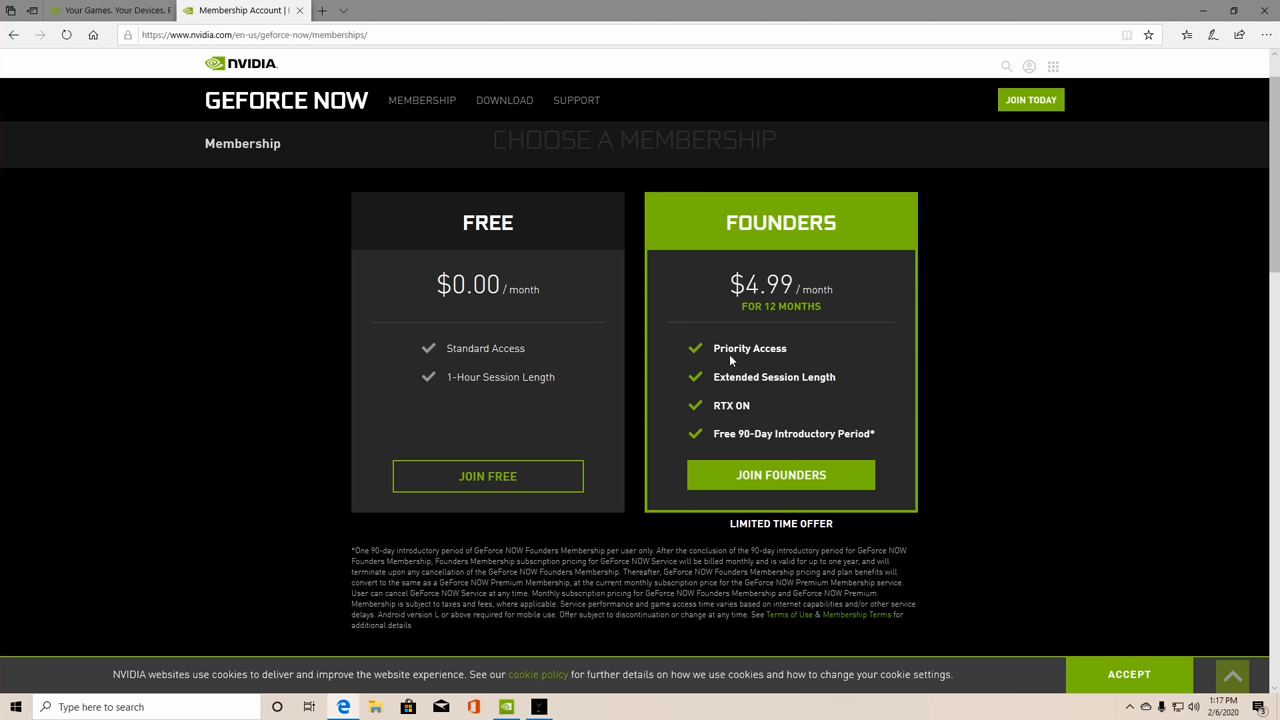
Step: Highlight 'Priority Access' in the $4.99 Founders membership card
double_click(749, 348)
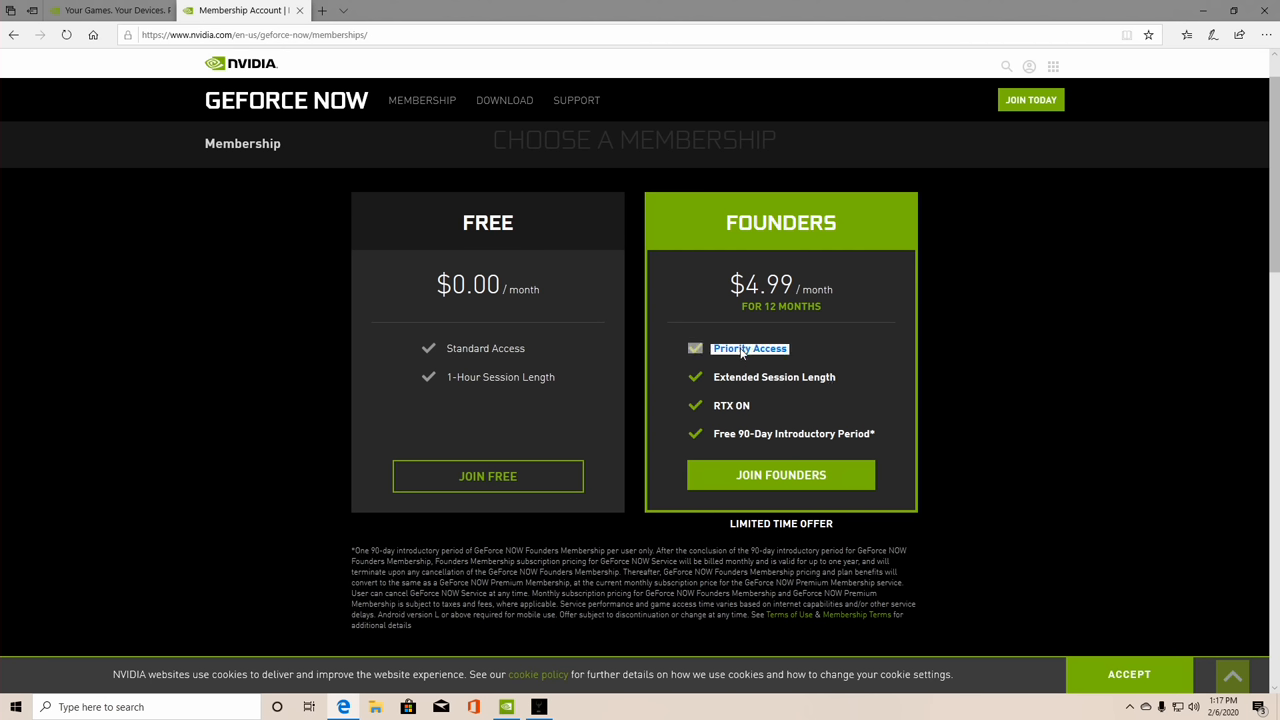
mouse_move(688, 362)
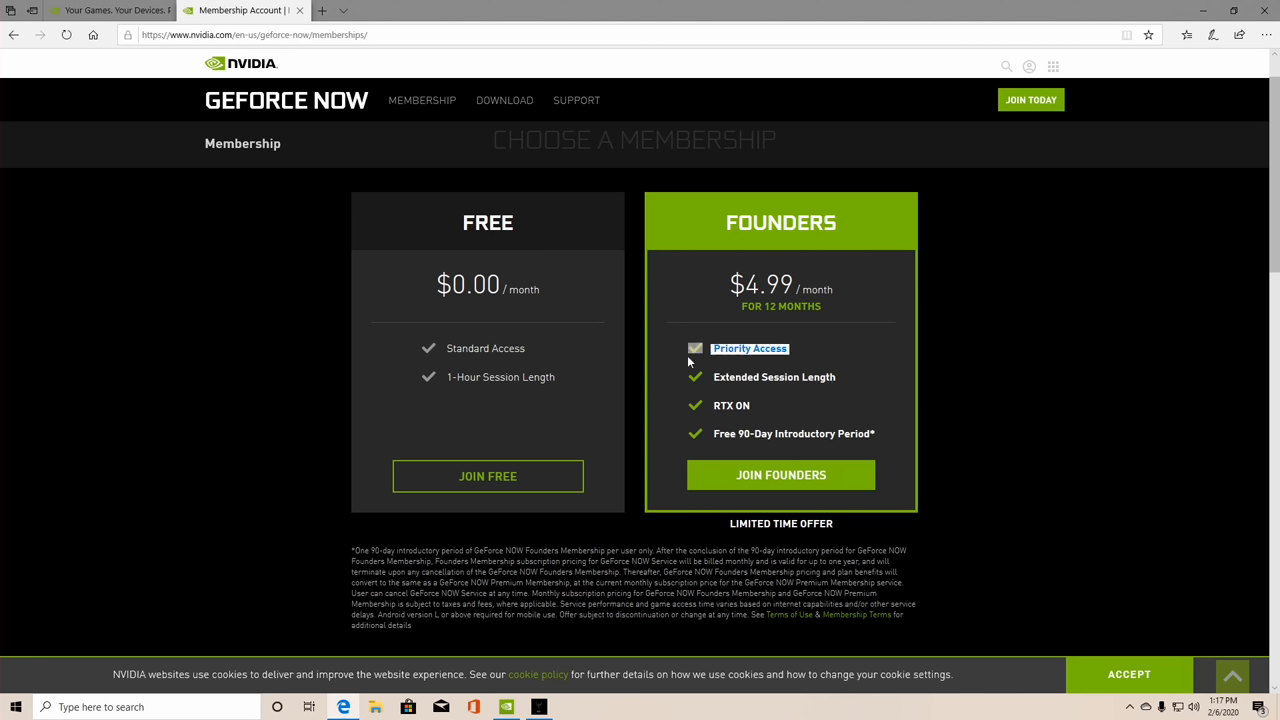
mouse_move(782, 340)
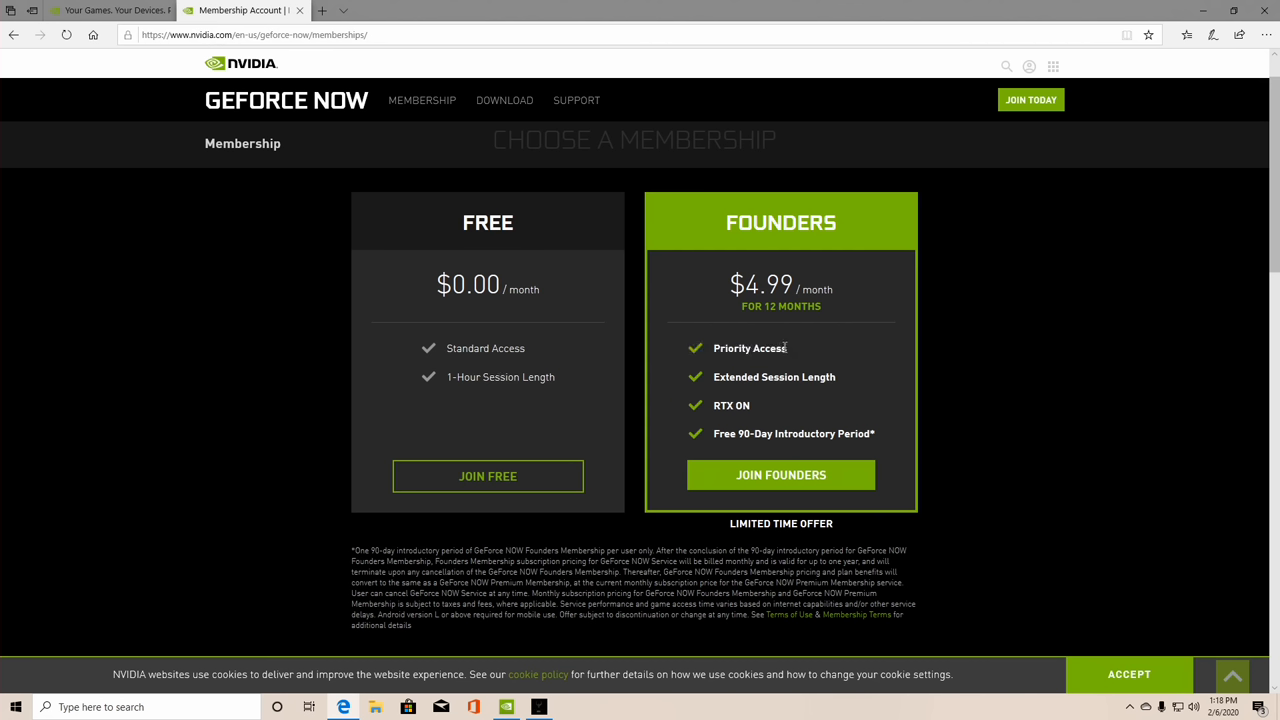
mouse_move(773, 406)
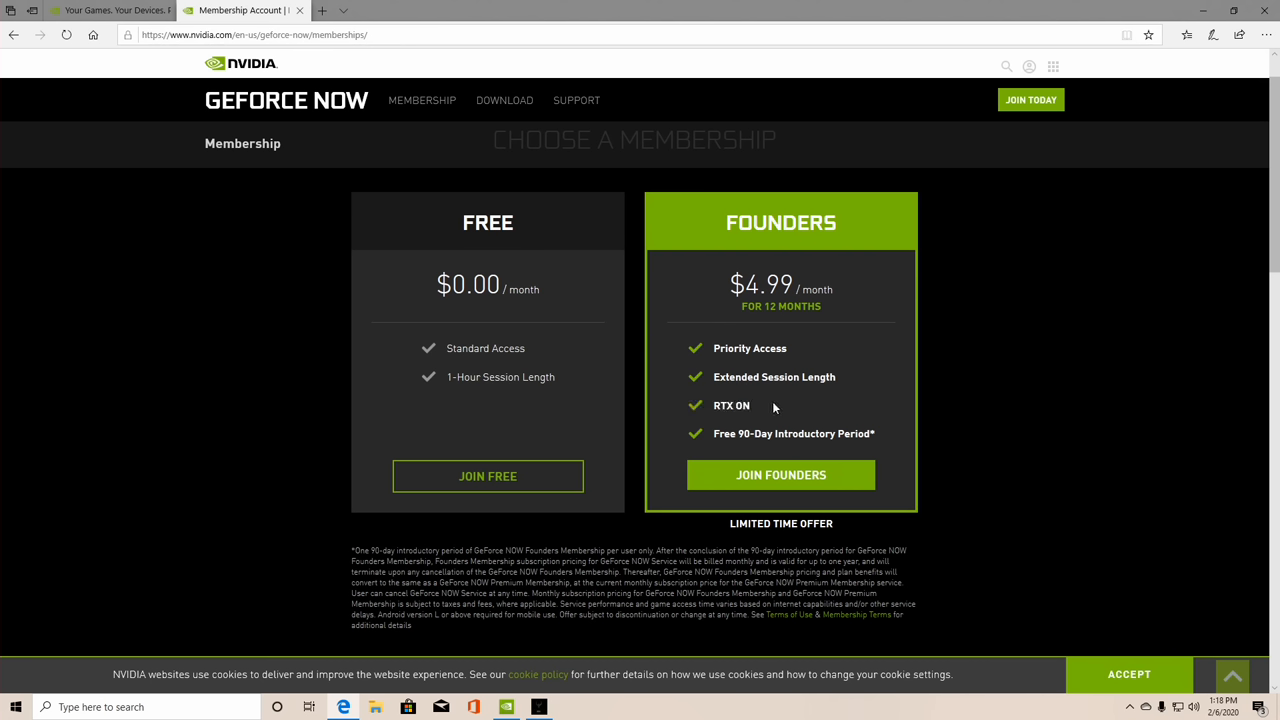
mouse_move(515, 374)
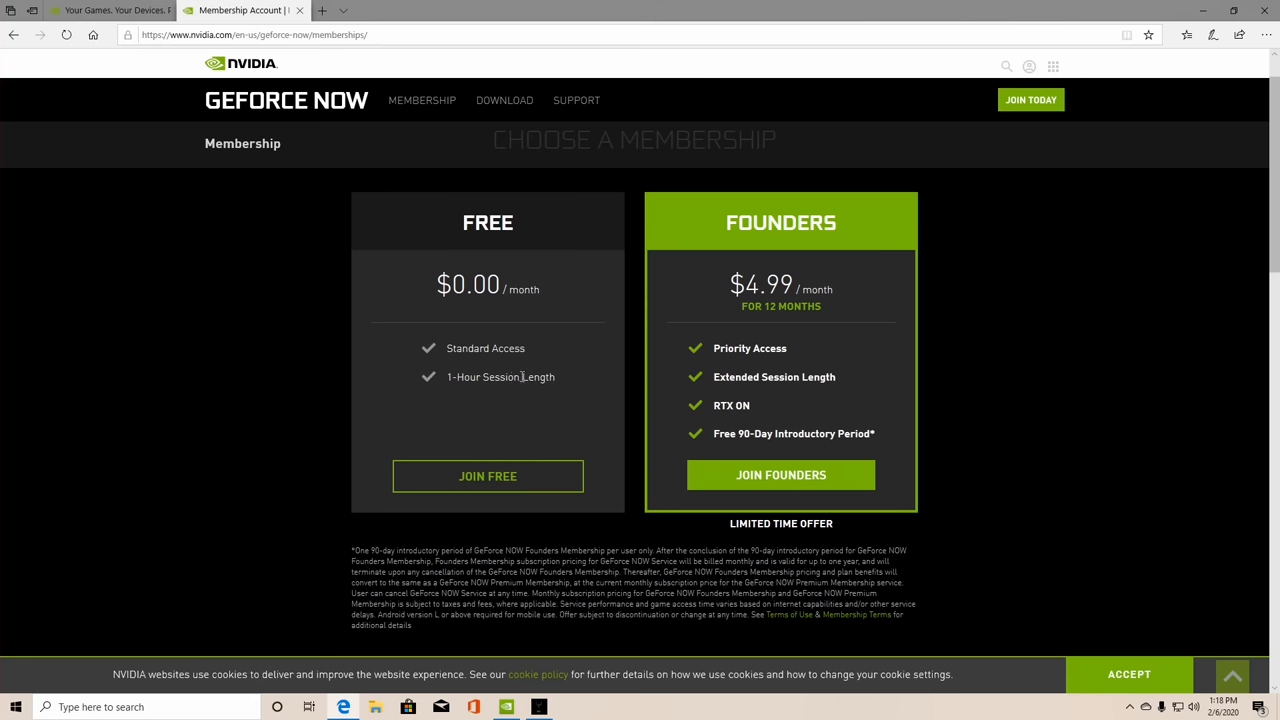
Step: Scroll the Membership page down to Founding Member Benefits
scroll(down, 3)
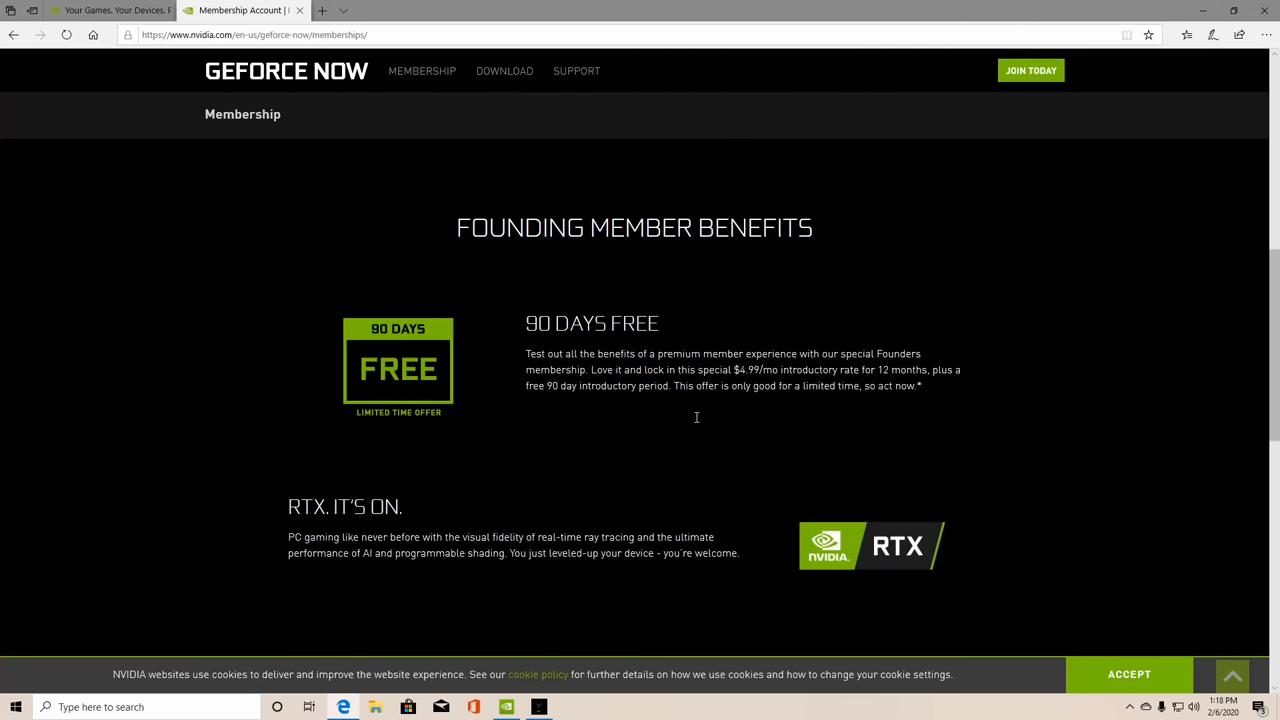
scroll(down, 3)
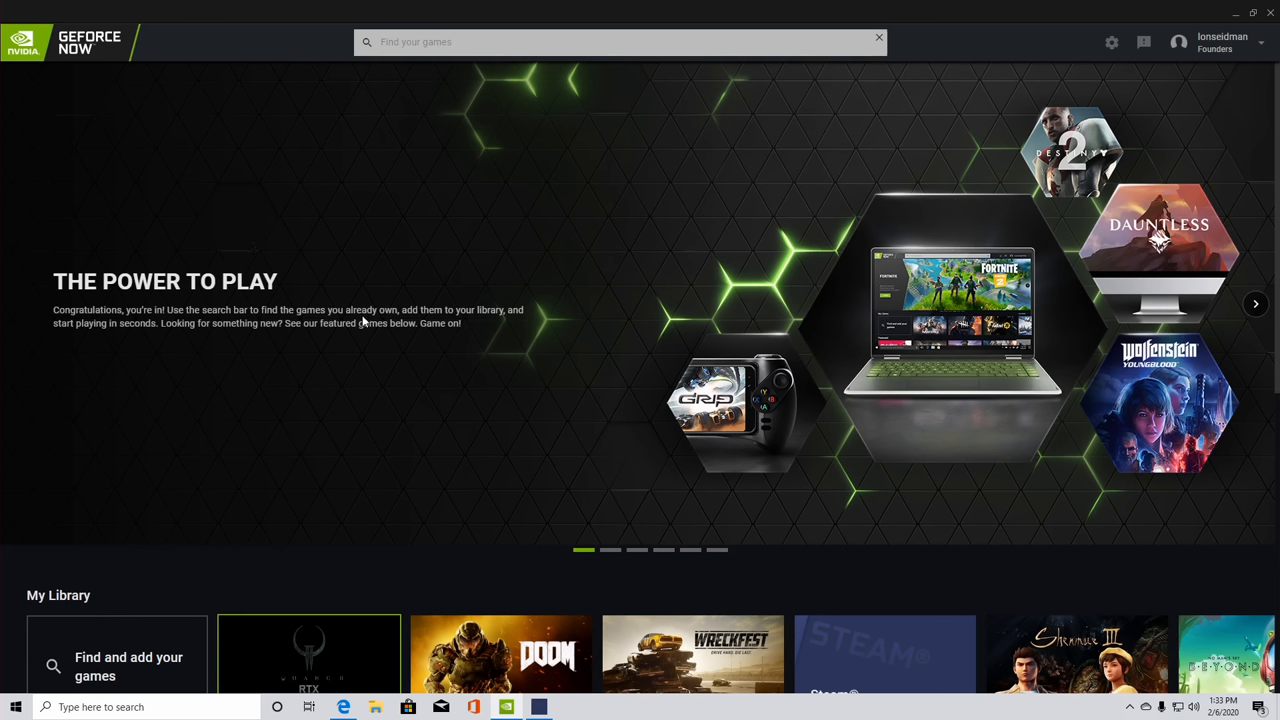
mouse_move(408, 312)
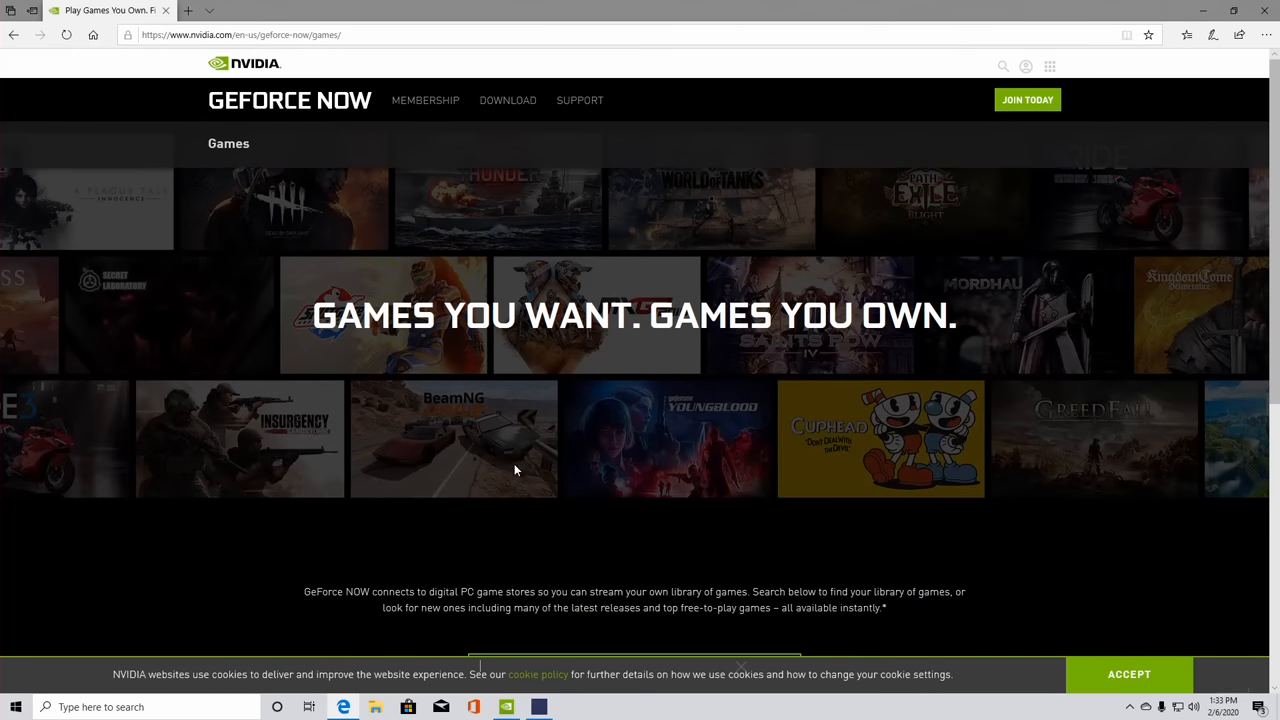
scroll(down, 3)
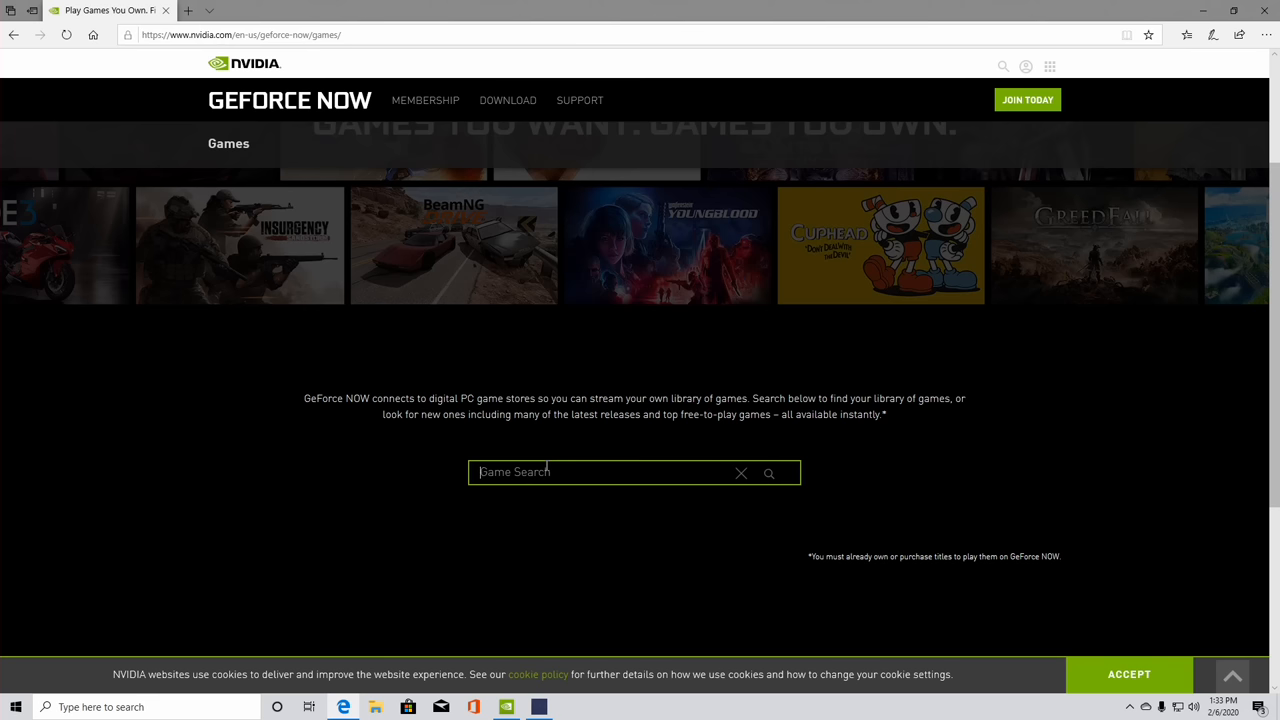
mouse_move(565, 445)
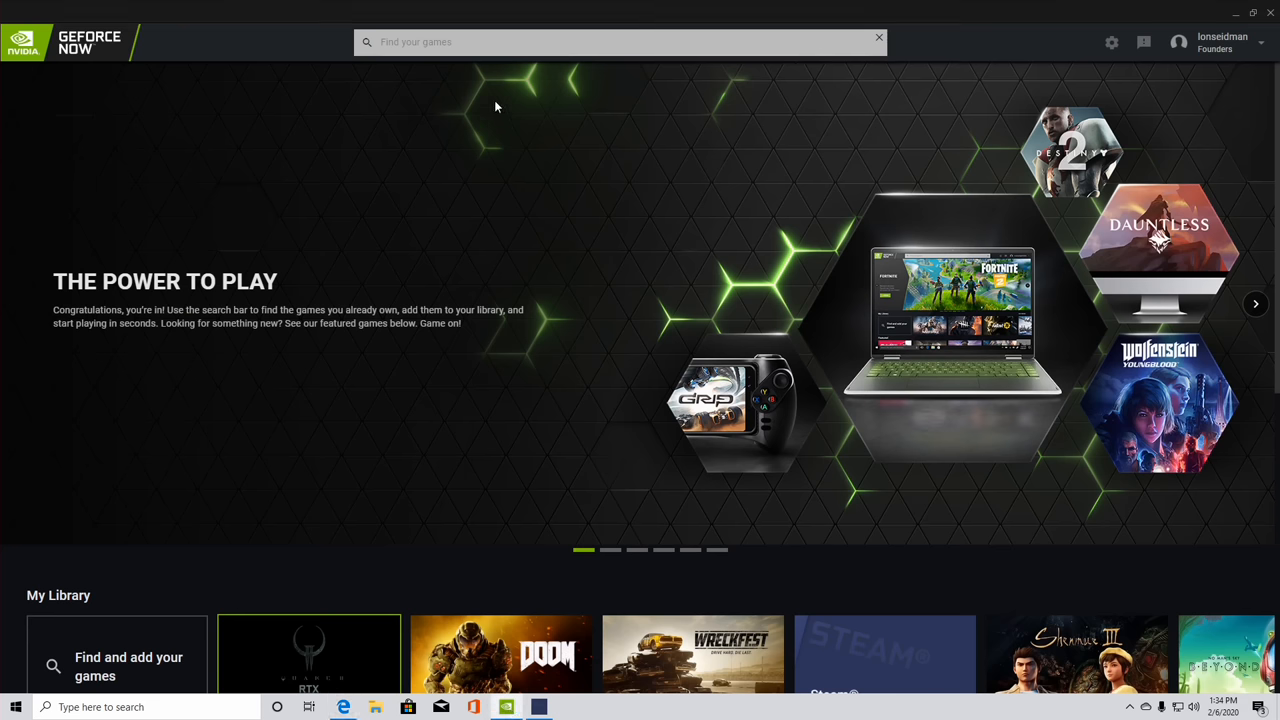
Step: Search the catalogue for 'ghostbu', then clear it and search 'doom'
click(620, 42)
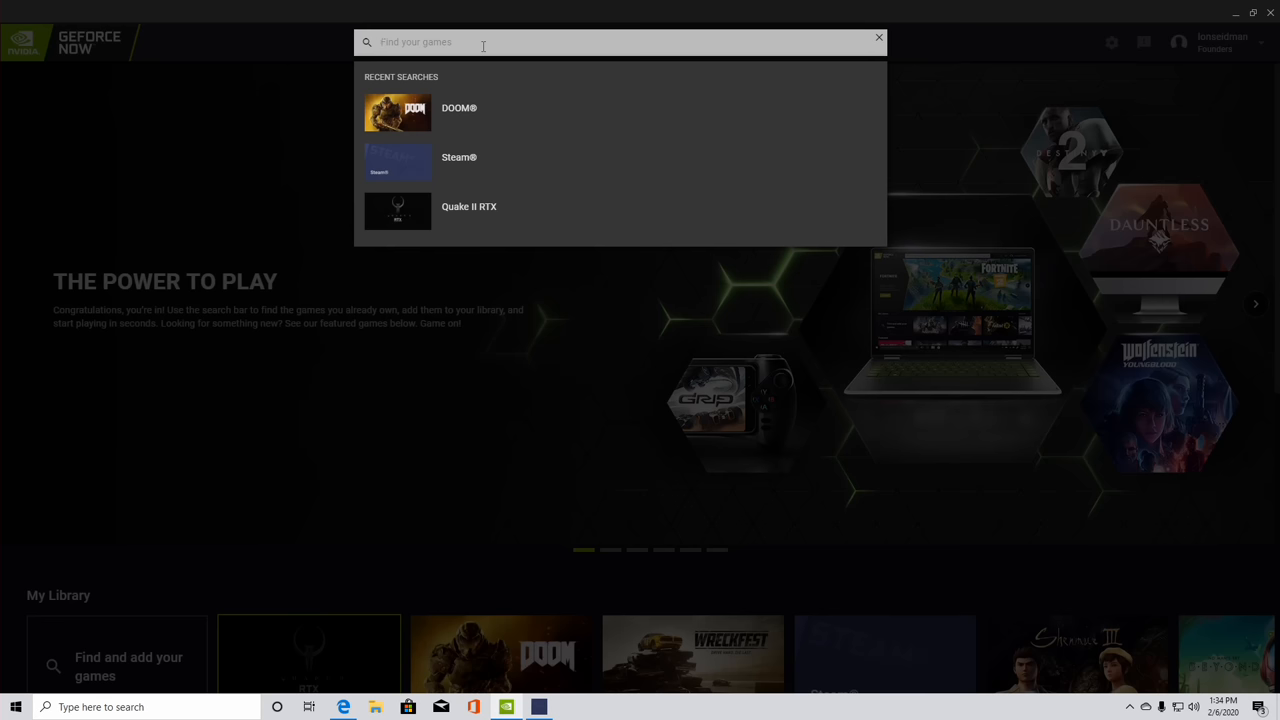
text(ghostbusters)
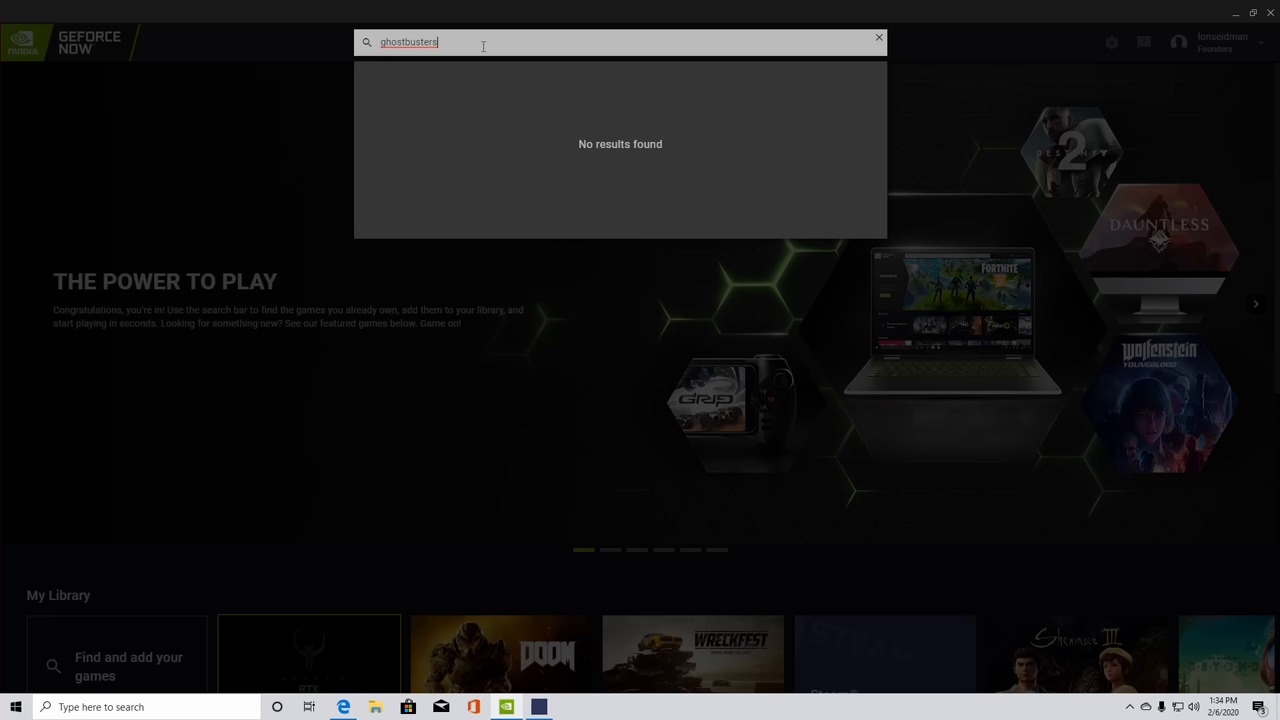
key(Backspace)
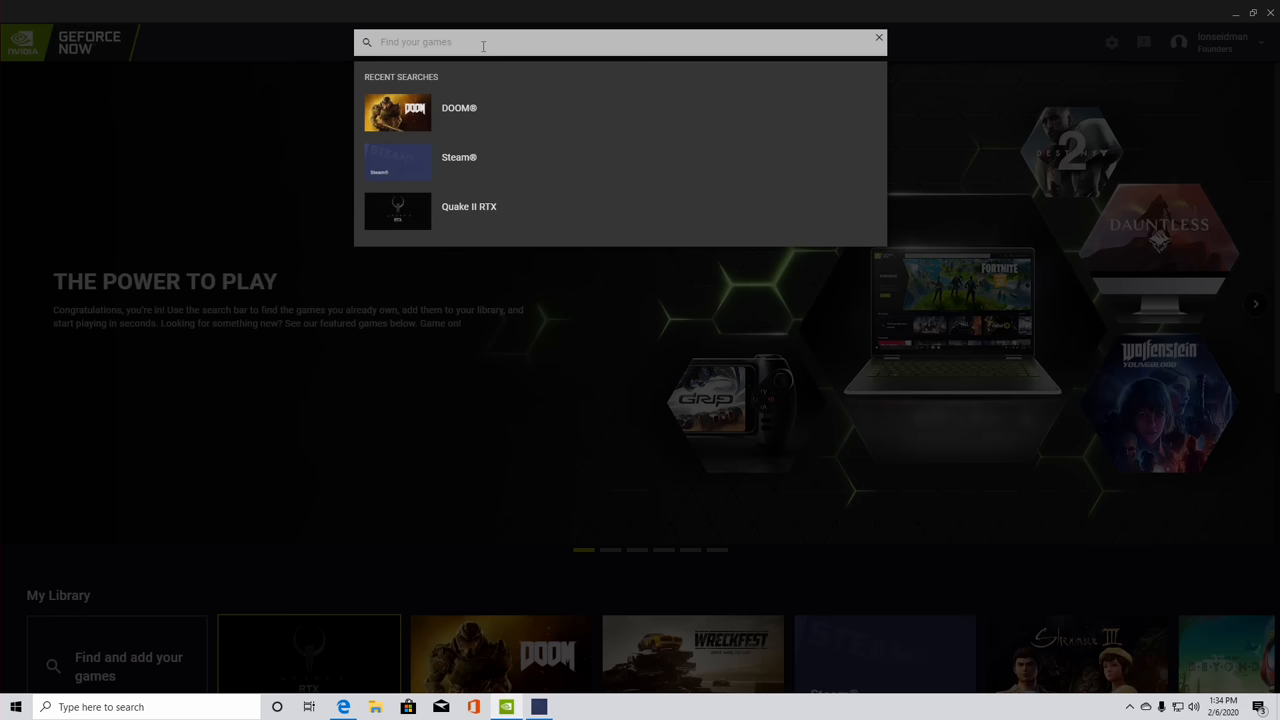
text(doom)
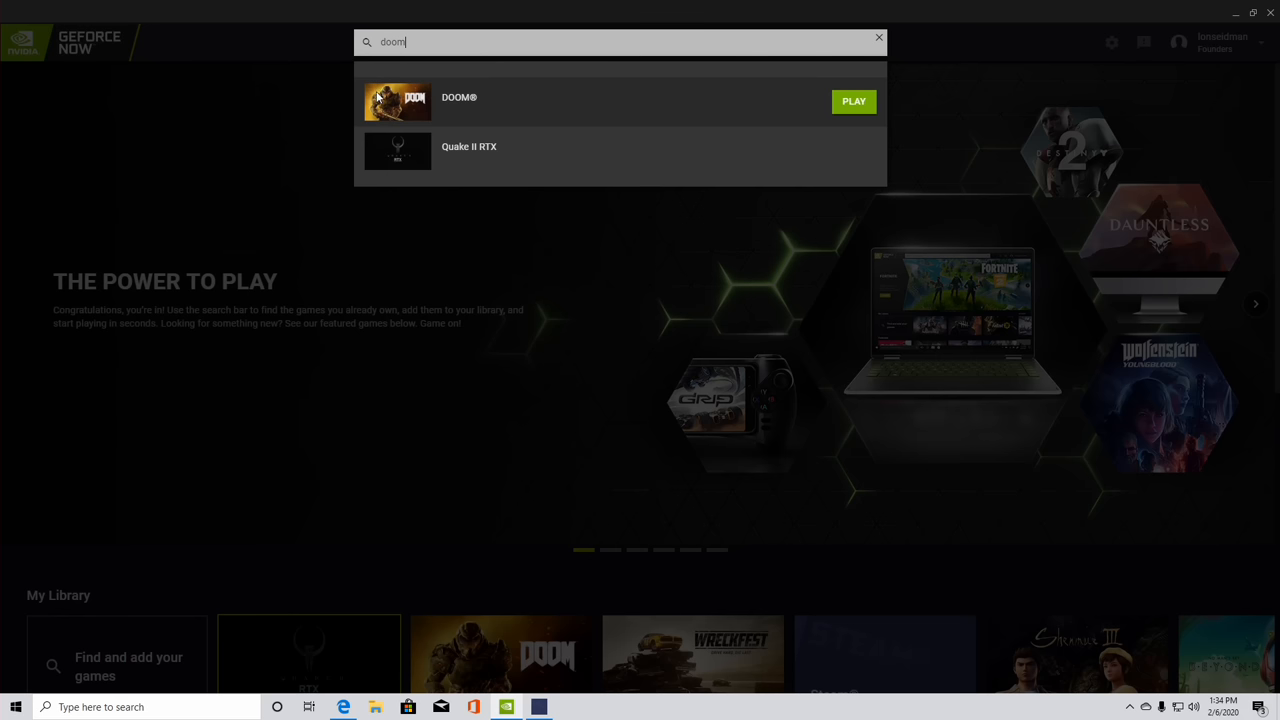
mouse_move(285, 142)
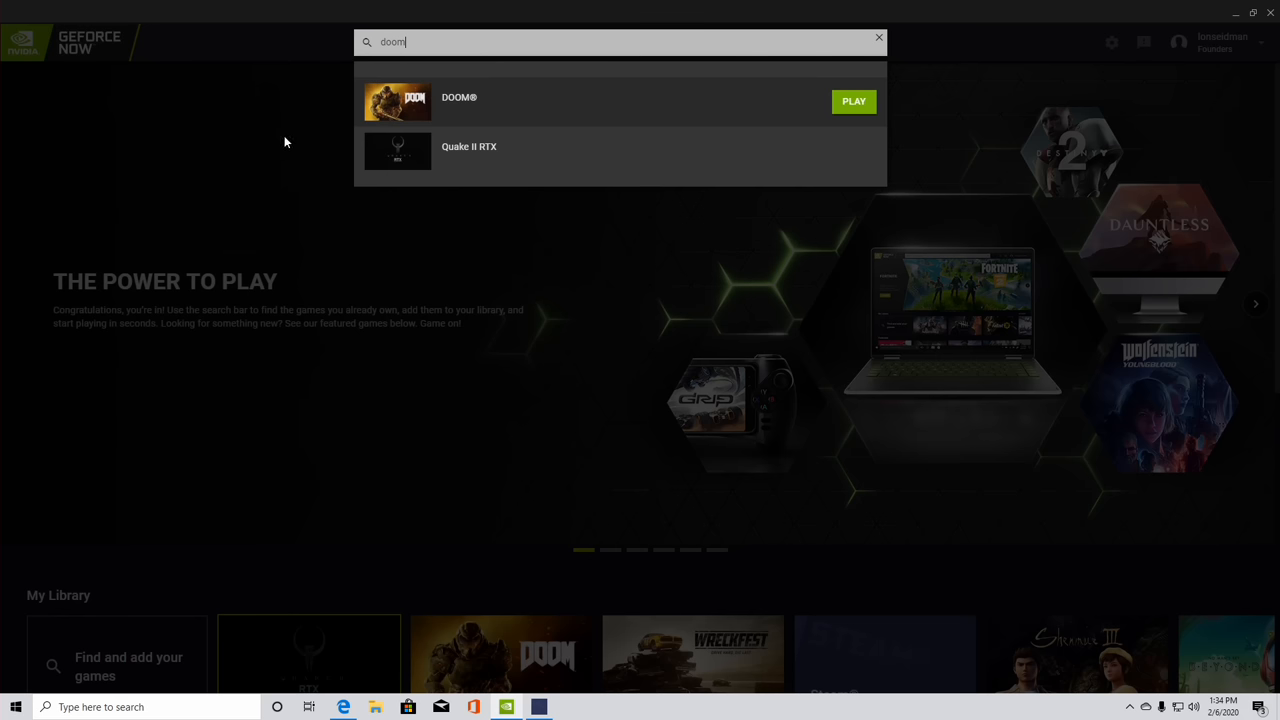
mouse_move(283, 140)
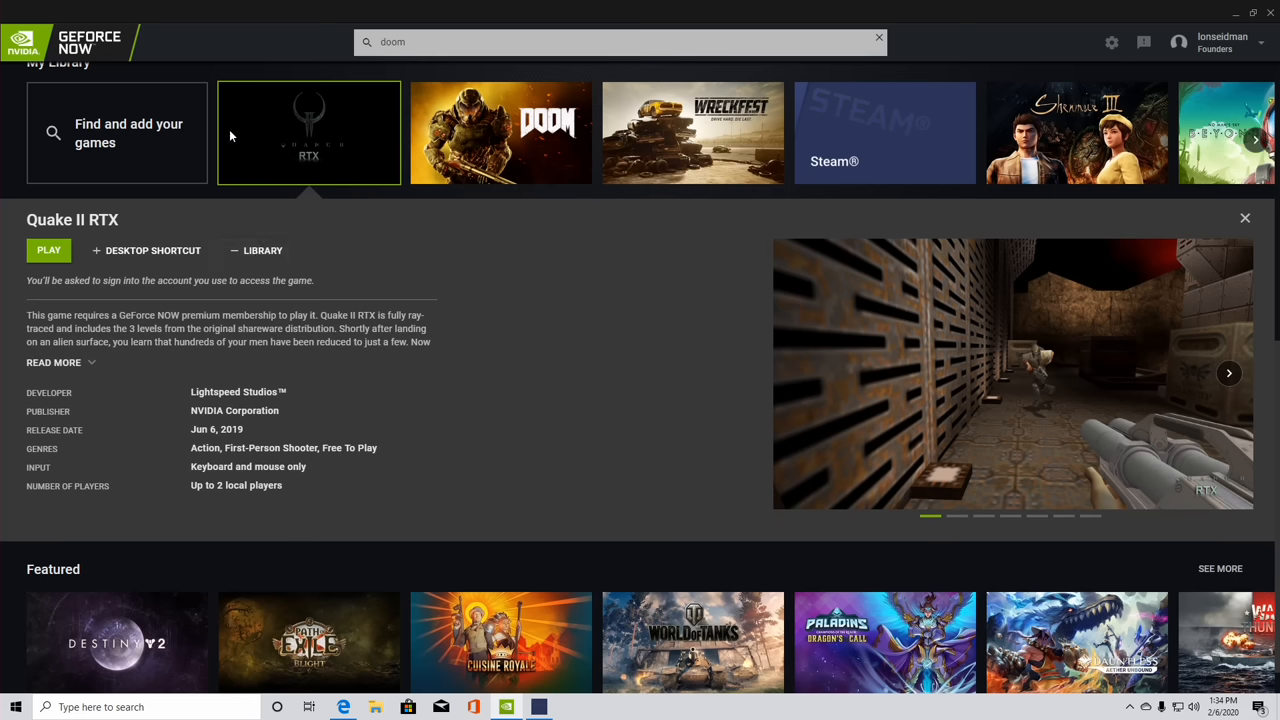
Step: Page through My Library and open the DOOM and Wreckfest details
click(1257, 140)
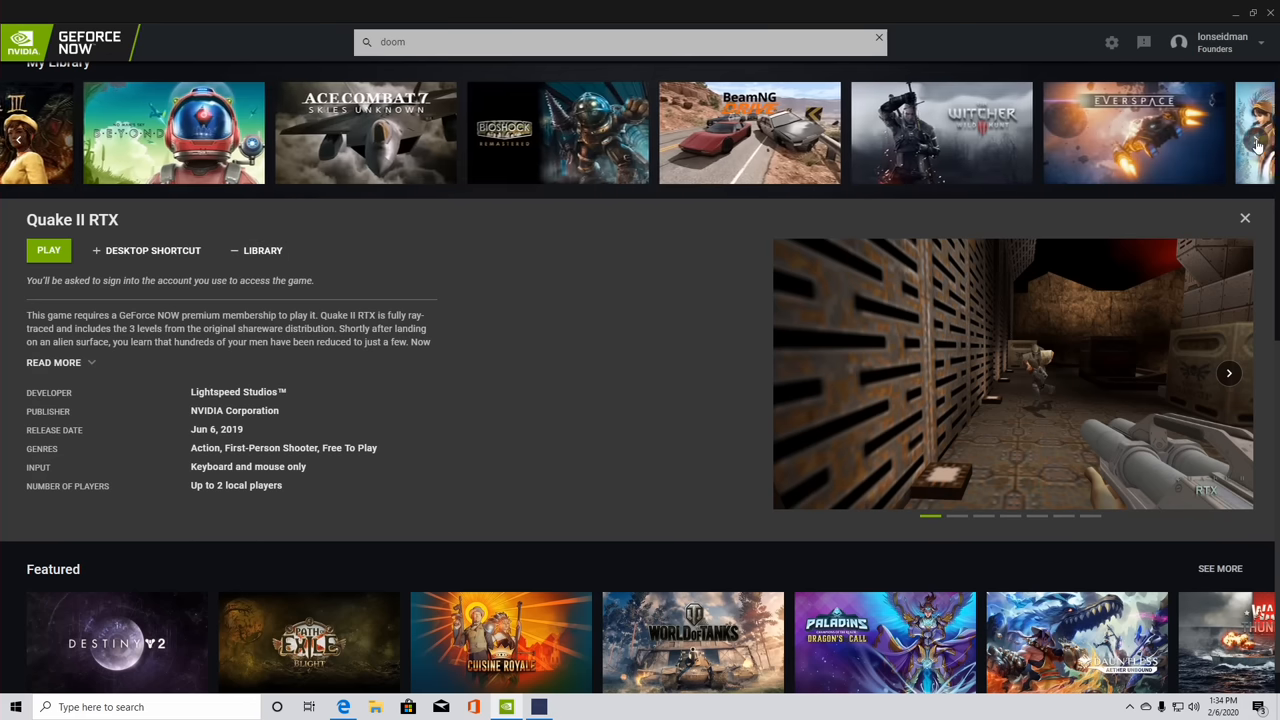
click(1229, 139)
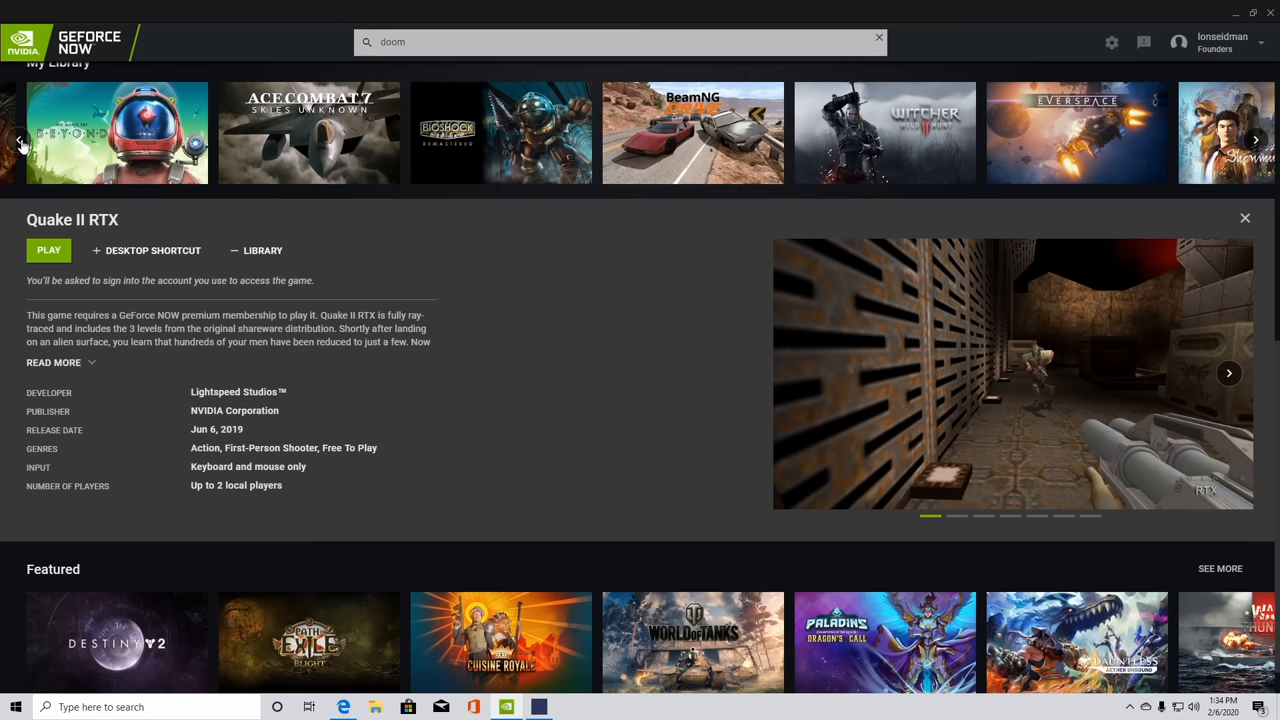
click(18, 139)
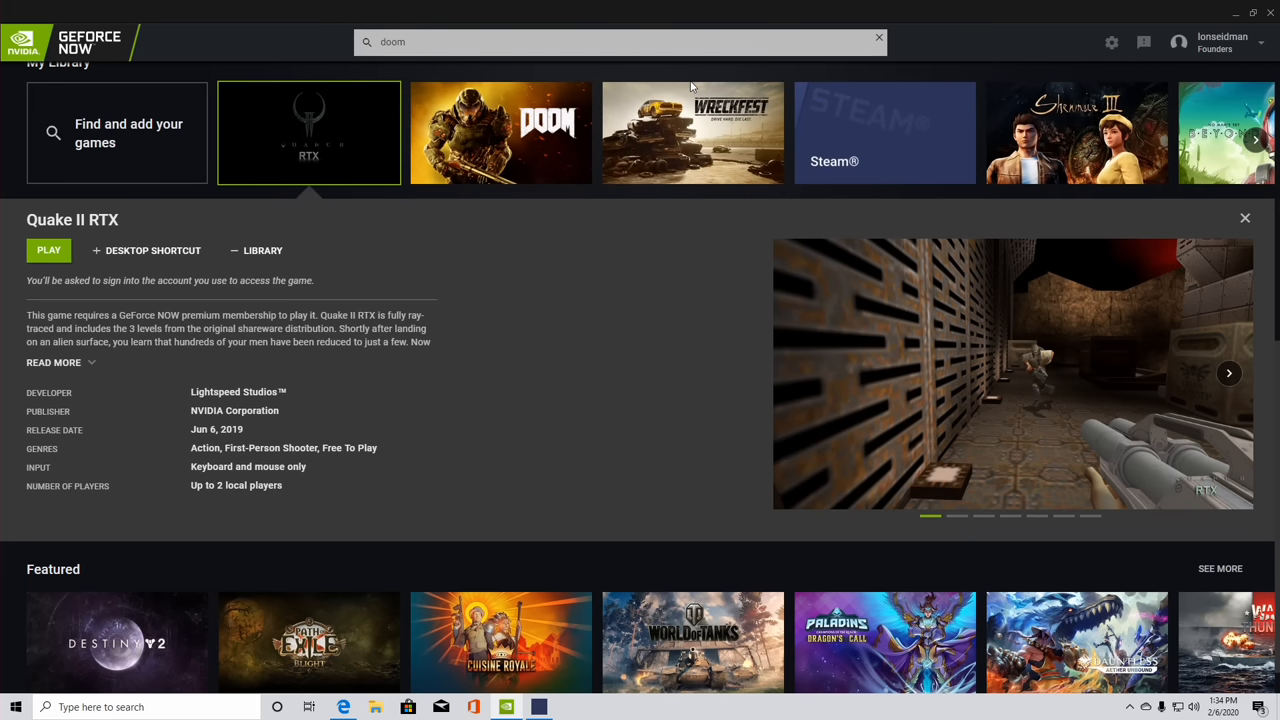
mouse_move(500, 132)
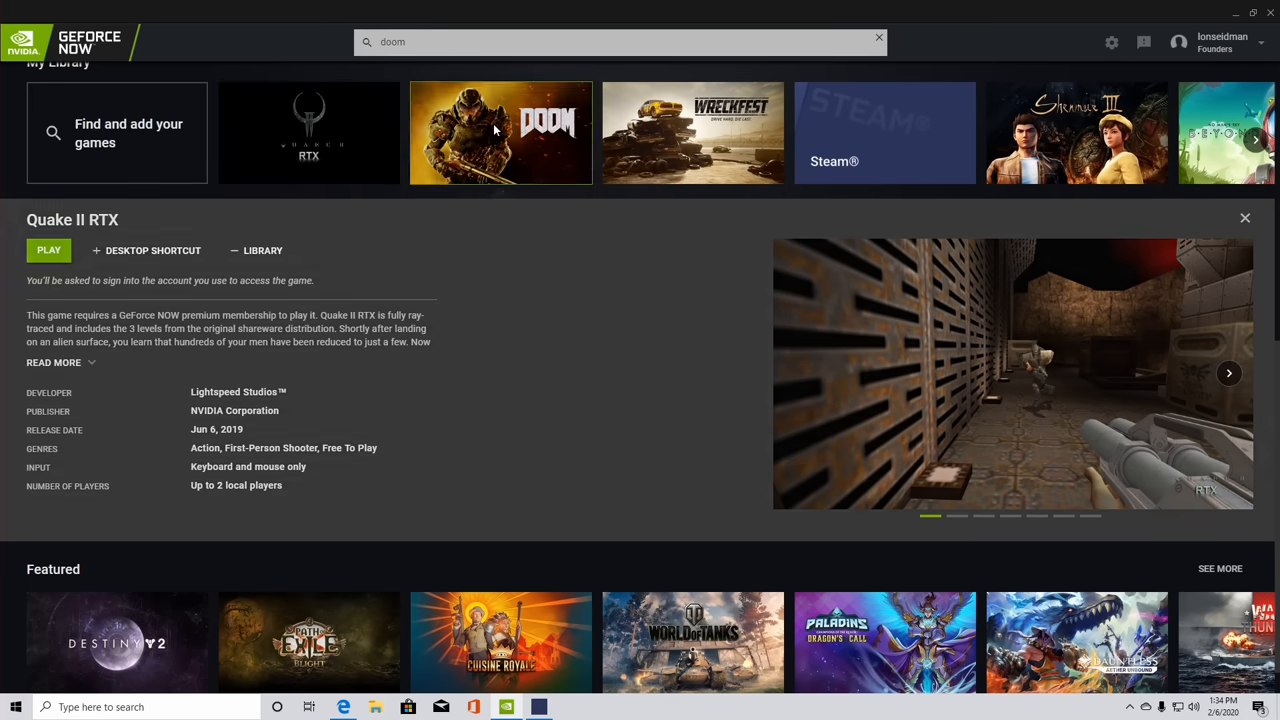
click(500, 132)
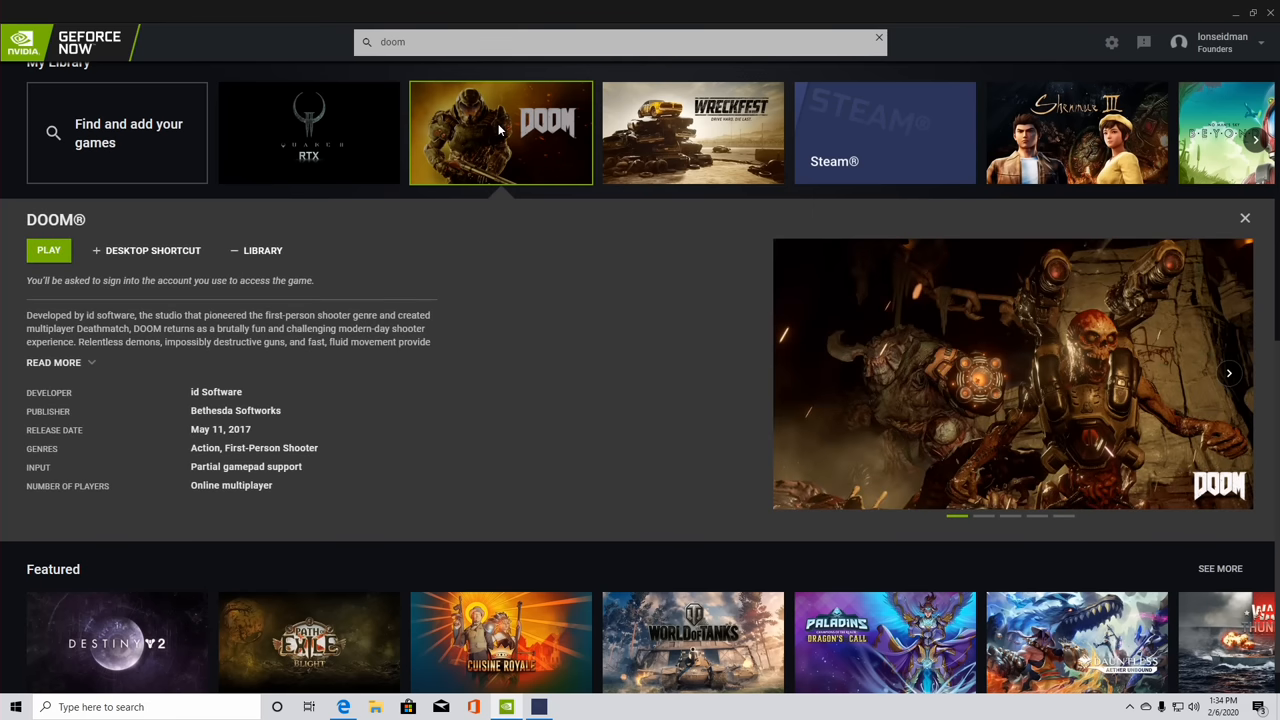
mouse_move(625, 117)
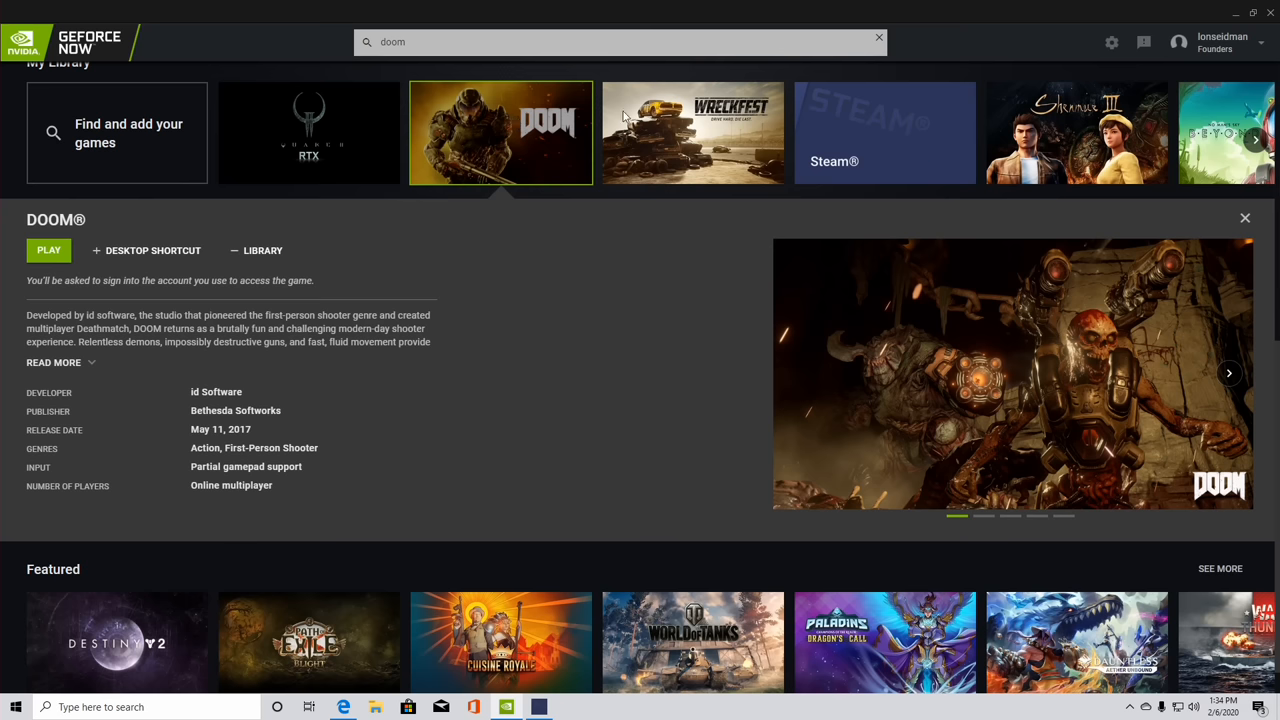
click(1076, 132)
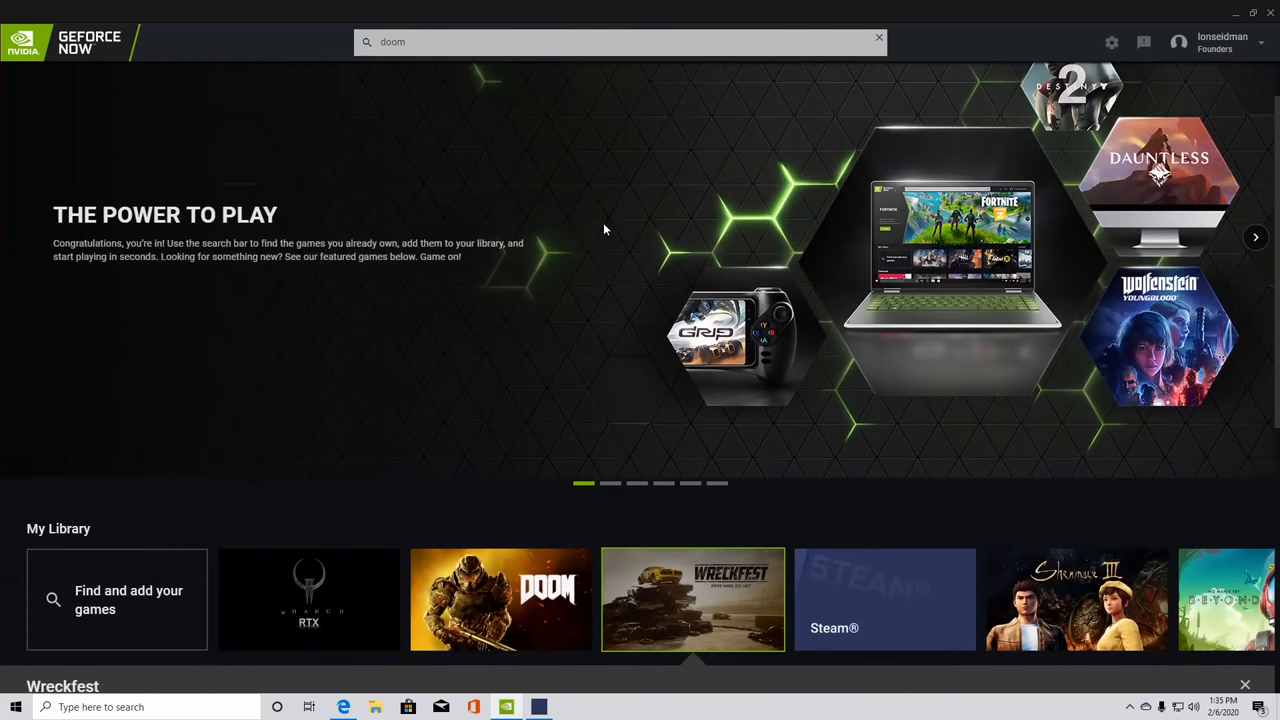
mouse_move(621, 236)
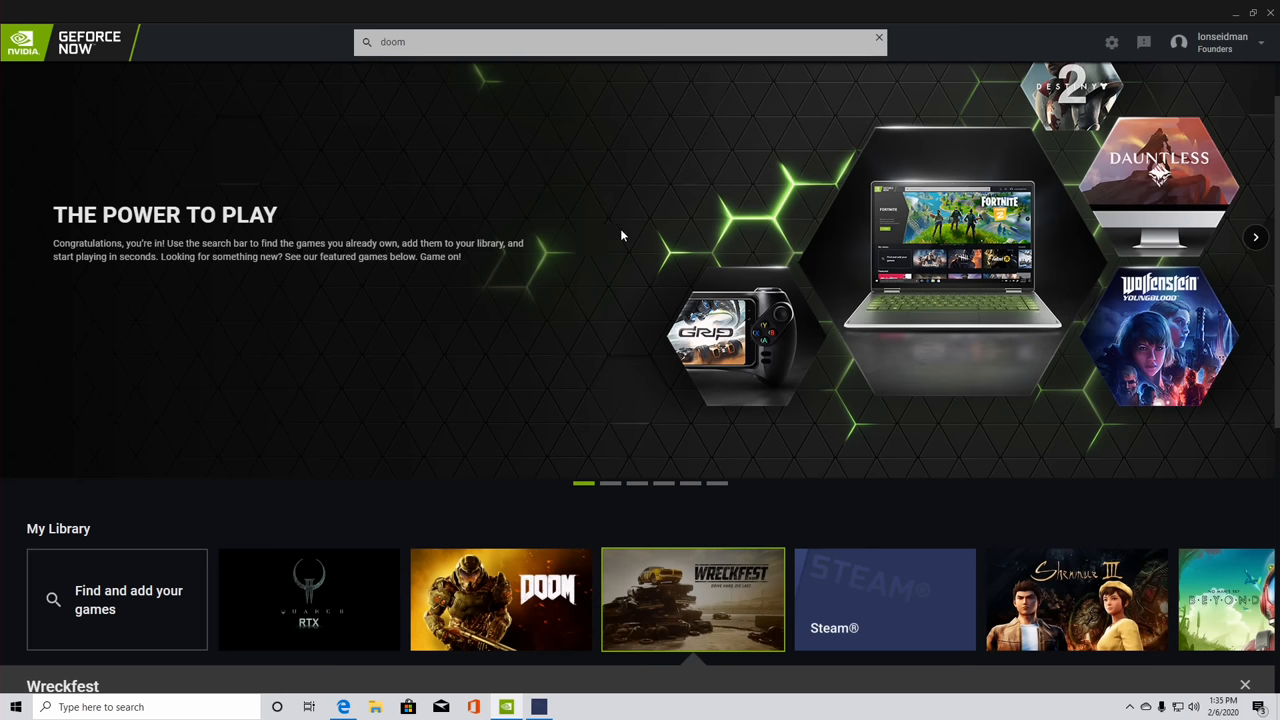
mouse_move(580, 546)
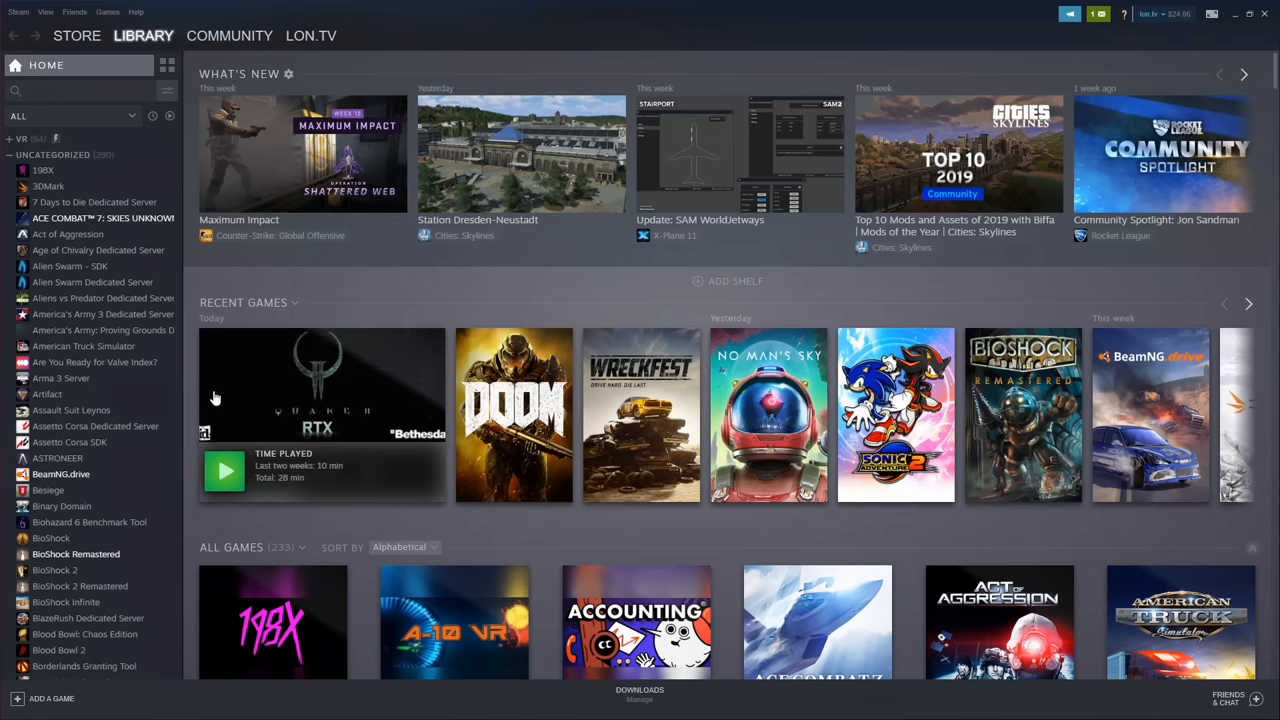
scroll(down, 3)
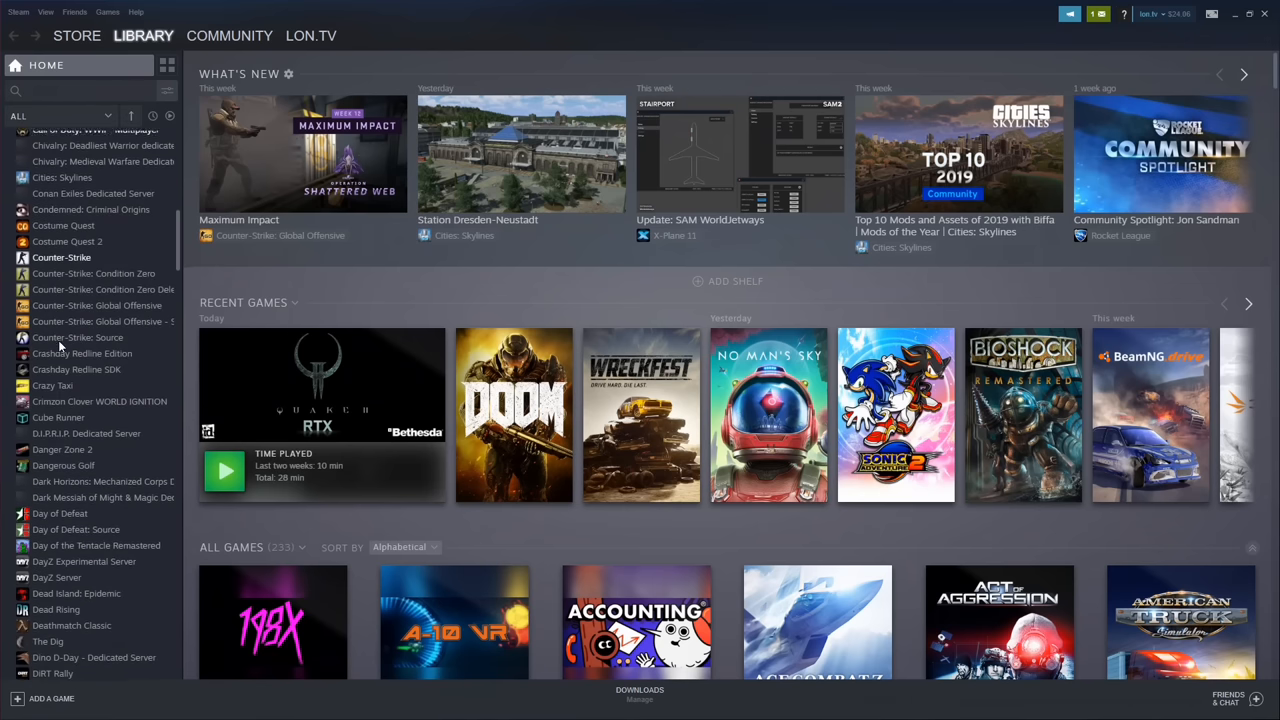
scroll(down, 3)
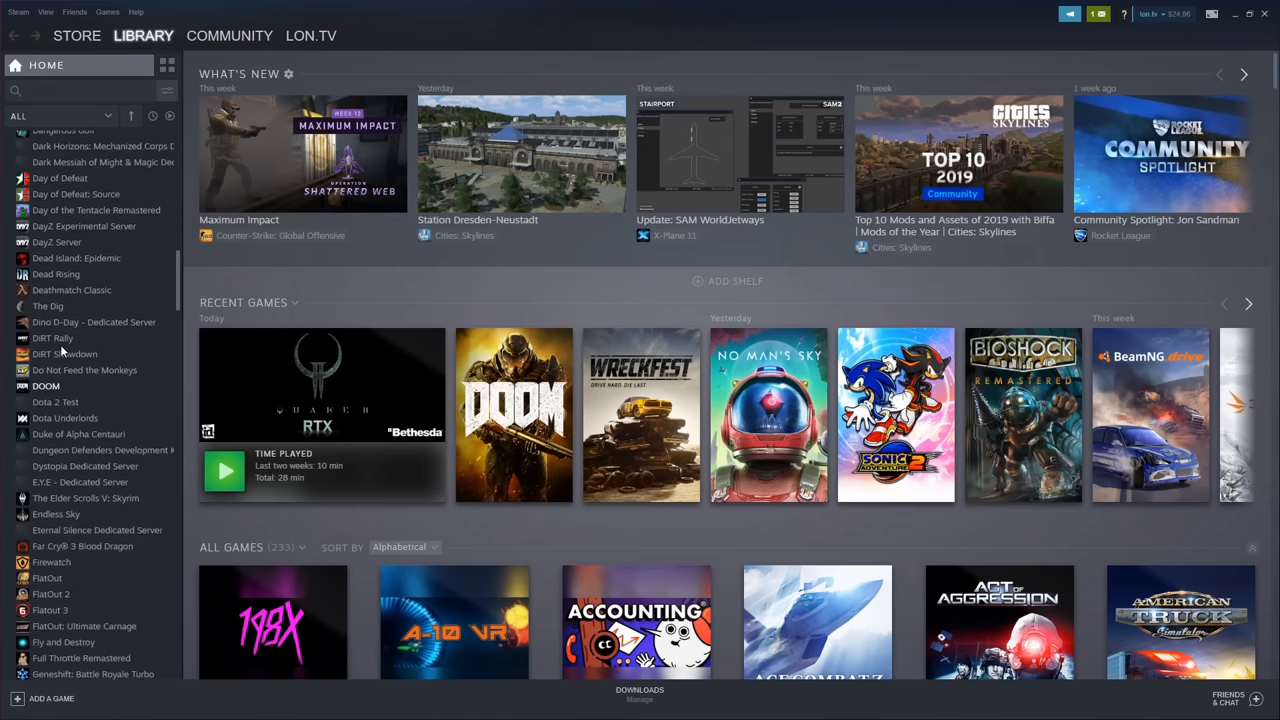
scroll(down, 3)
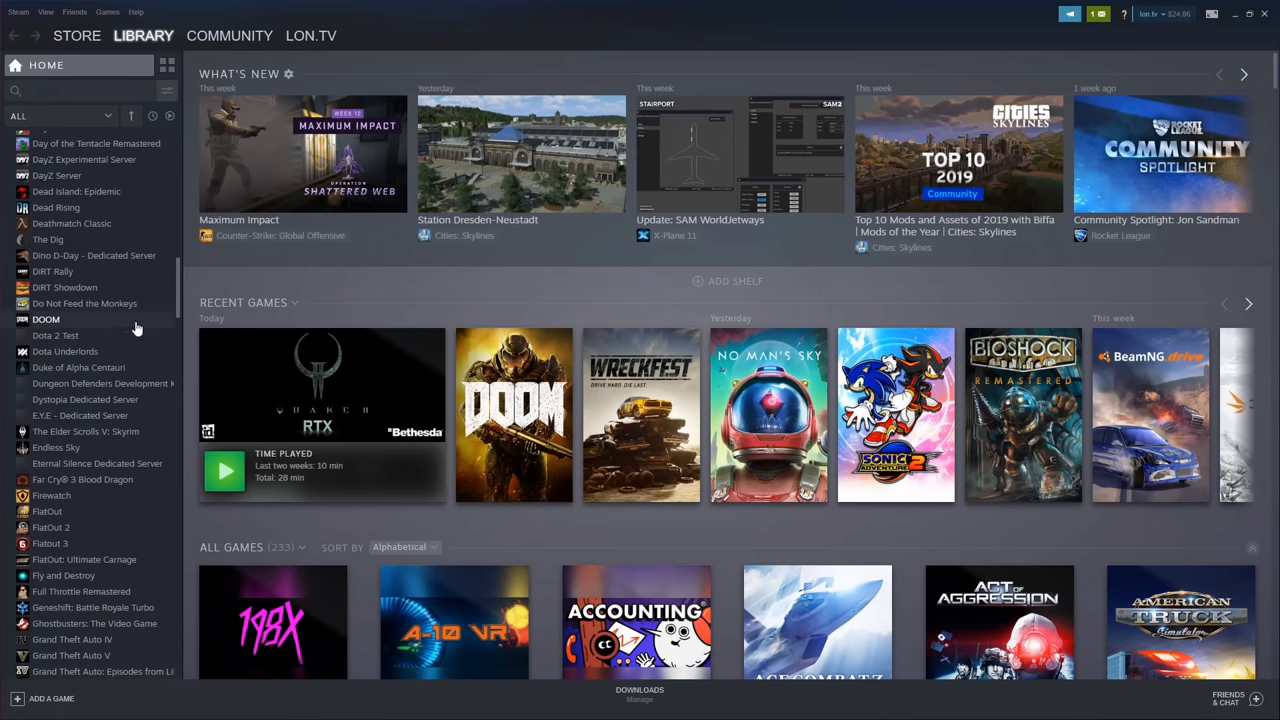
mouse_move(135, 303)
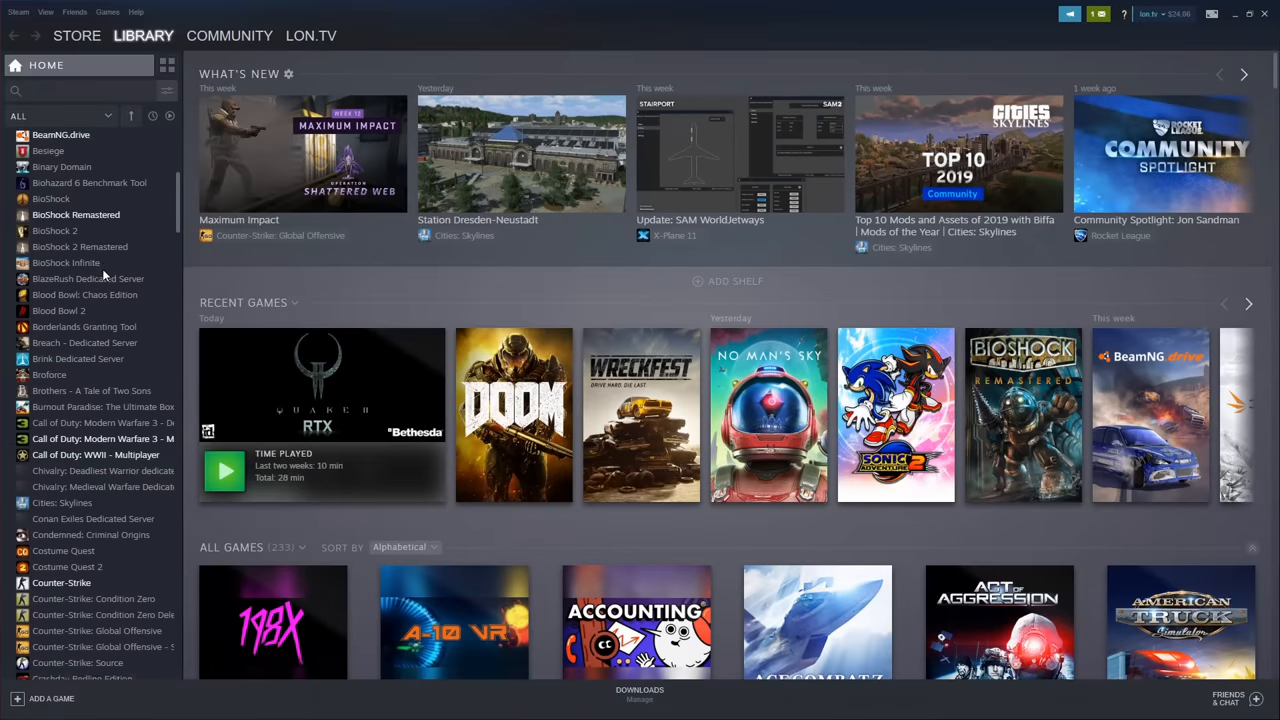
scroll(down, 3)
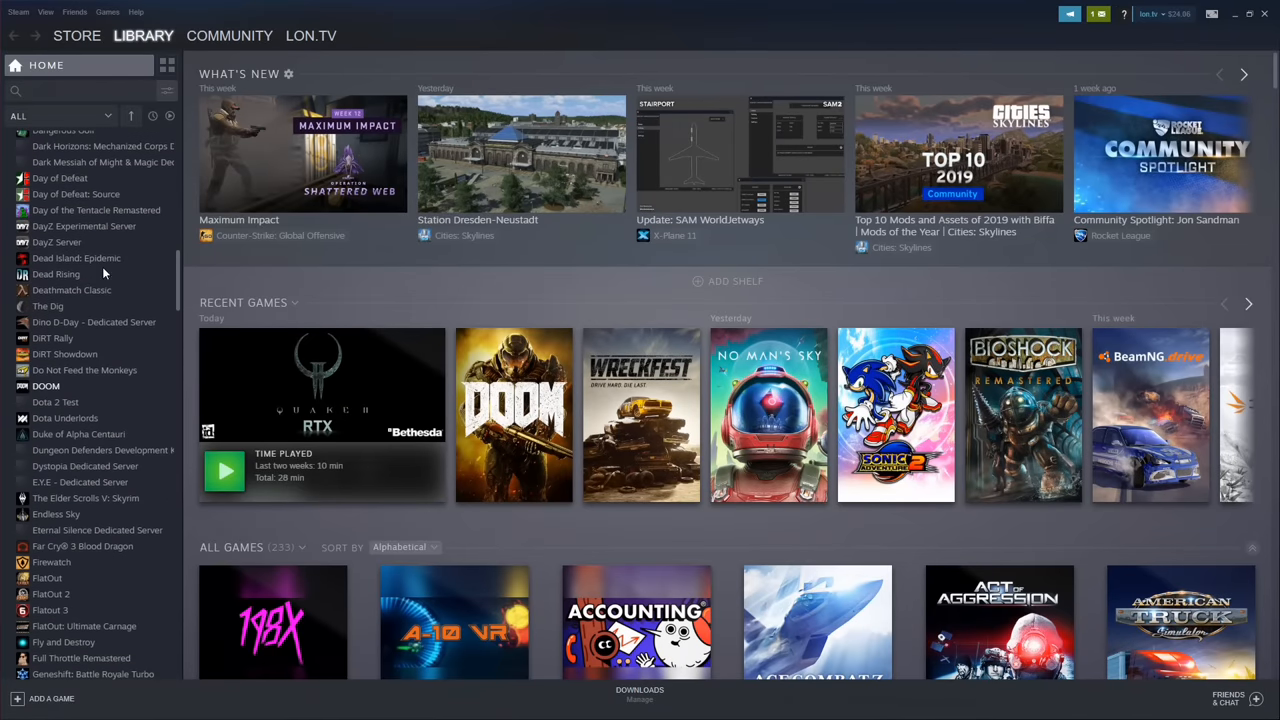
scroll(down, 3)
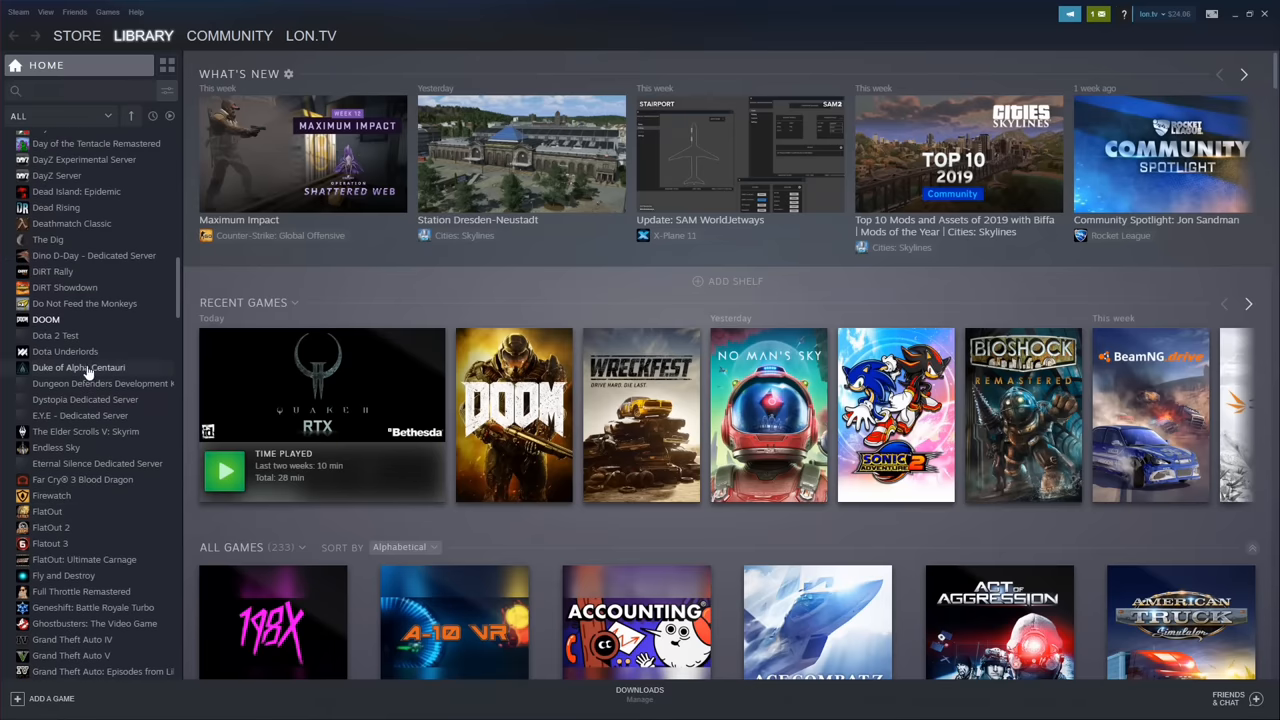
scroll(down, 3)
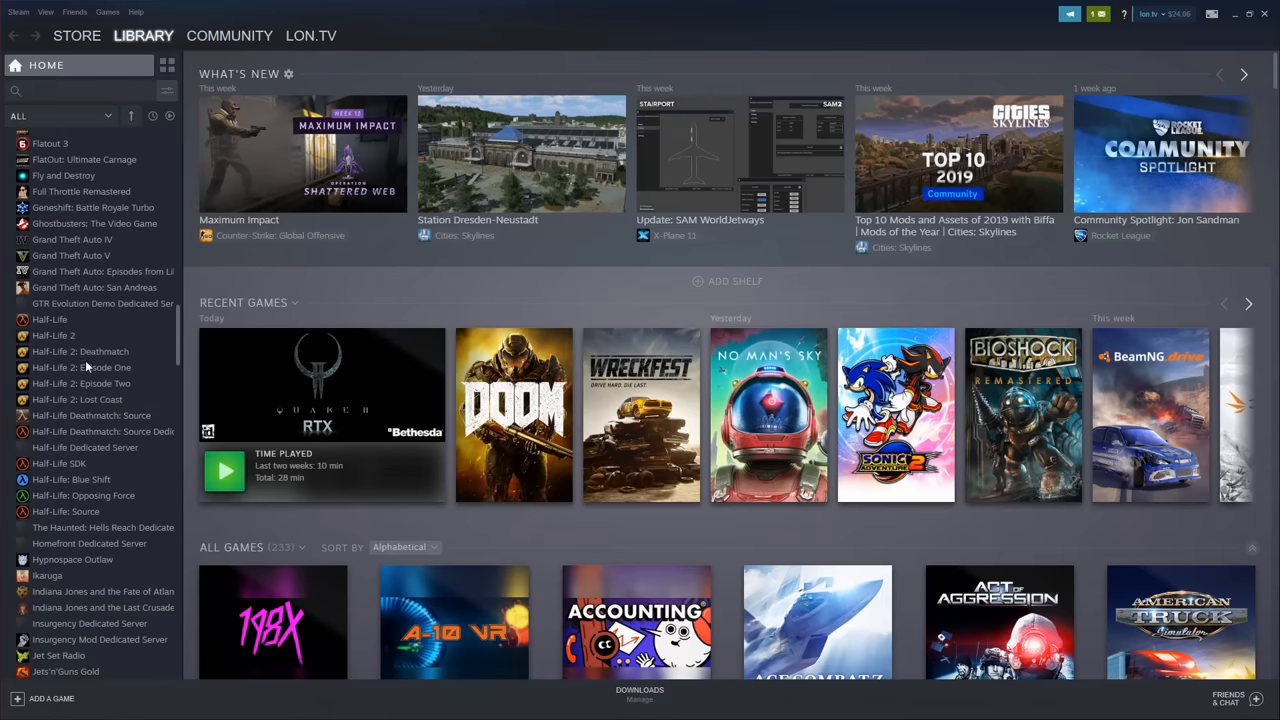
scroll(down, 3)
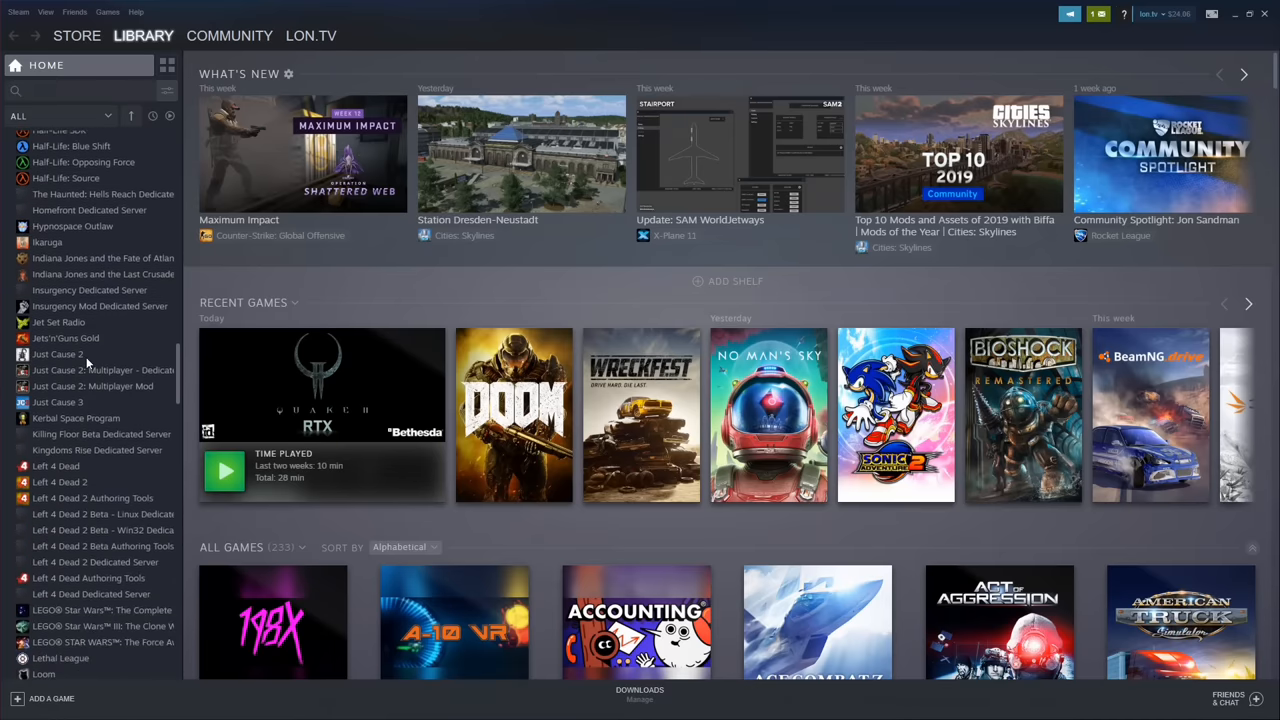
scroll(down, 3)
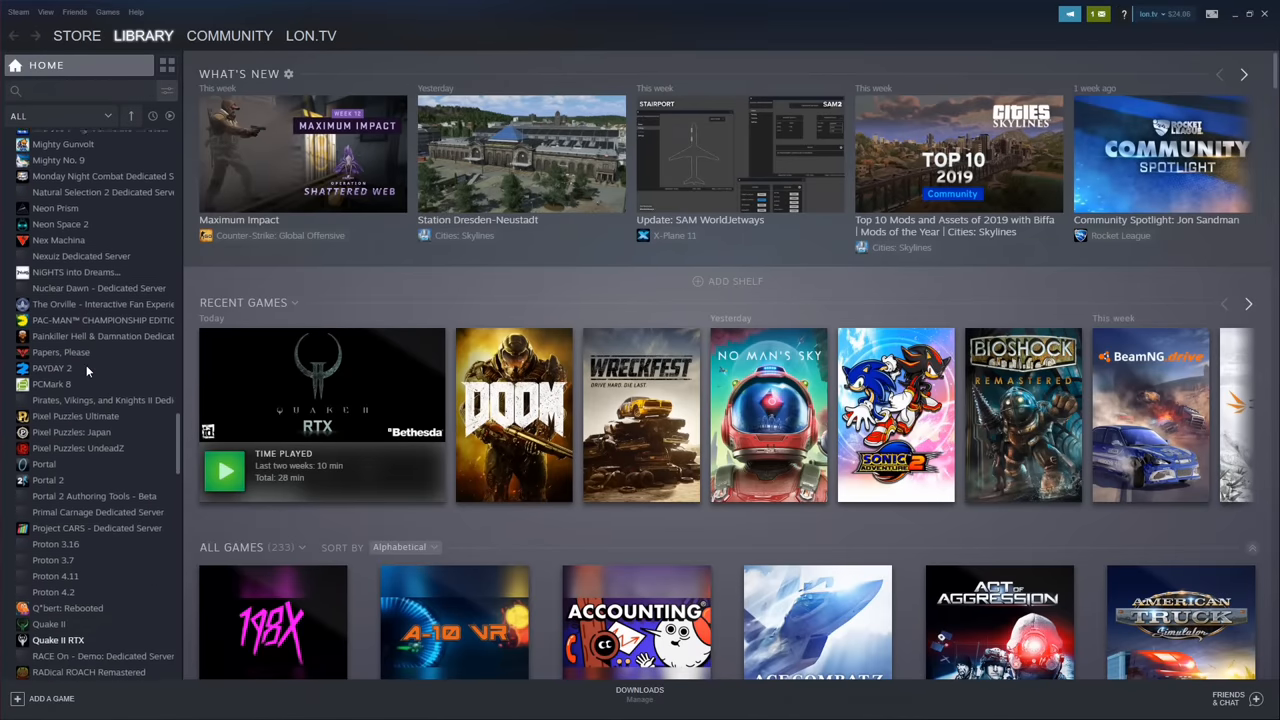
scroll(down, 3)
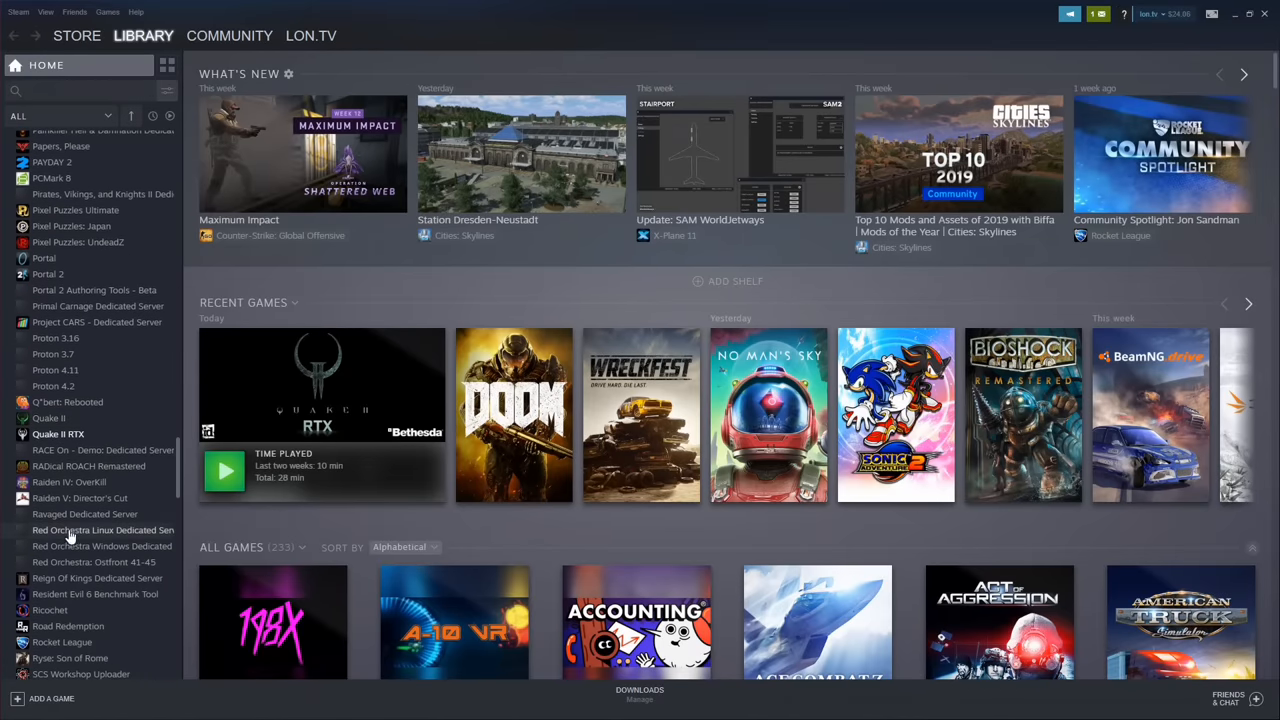
scroll(down, 3)
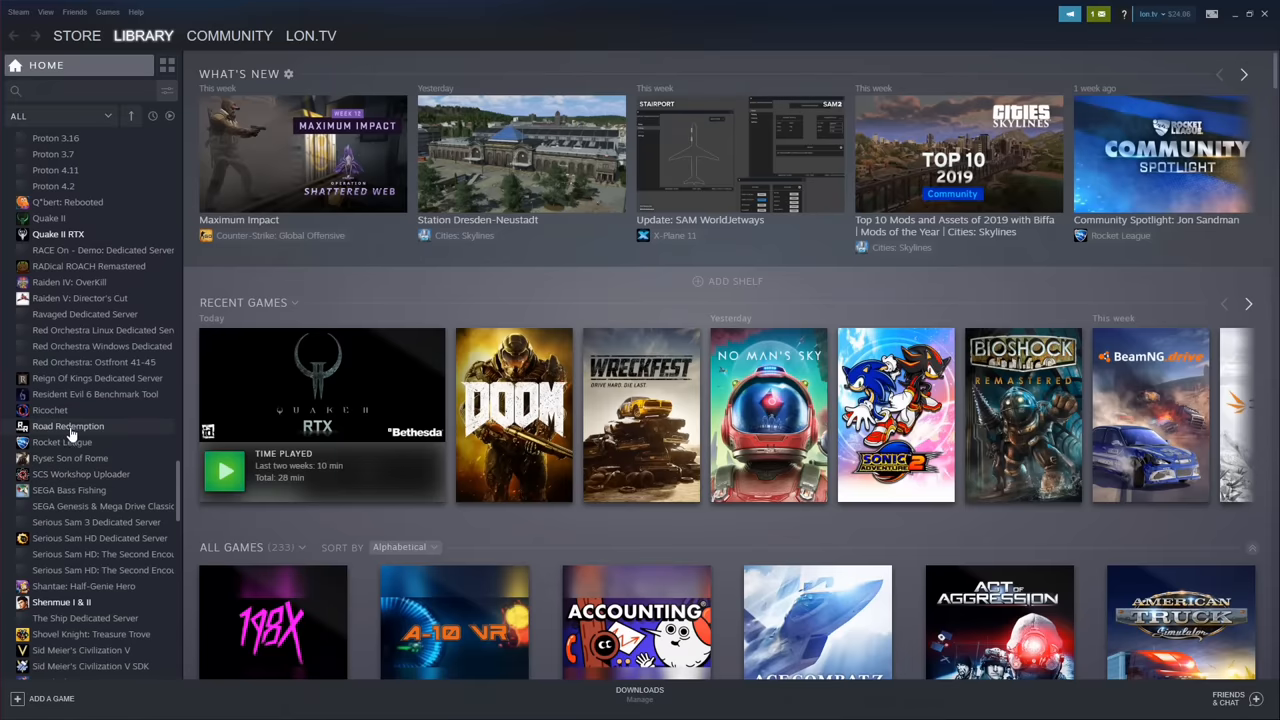
Step: Start installing Road Redemption and dismiss the unsupported-game warning
click(68, 426)
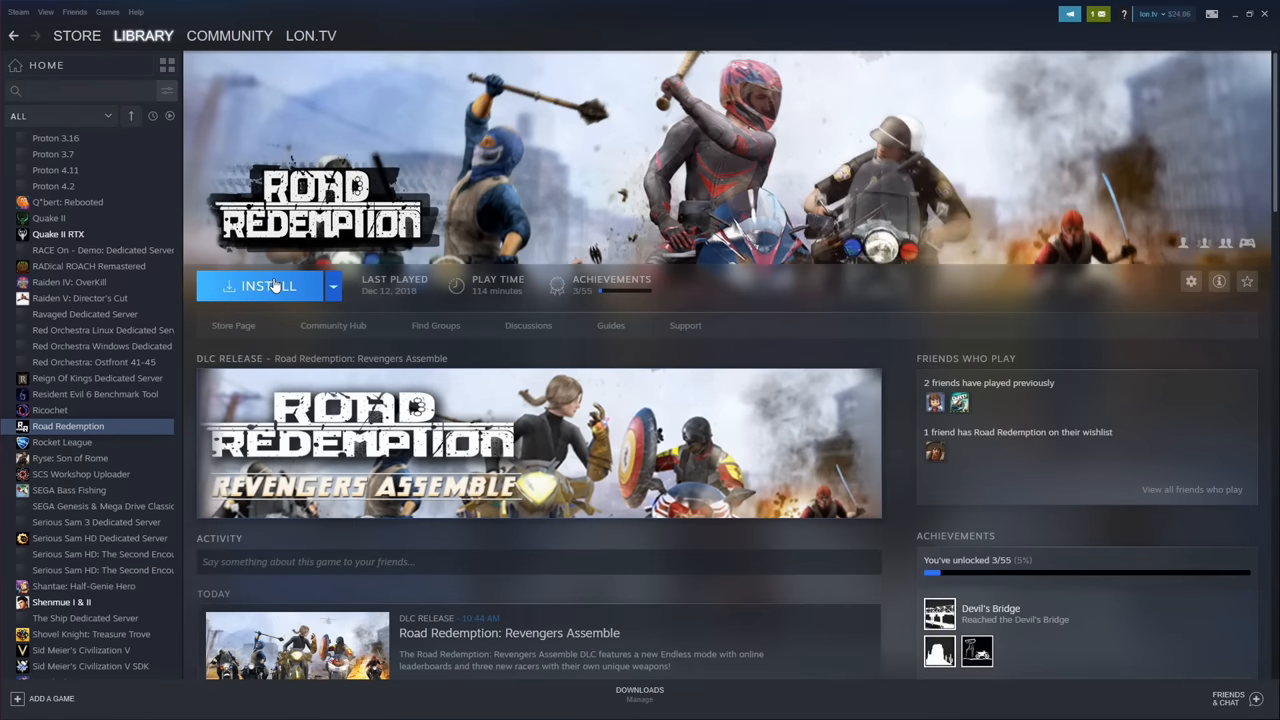
click(268, 286)
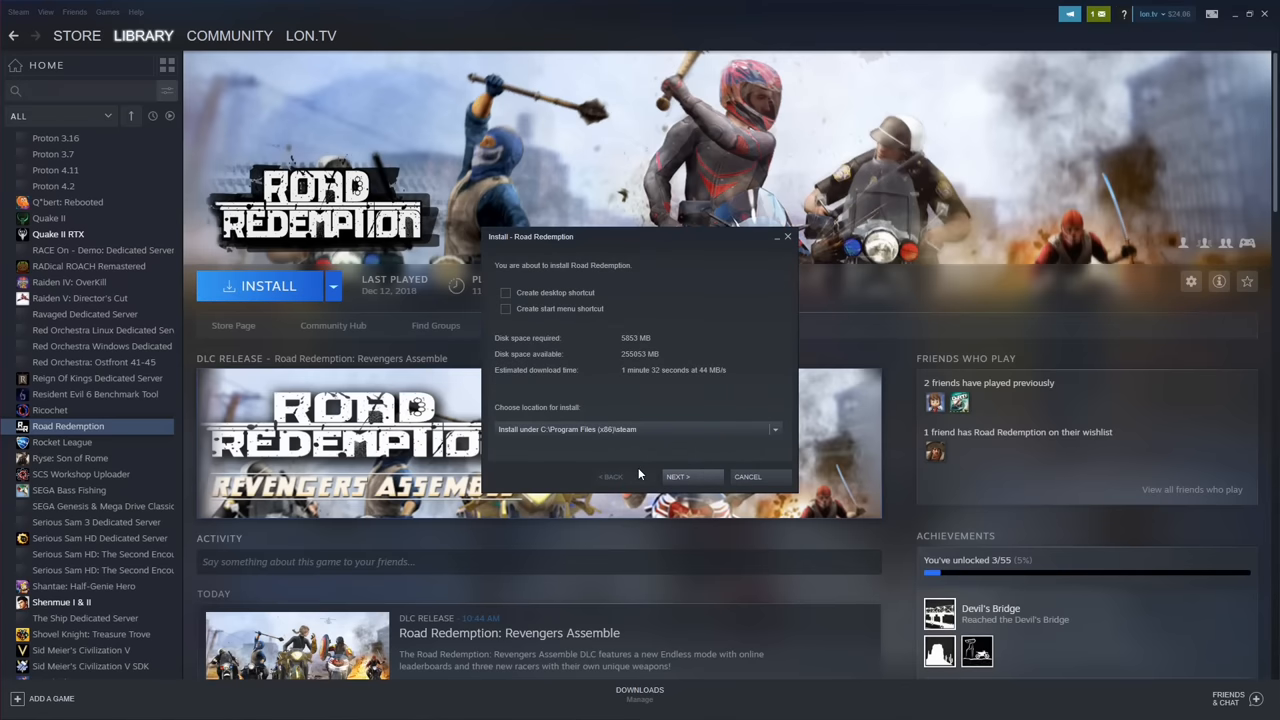
click(678, 476)
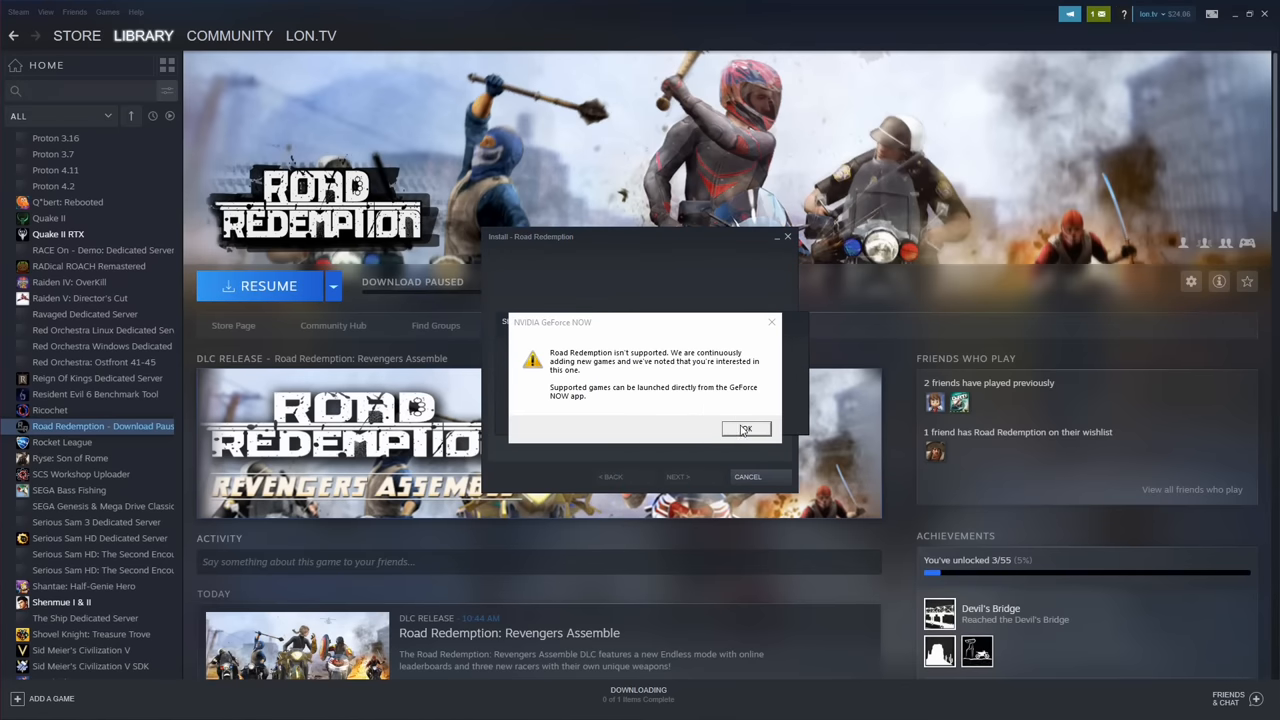
click(745, 429)
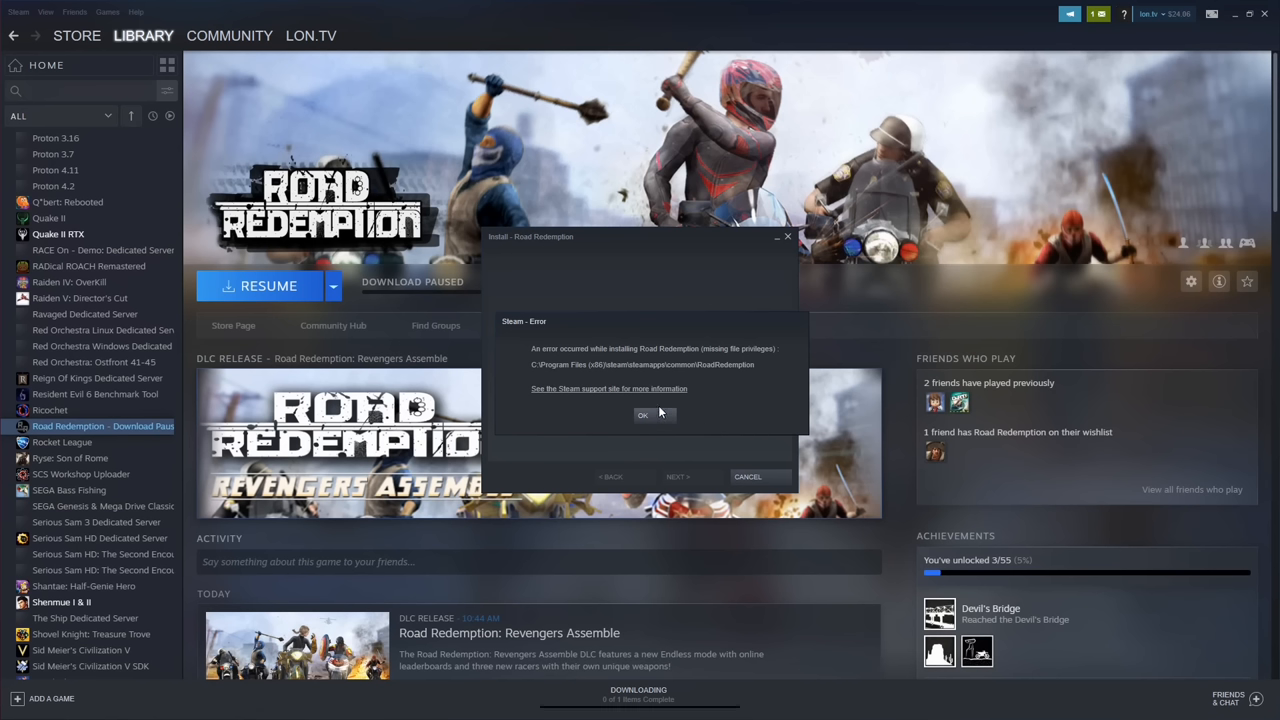
mouse_move(659, 417)
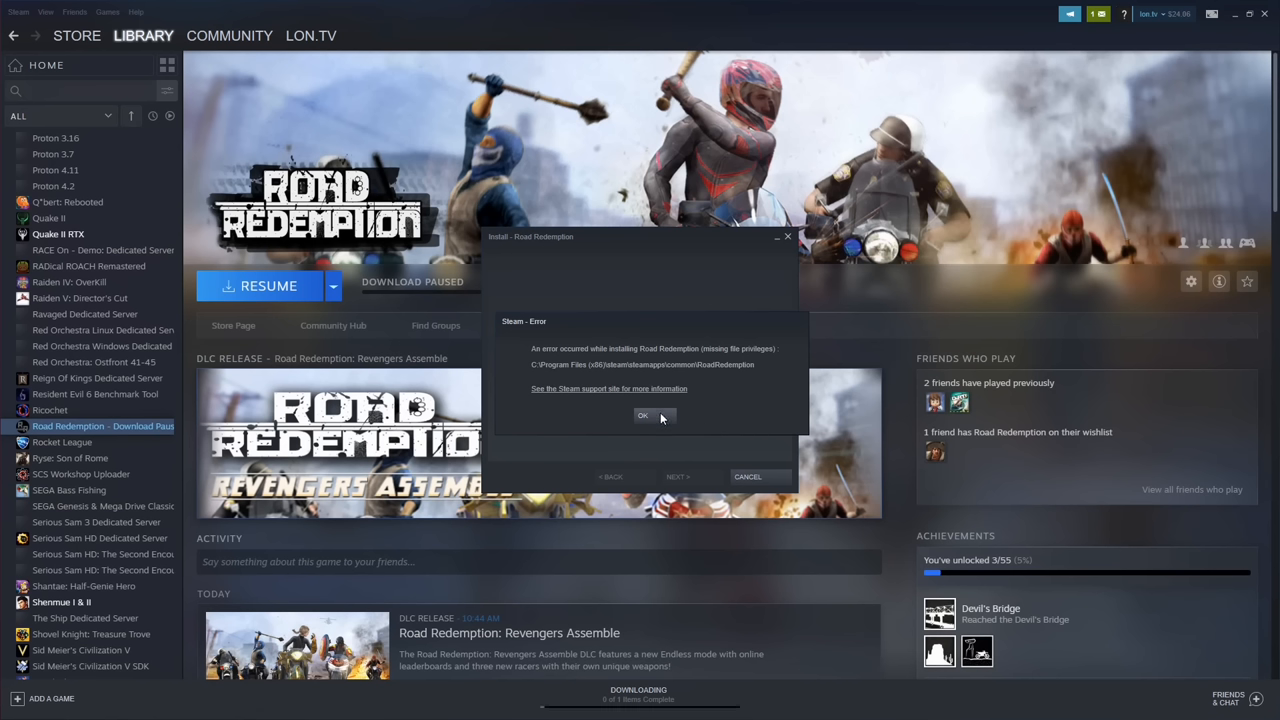
mouse_move(663, 417)
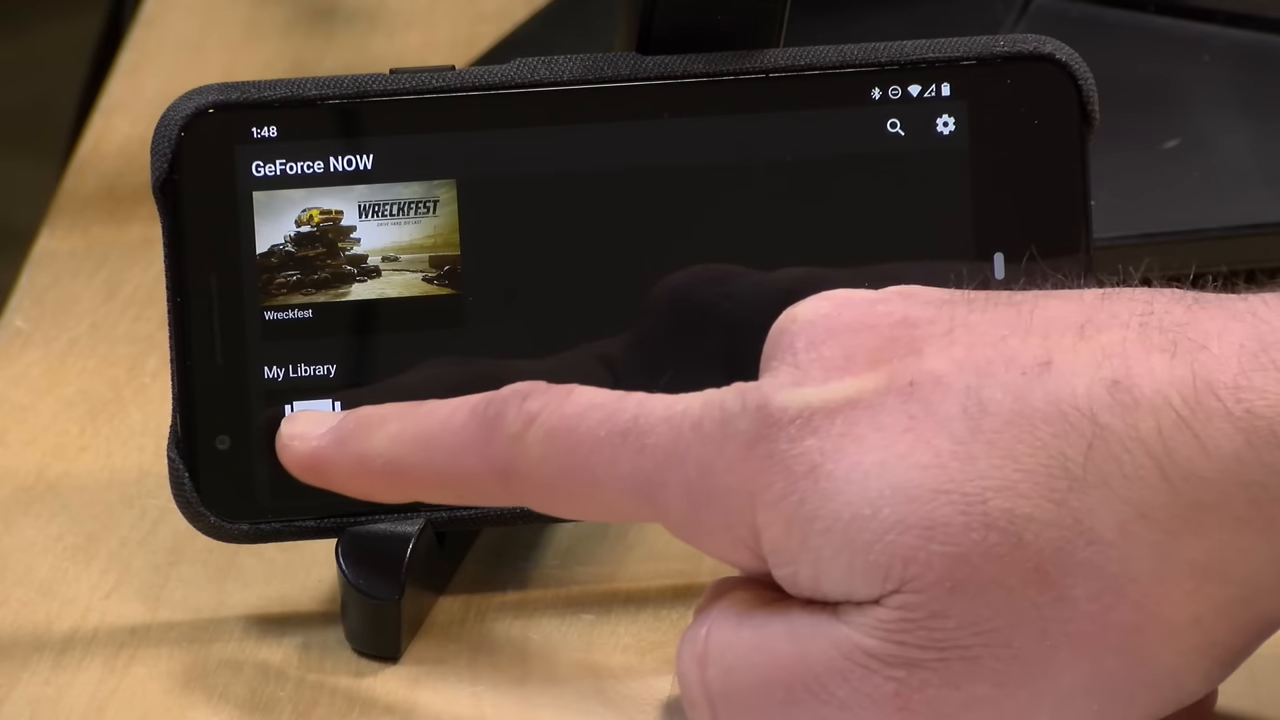
Step: Open My Library, select ACE COMBAT 7: SKIES UNKNOWN and press Play
click(300, 420)
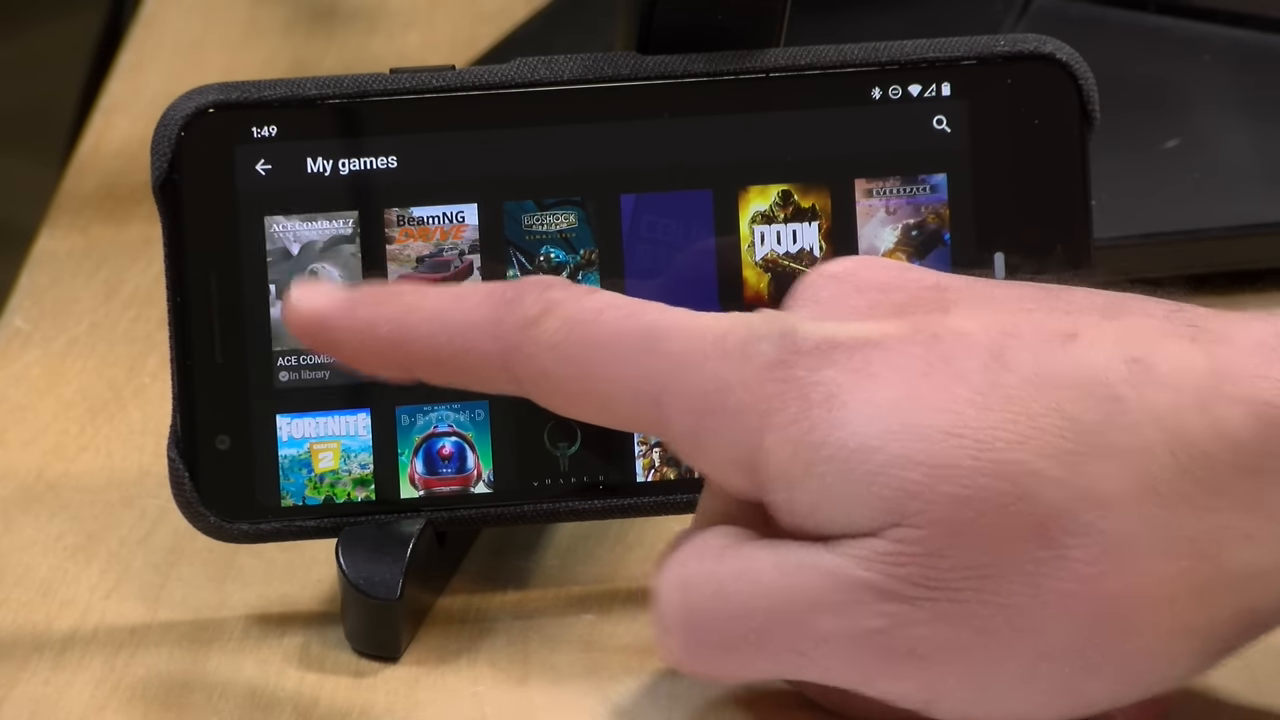
click(320, 280)
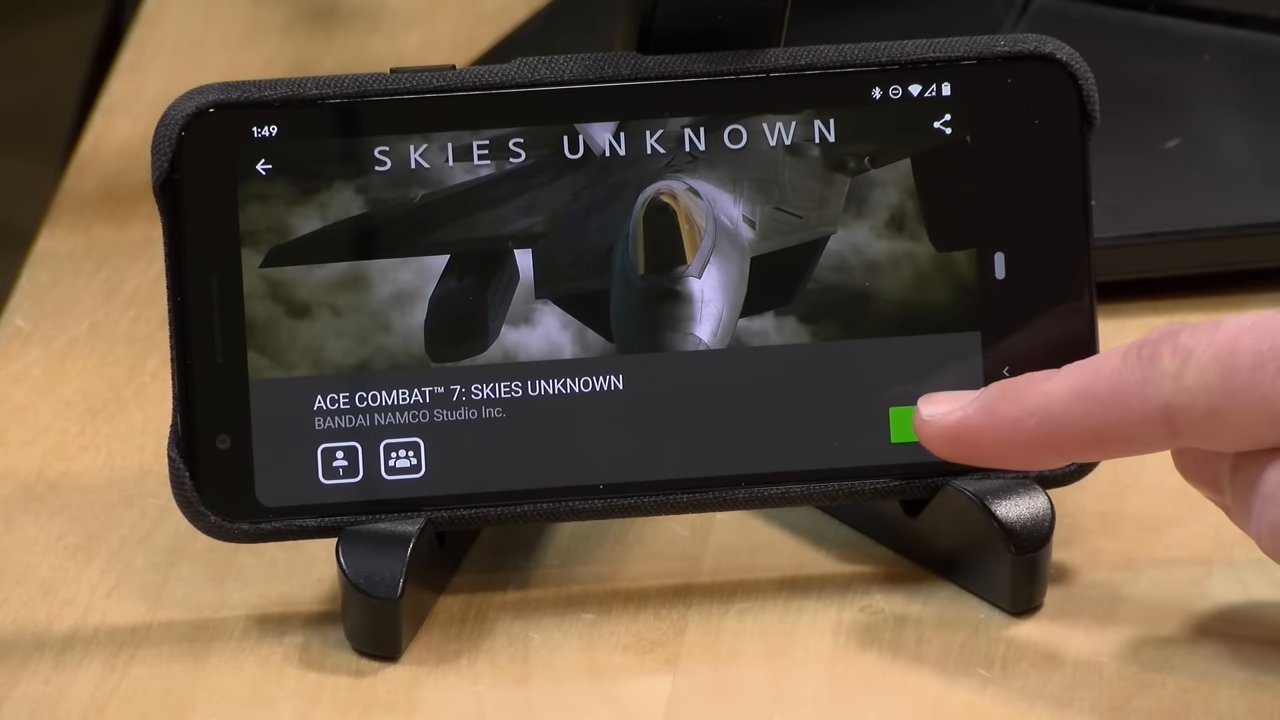
click(905, 425)
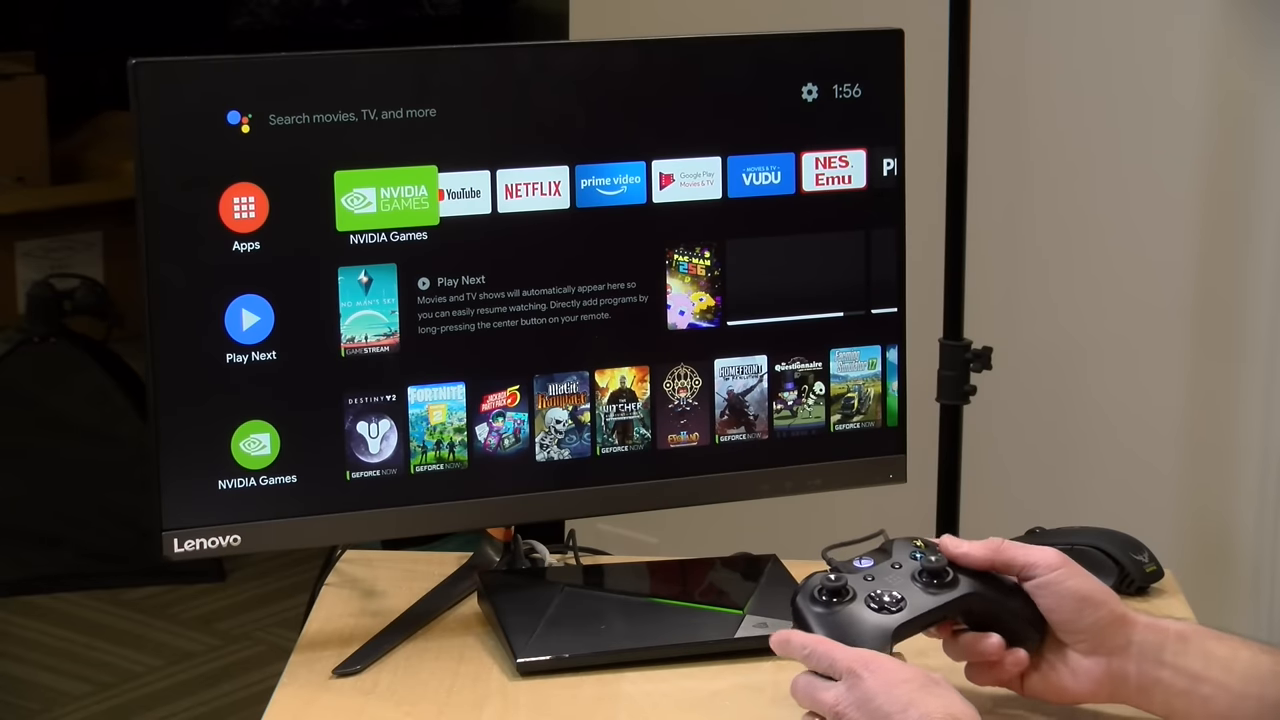
Step: Open NVIDIA Games on the Shield home screen and play No Man's Sky
click(387, 190)
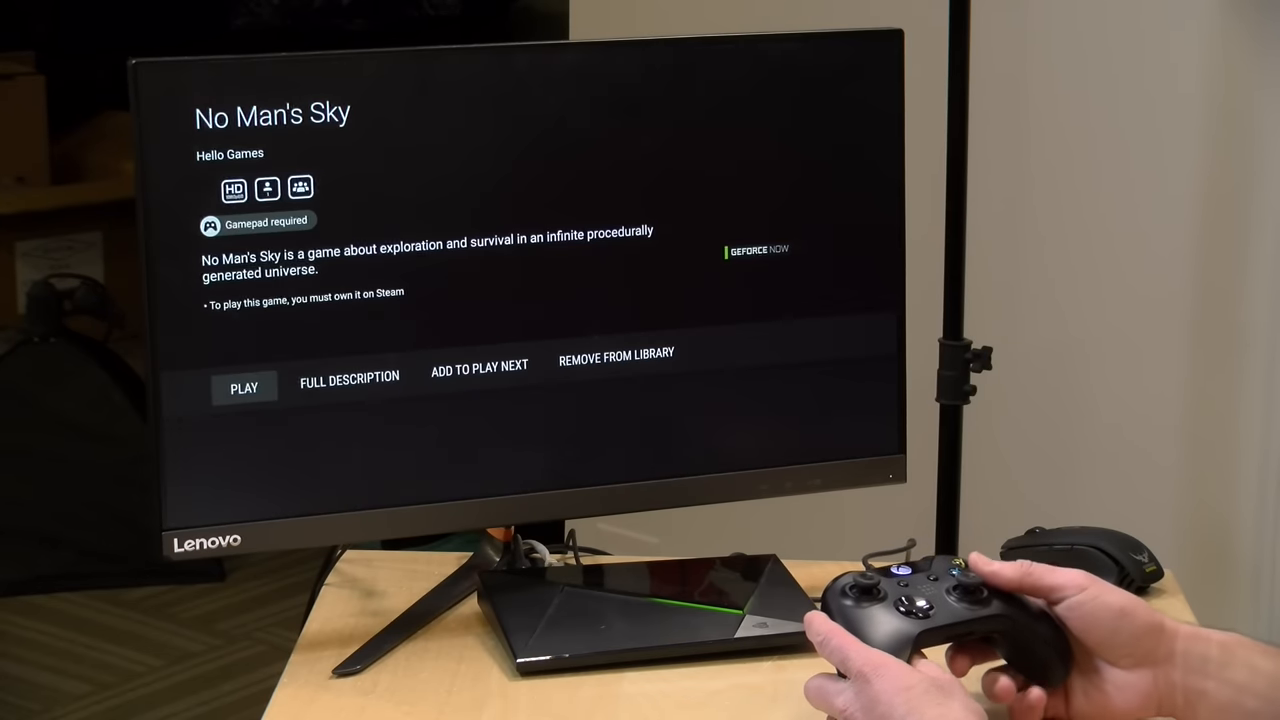
click(244, 387)
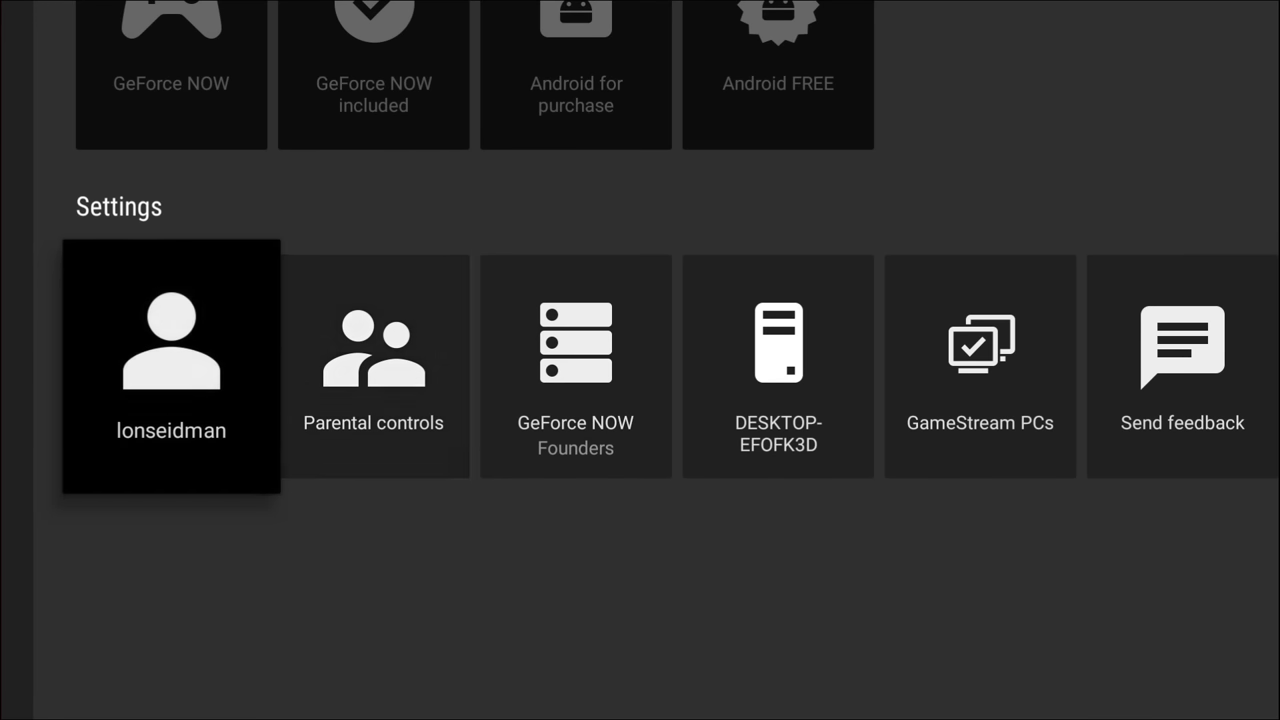
Step: Enable 'Adjust for poor network conditions' in Founders Stream quality and show the Ethernet tab
click(575, 366)
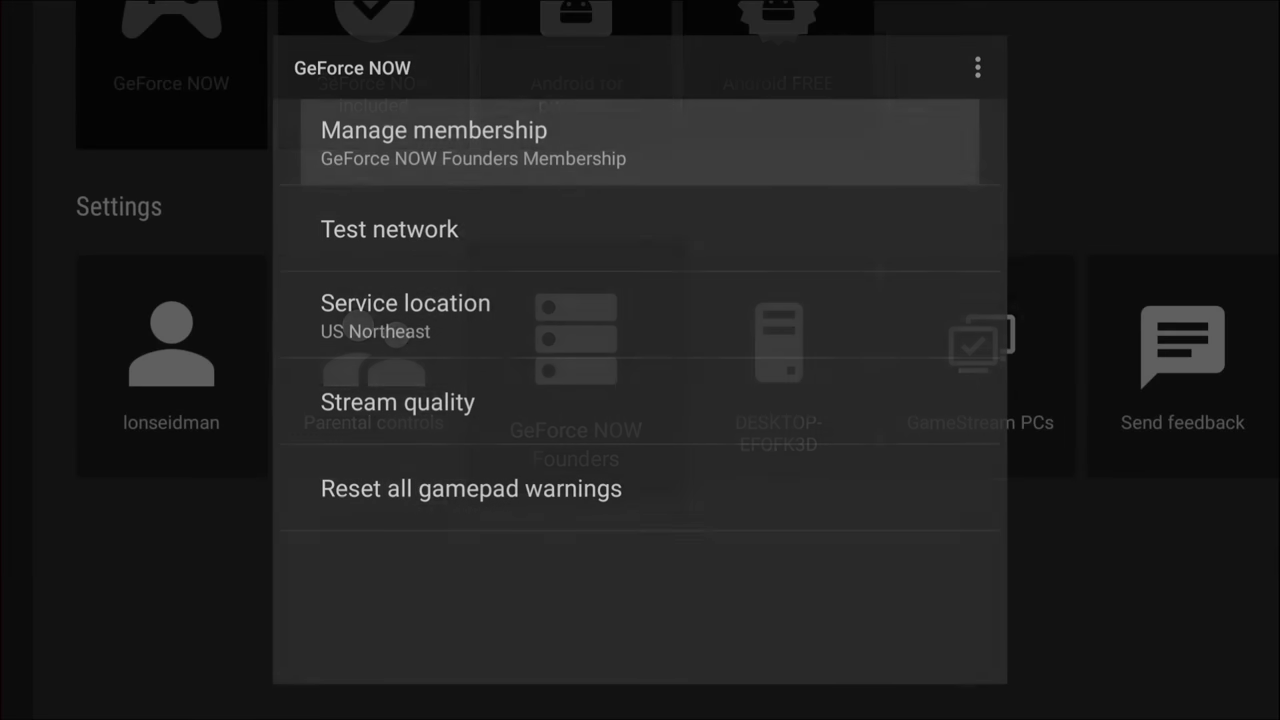
click(397, 402)
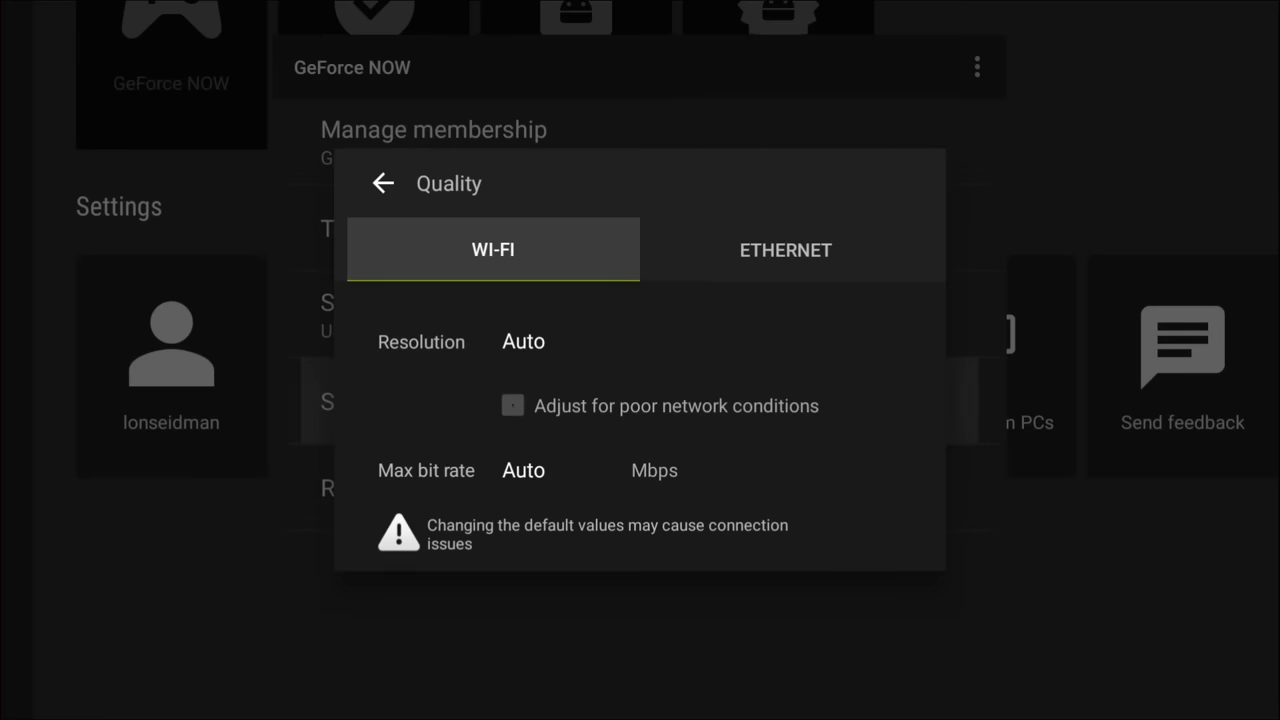
click(512, 405)
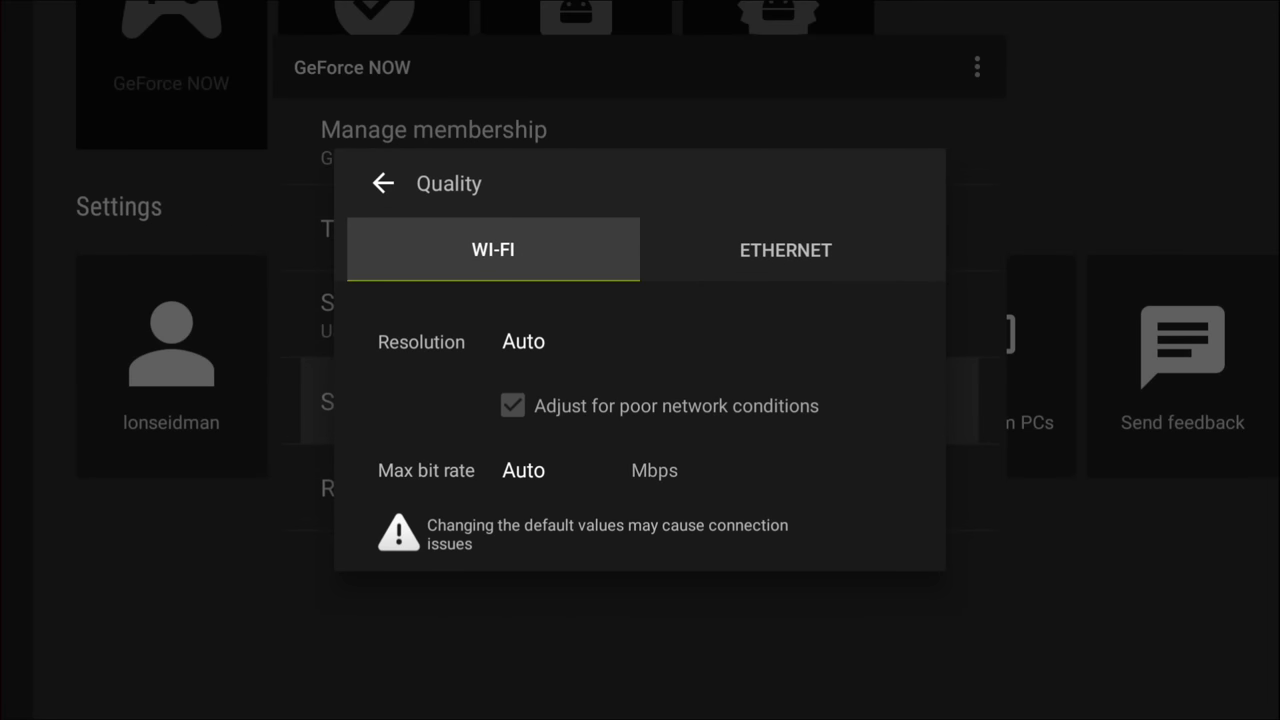
click(785, 249)
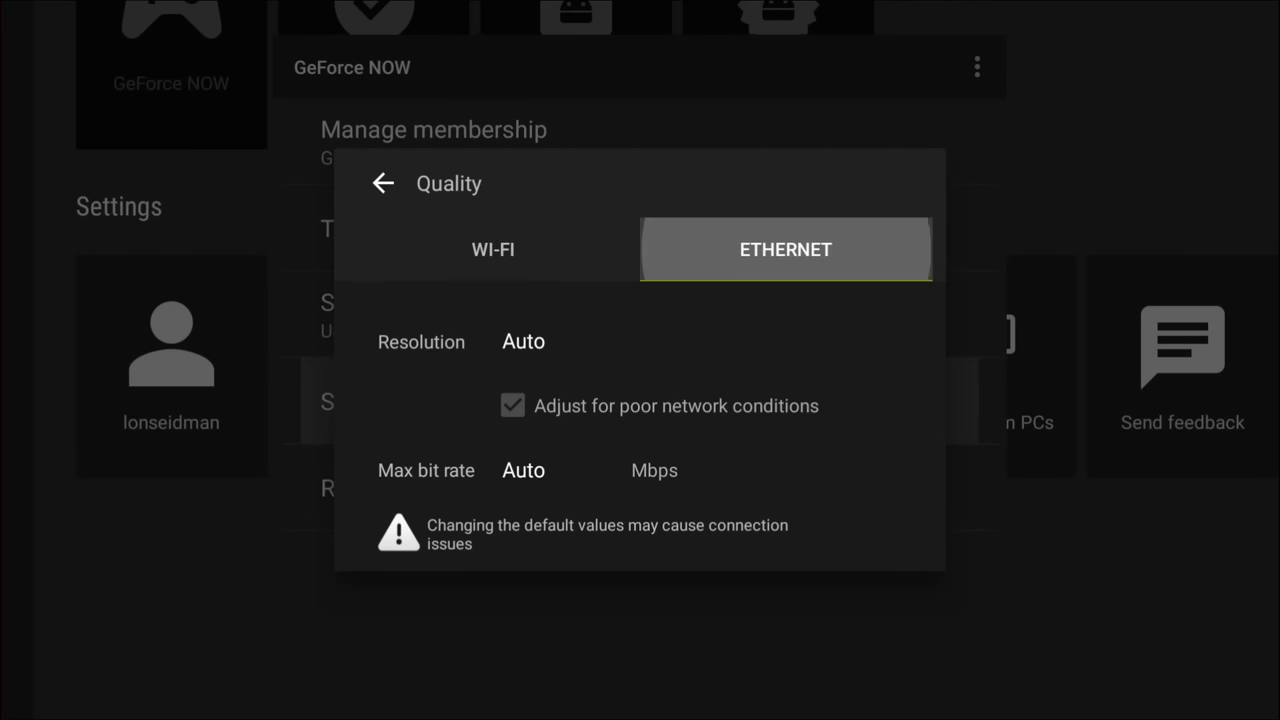